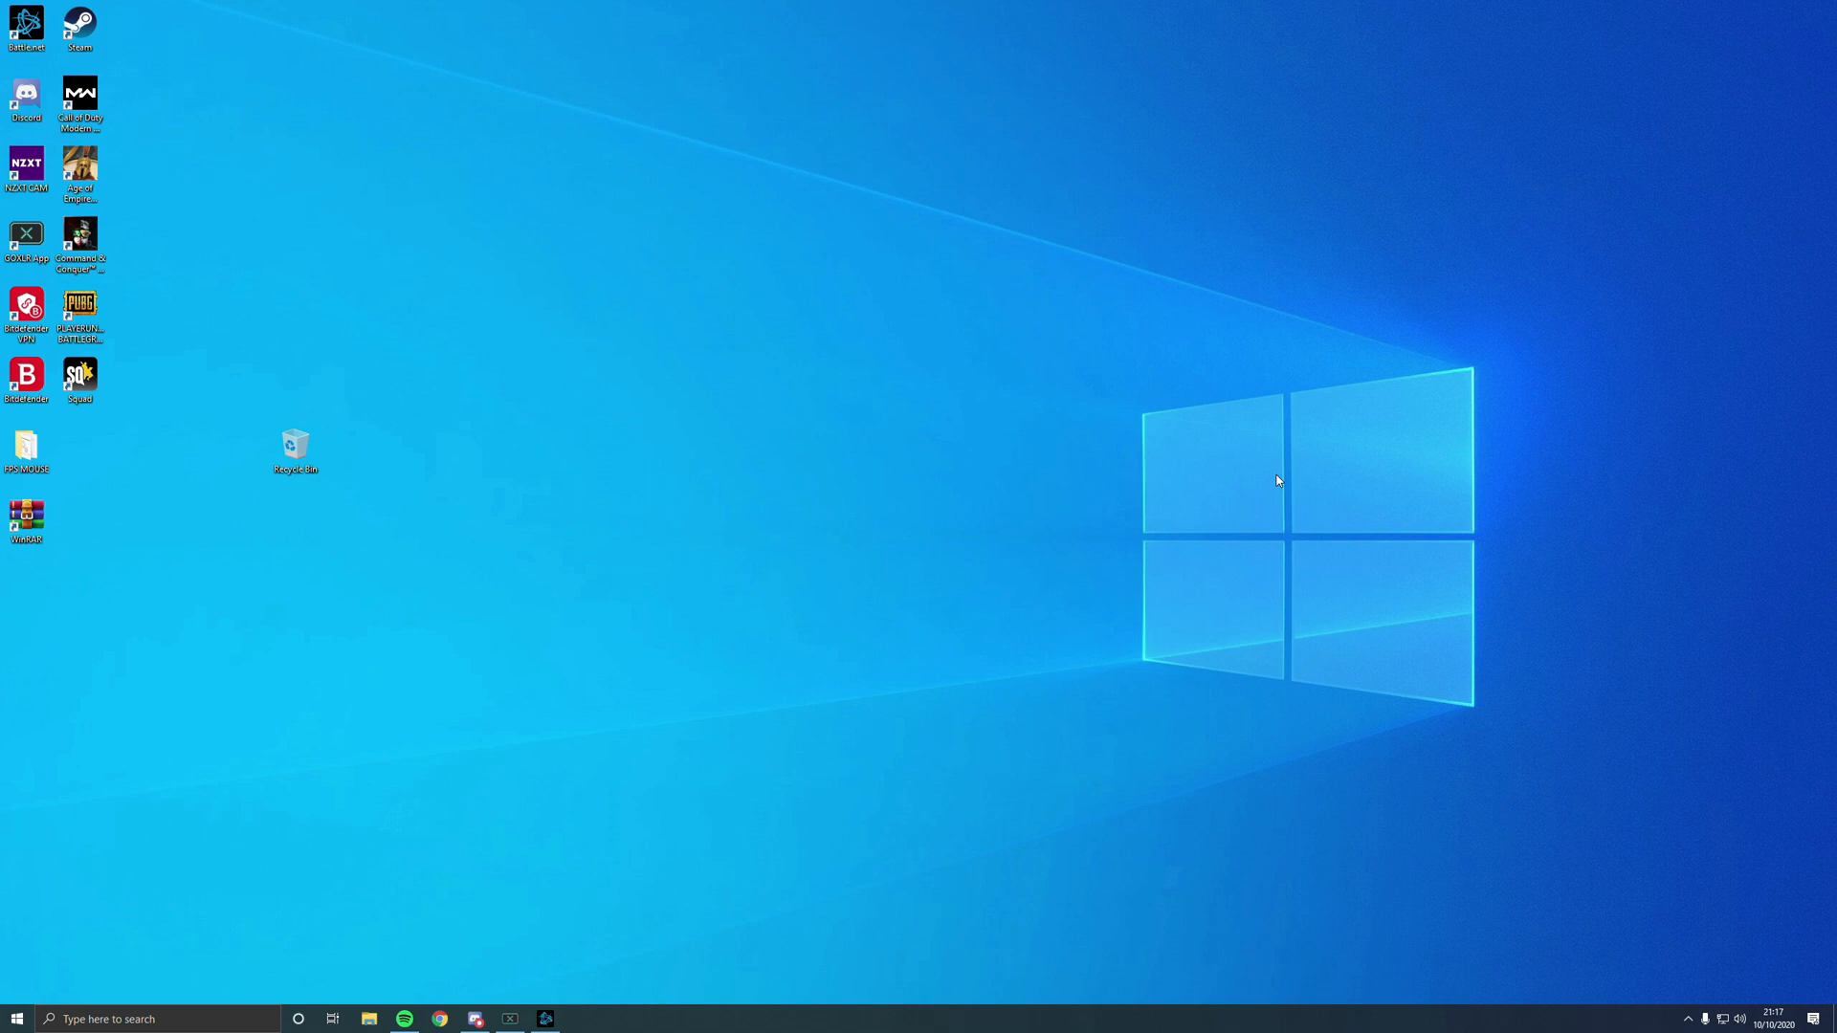
{"action": "mouse_move", "coordinate": [904, 687]}
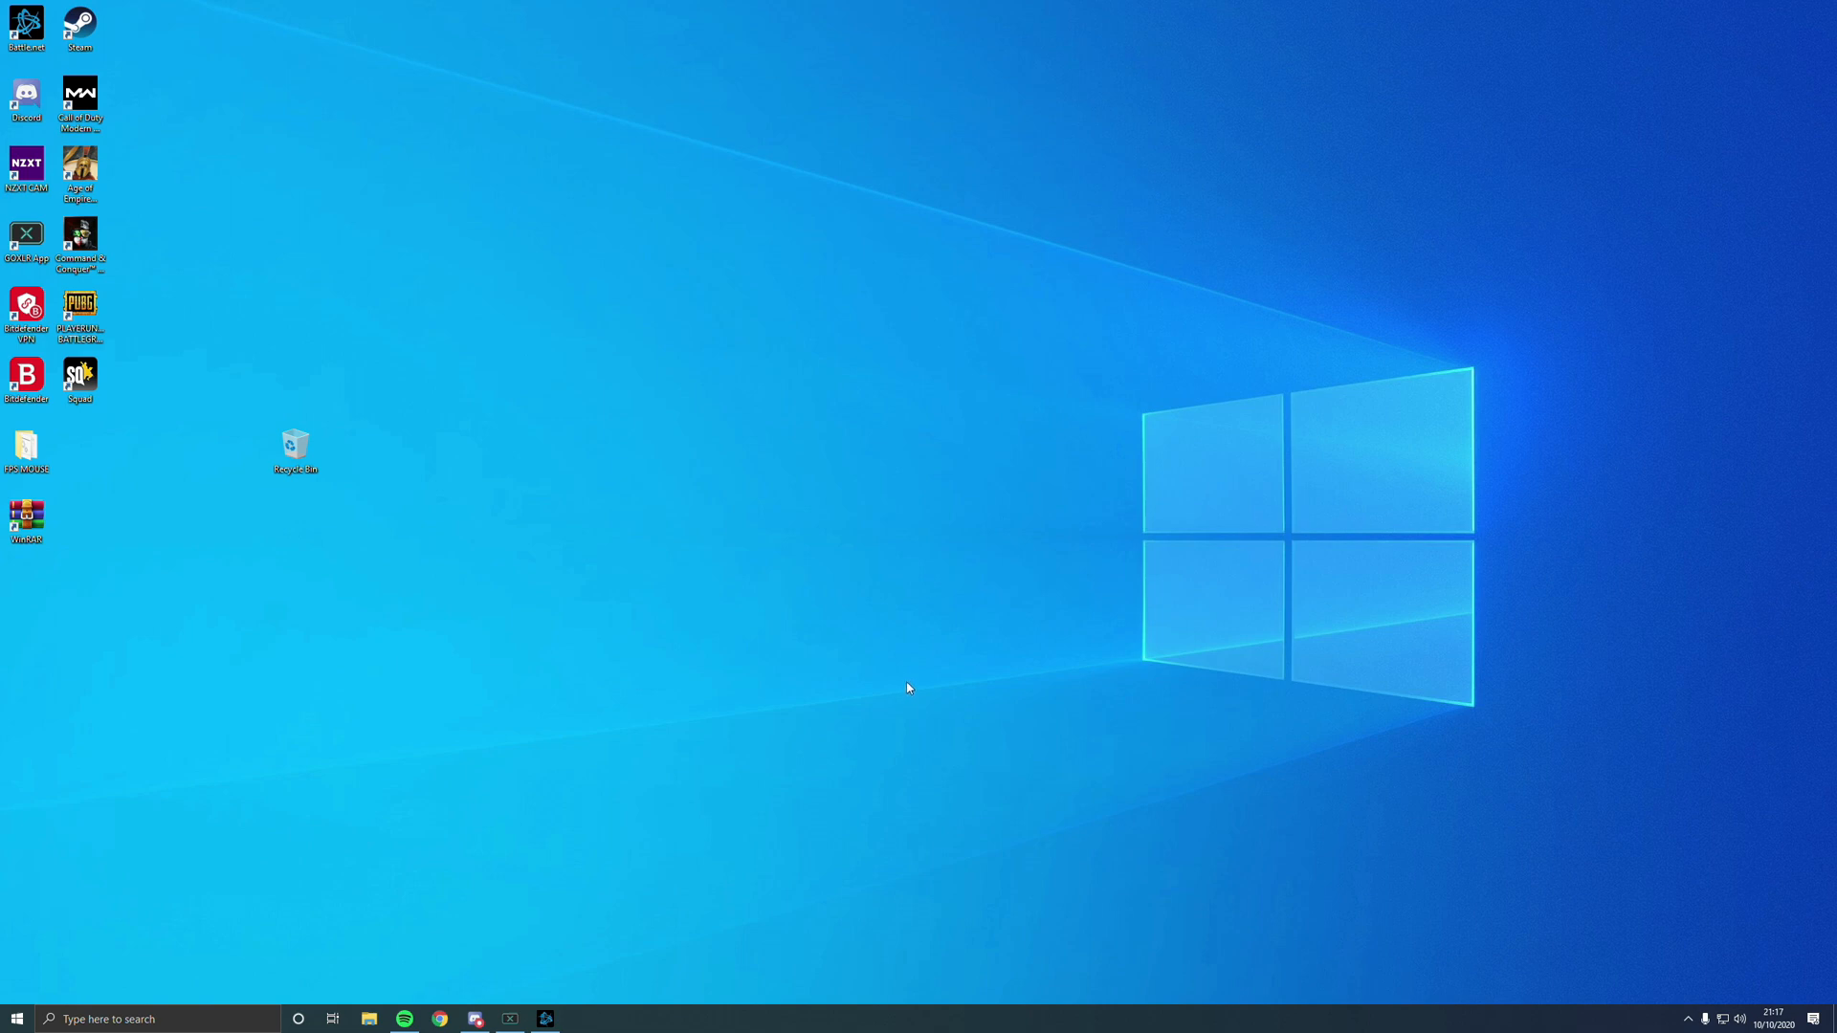
{"action": "mouse_move", "coordinate": [932, 707]}
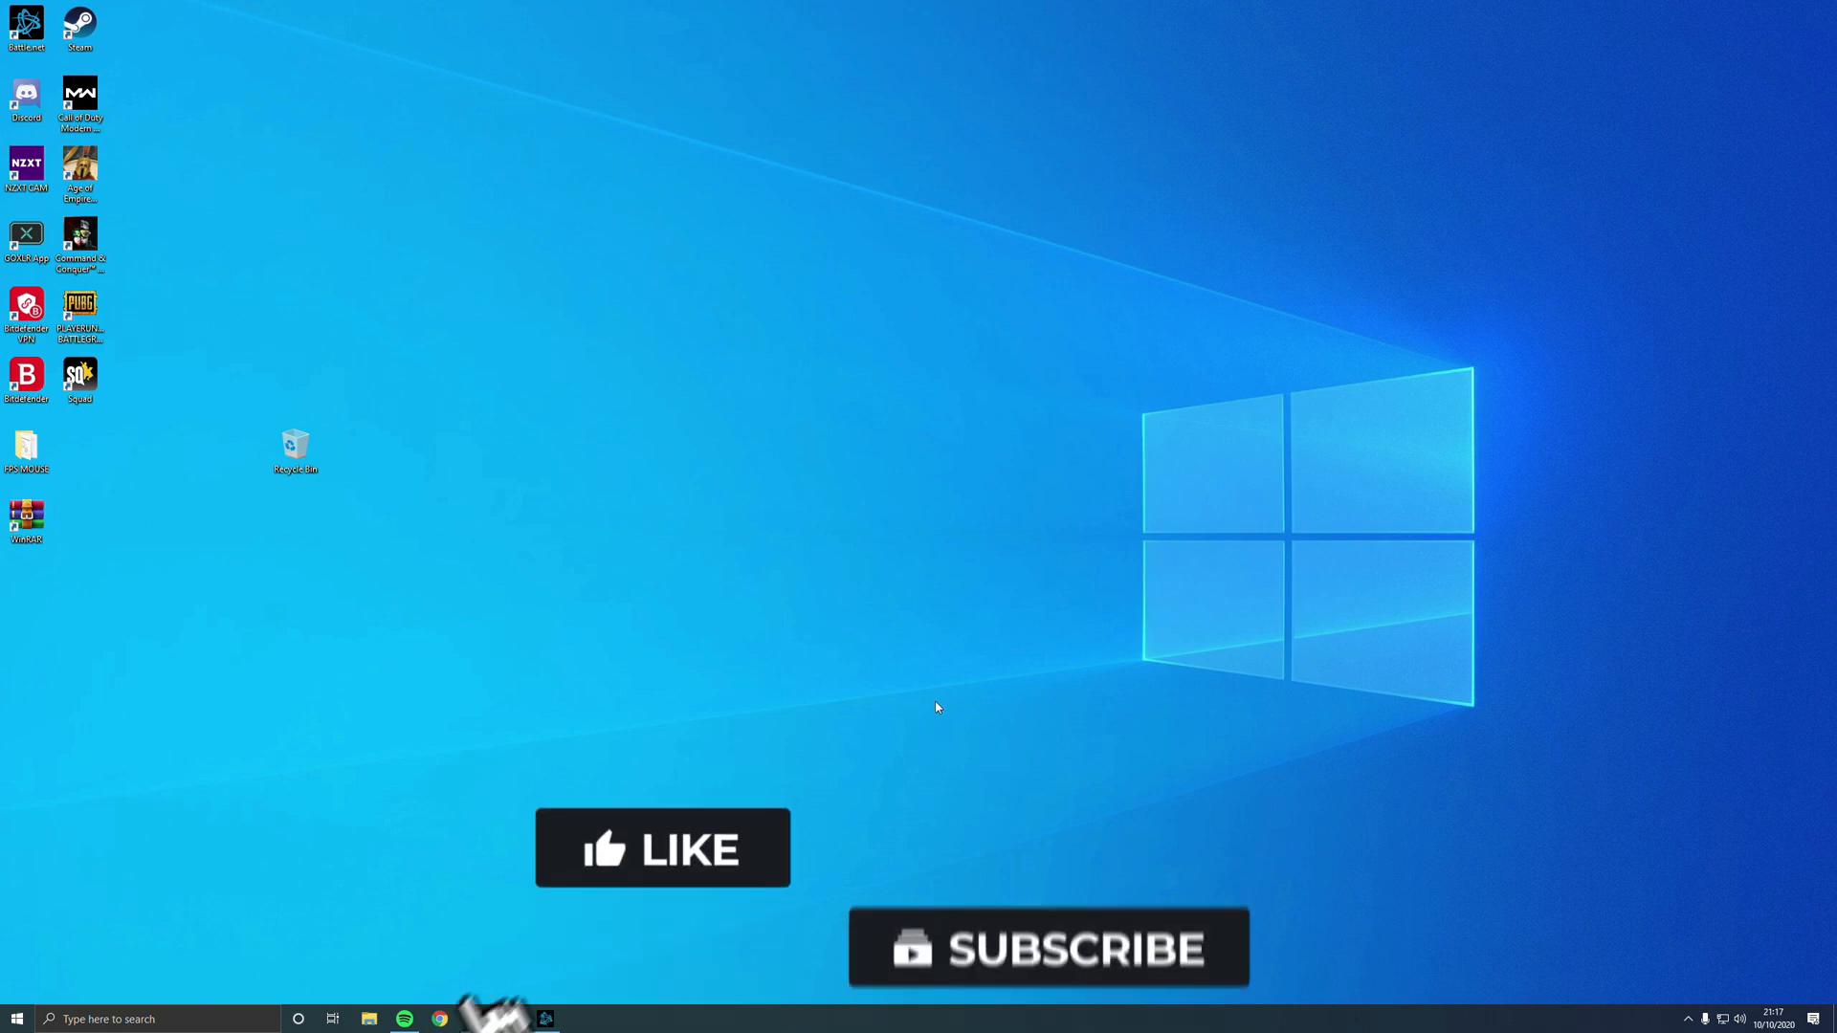
- Reach the Power & sleep page in Windows Settings via the desktop's Display settings
{"action": "left_click", "coordinate": [662, 848]}
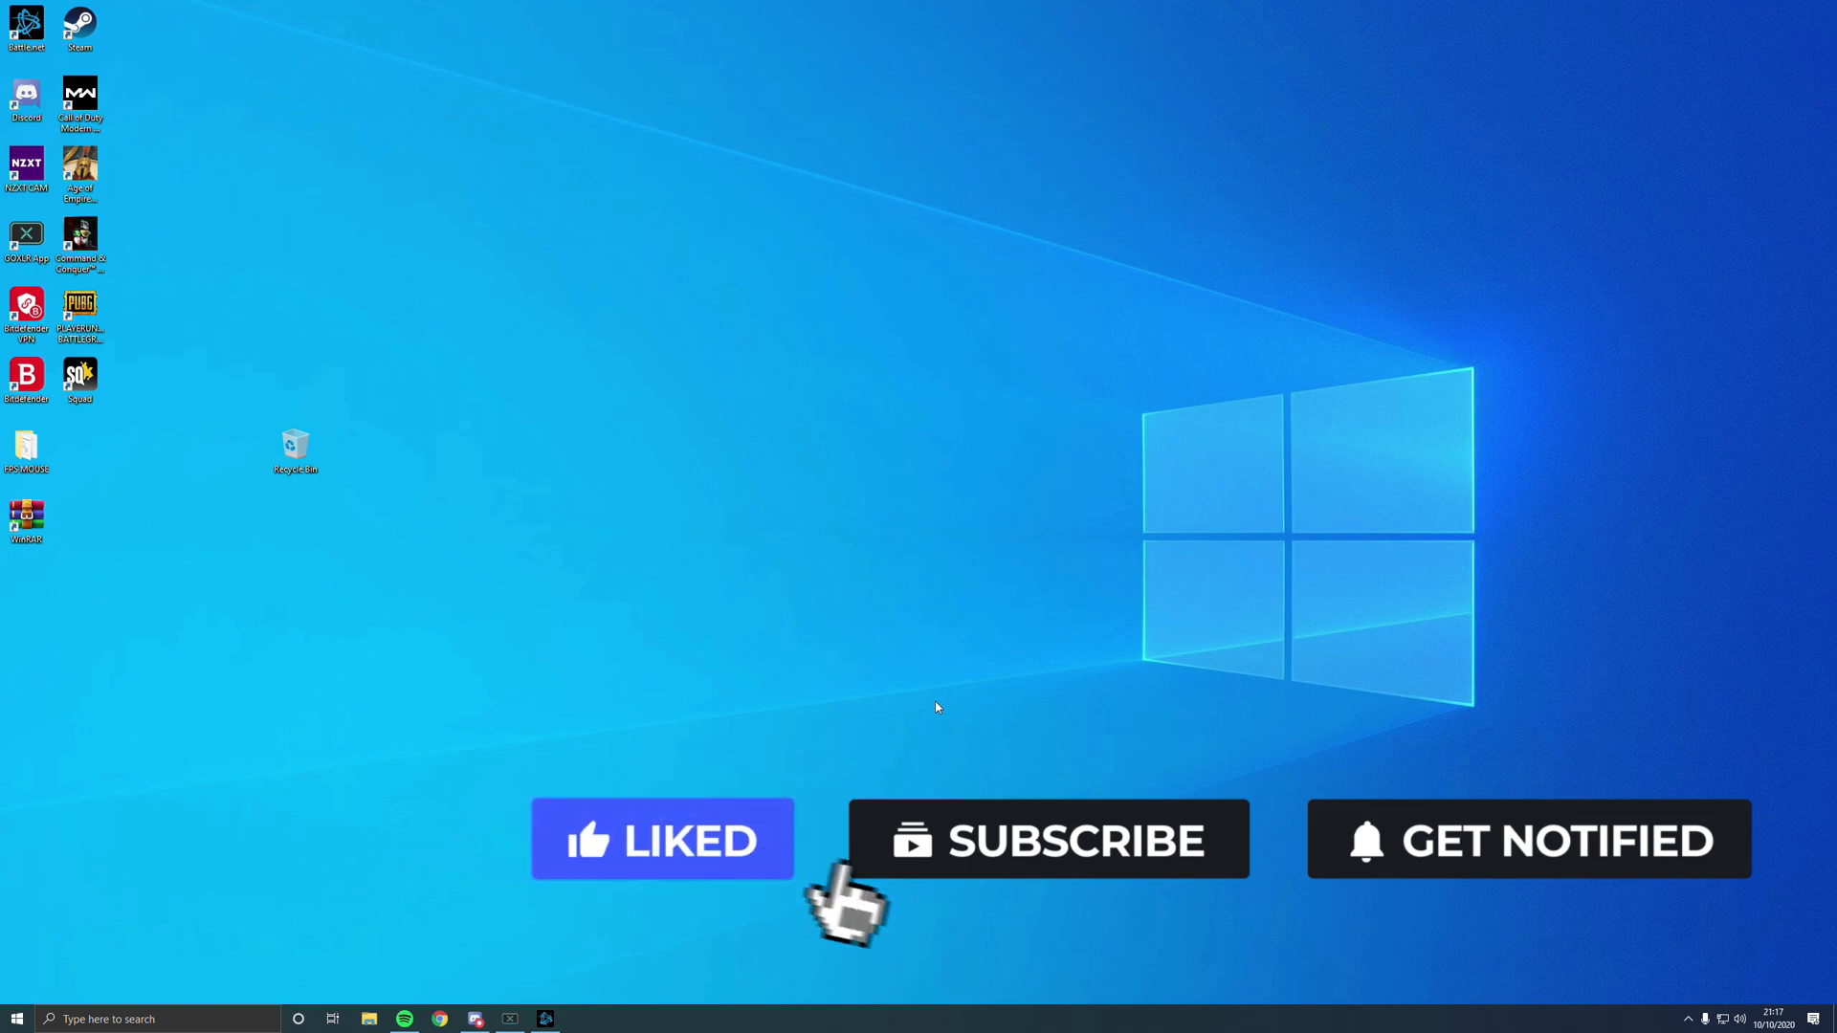
{"action": "left_click", "coordinate": [1049, 838]}
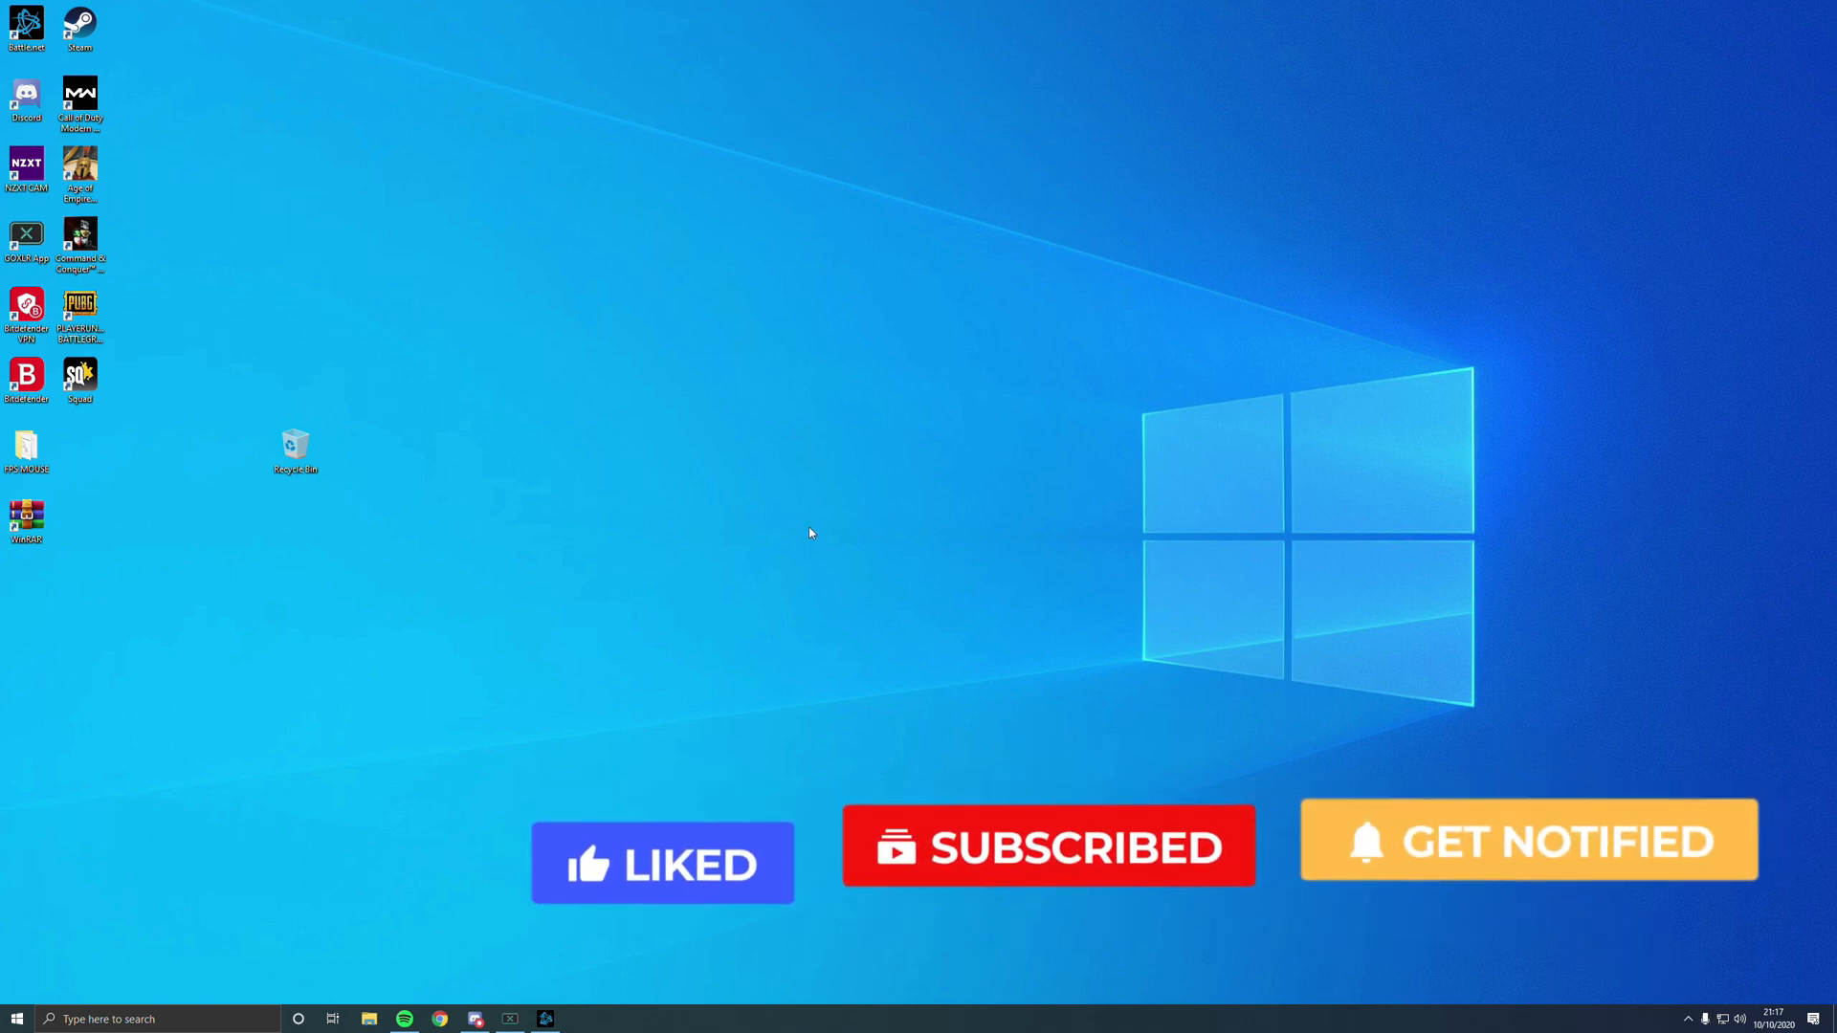
{"action": "right_click", "coordinate": [811, 532]}
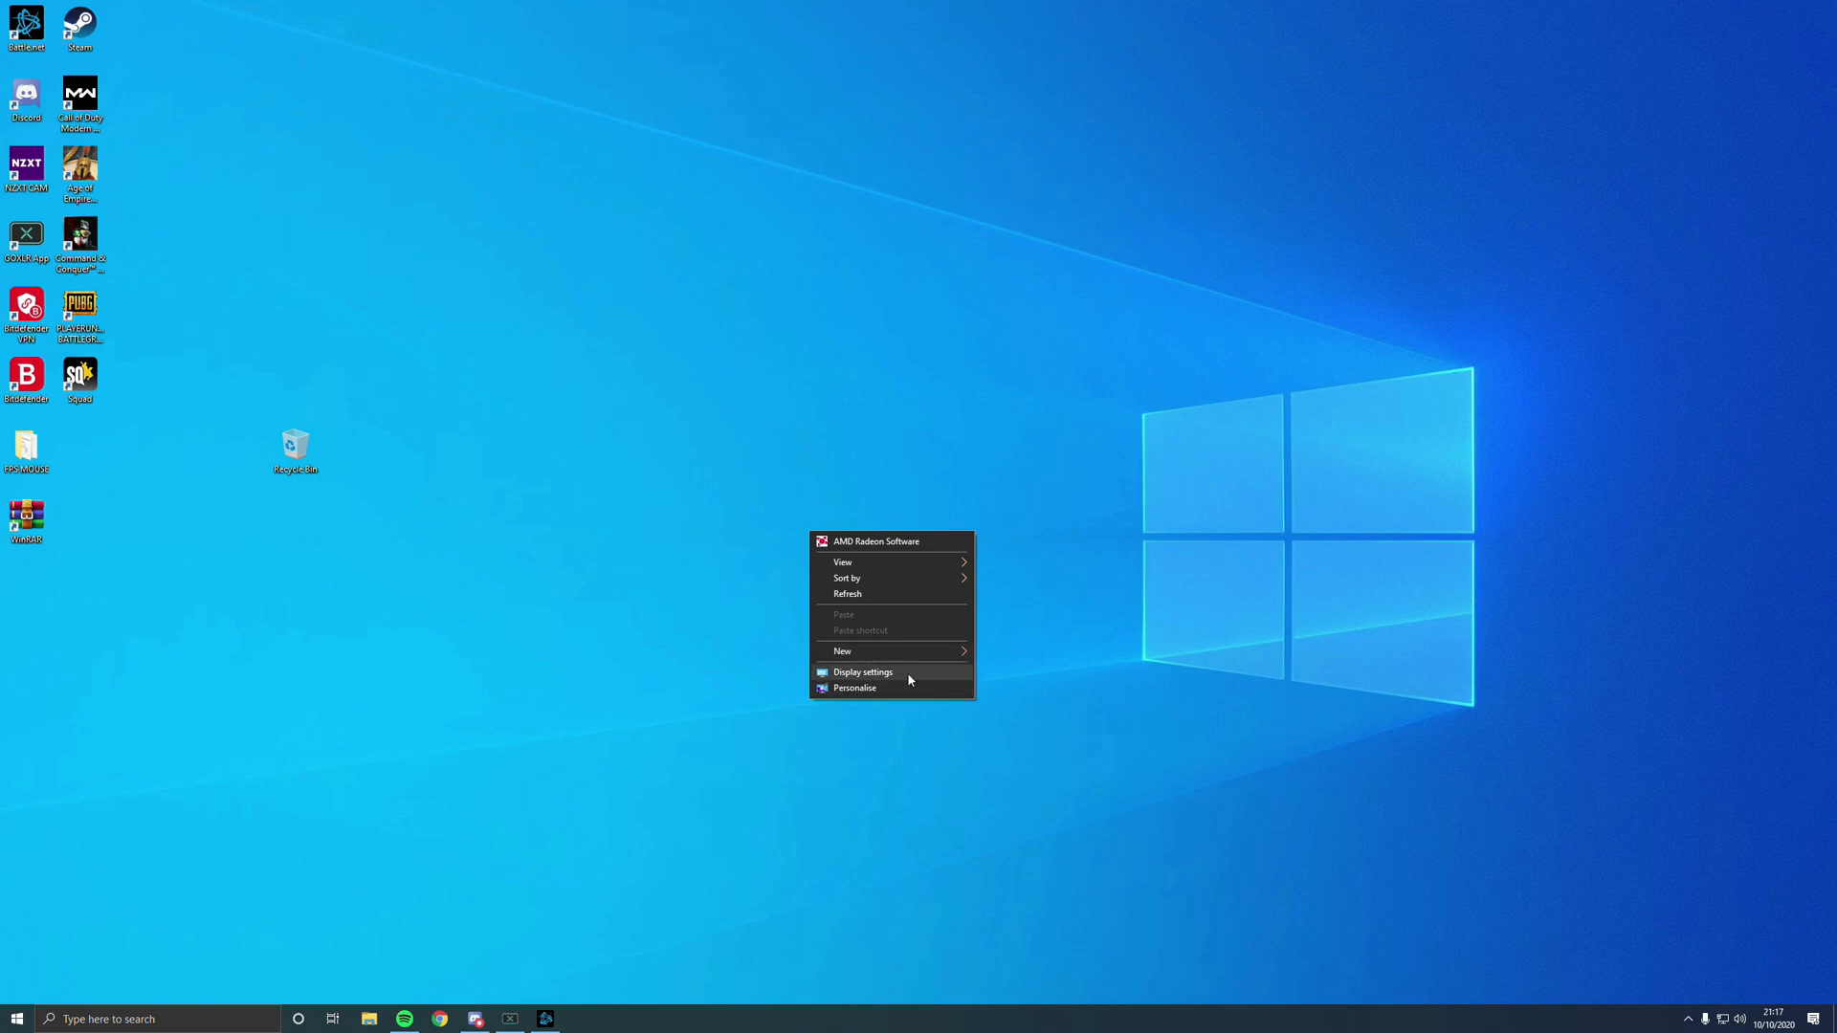
{"action": "left_click", "coordinate": [861, 672]}
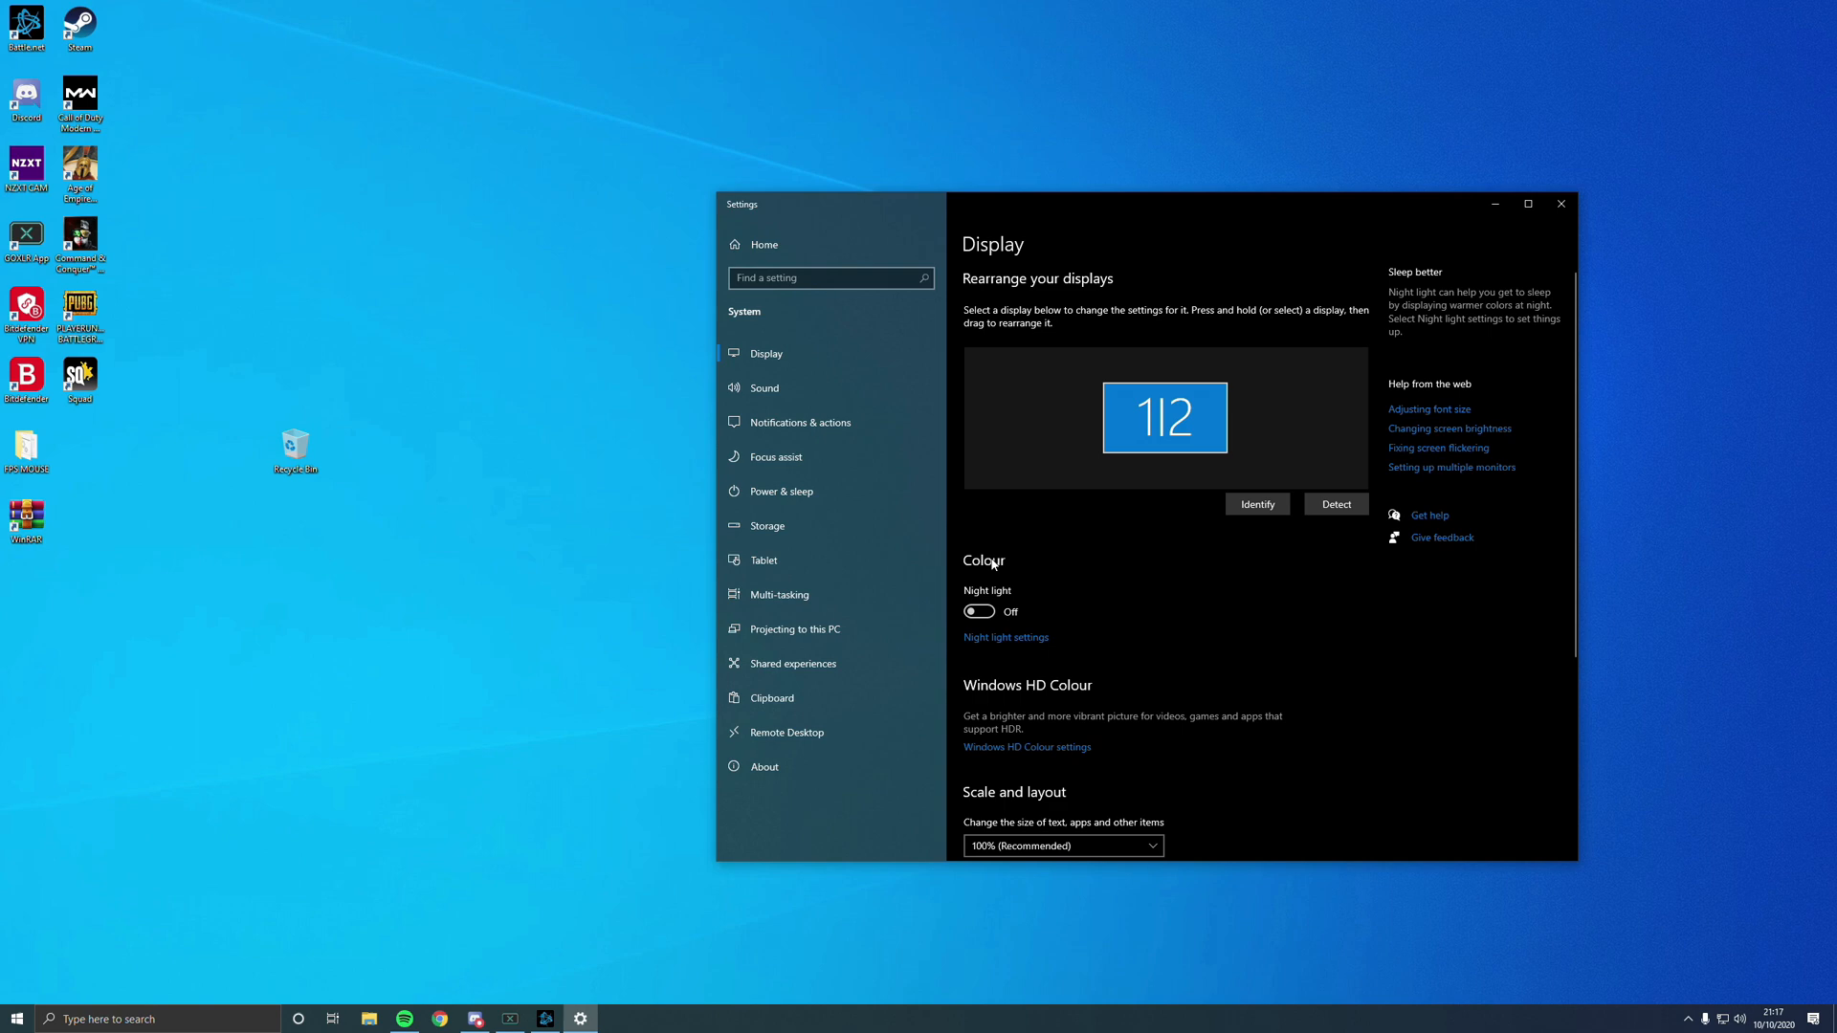
{"action": "mouse_move", "coordinate": [965, 540]}
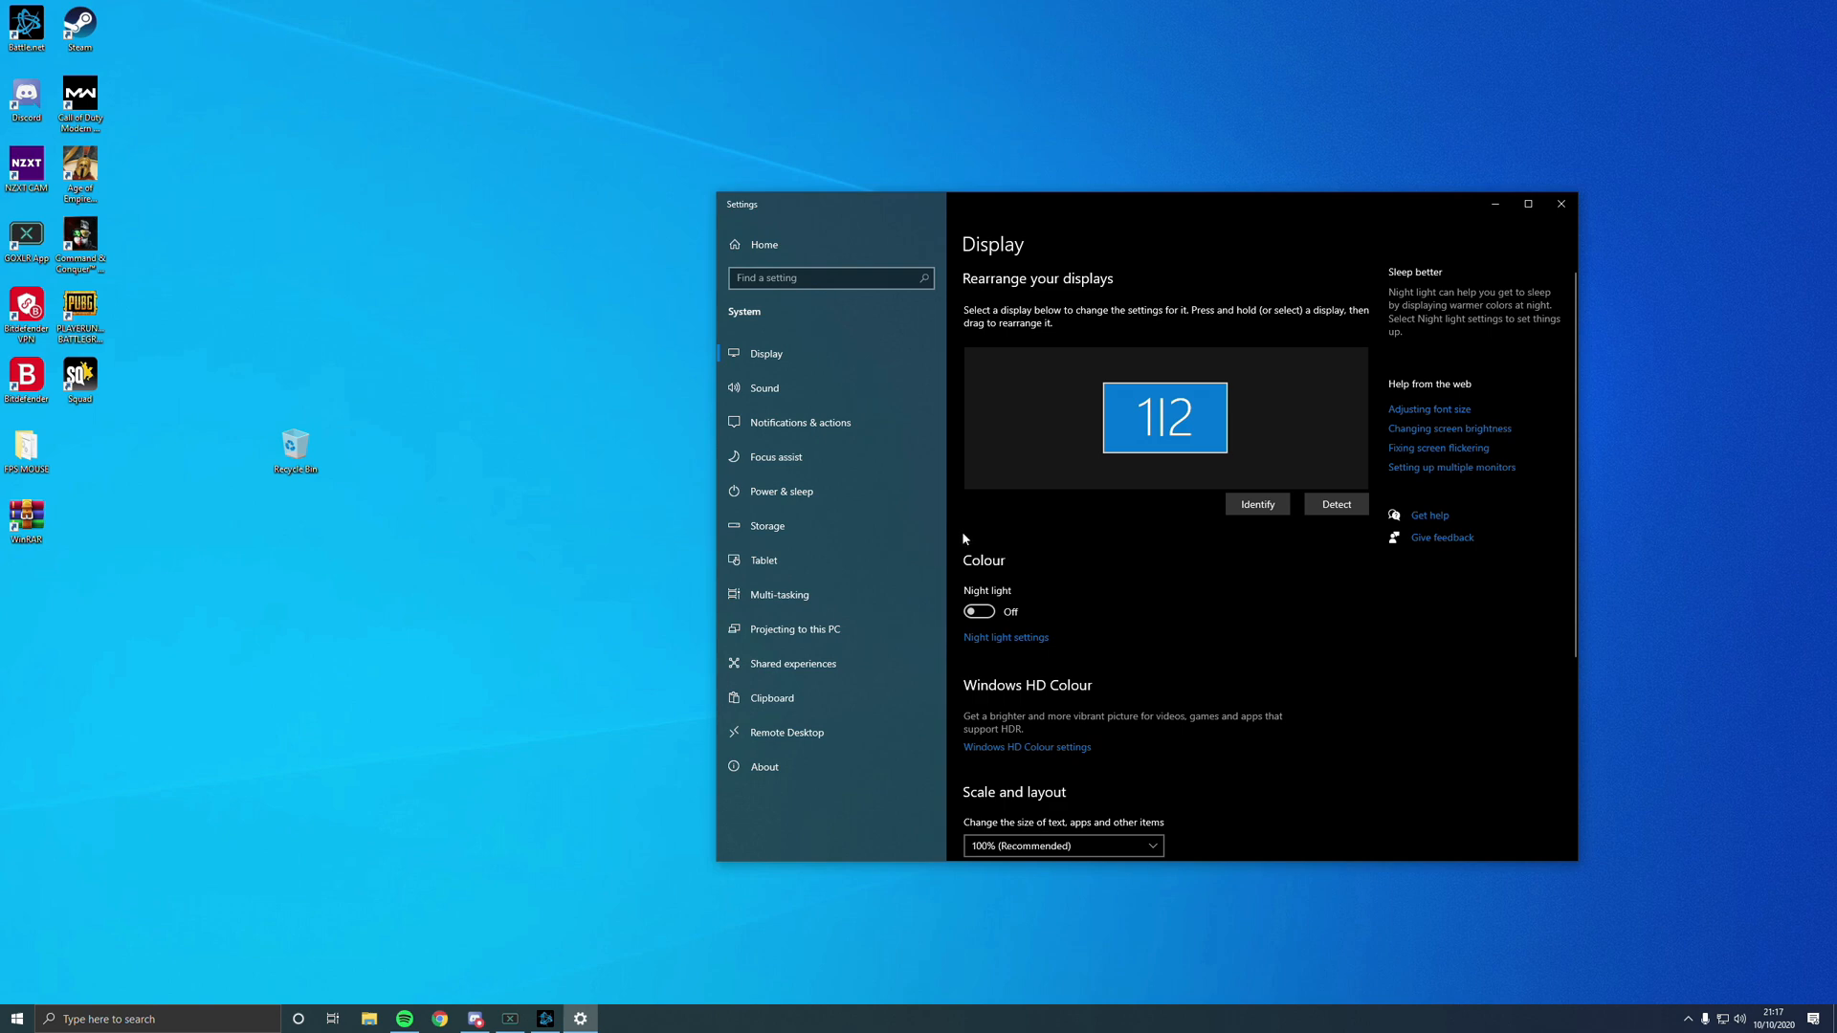
{"action": "mouse_move", "coordinate": [893, 431]}
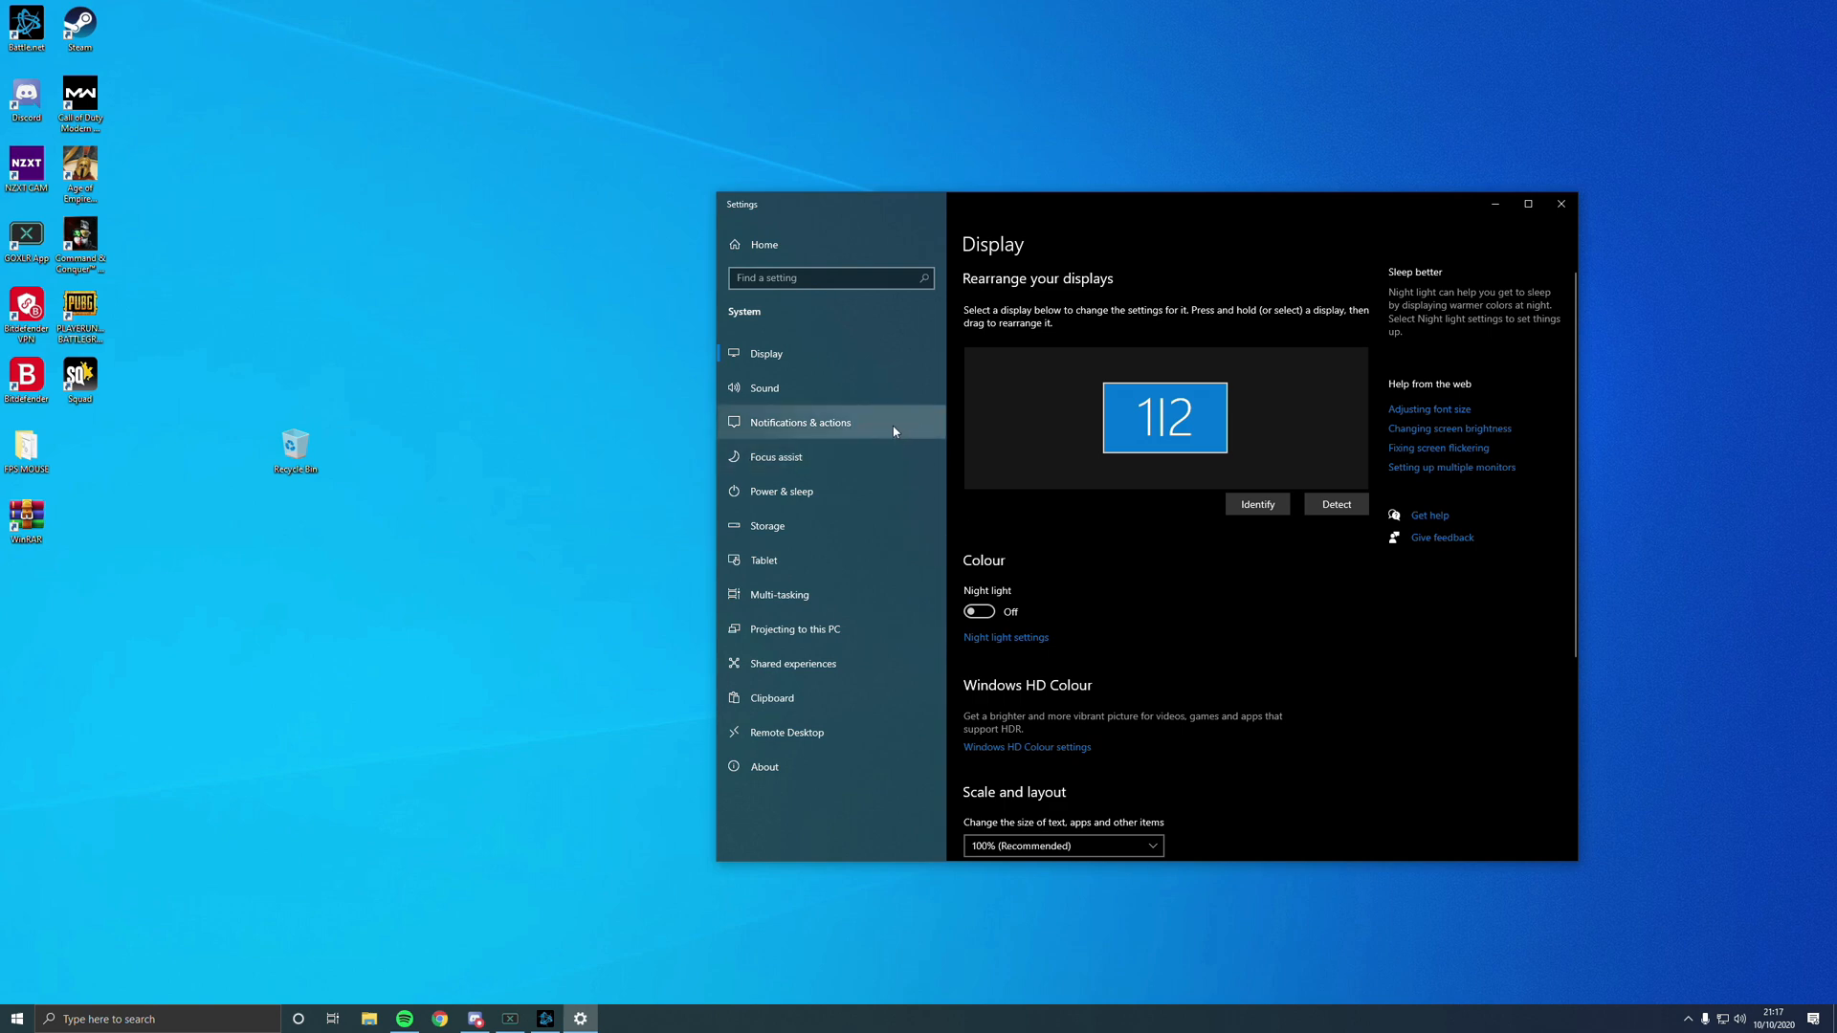
{"action": "mouse_move", "coordinate": [844, 371]}
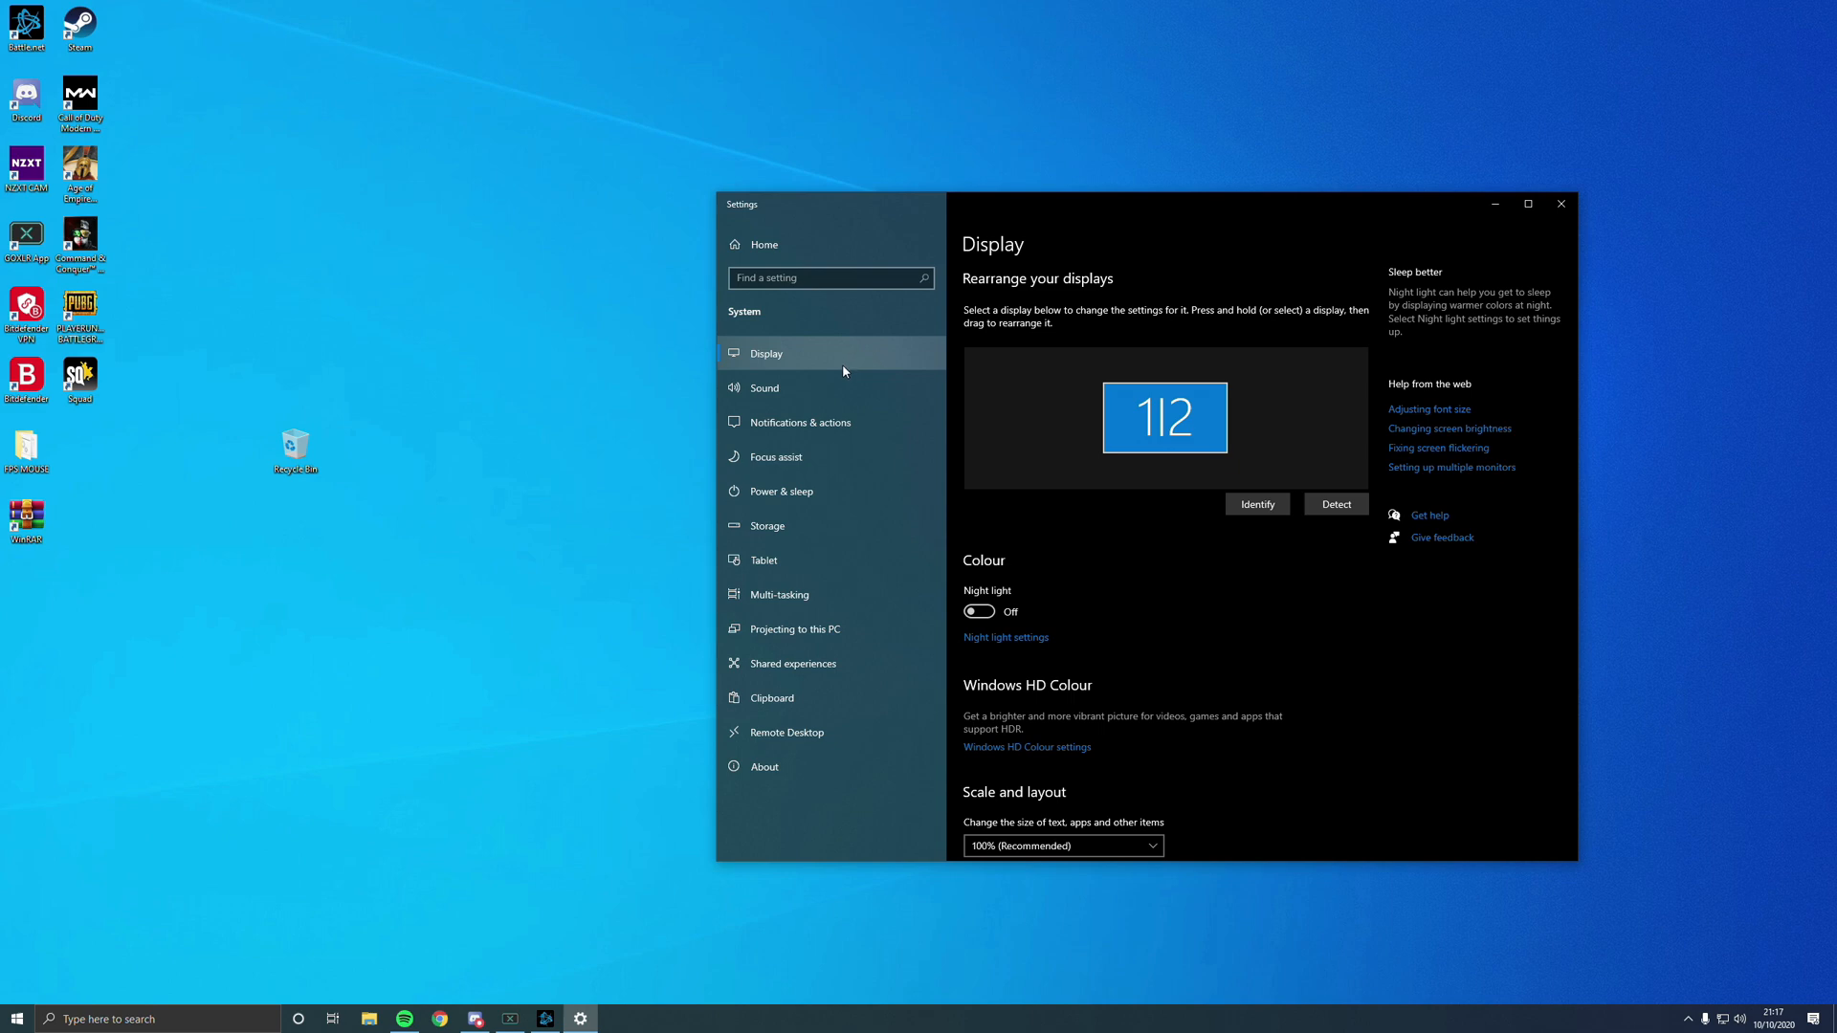
{"action": "left_click", "coordinate": [781, 490]}
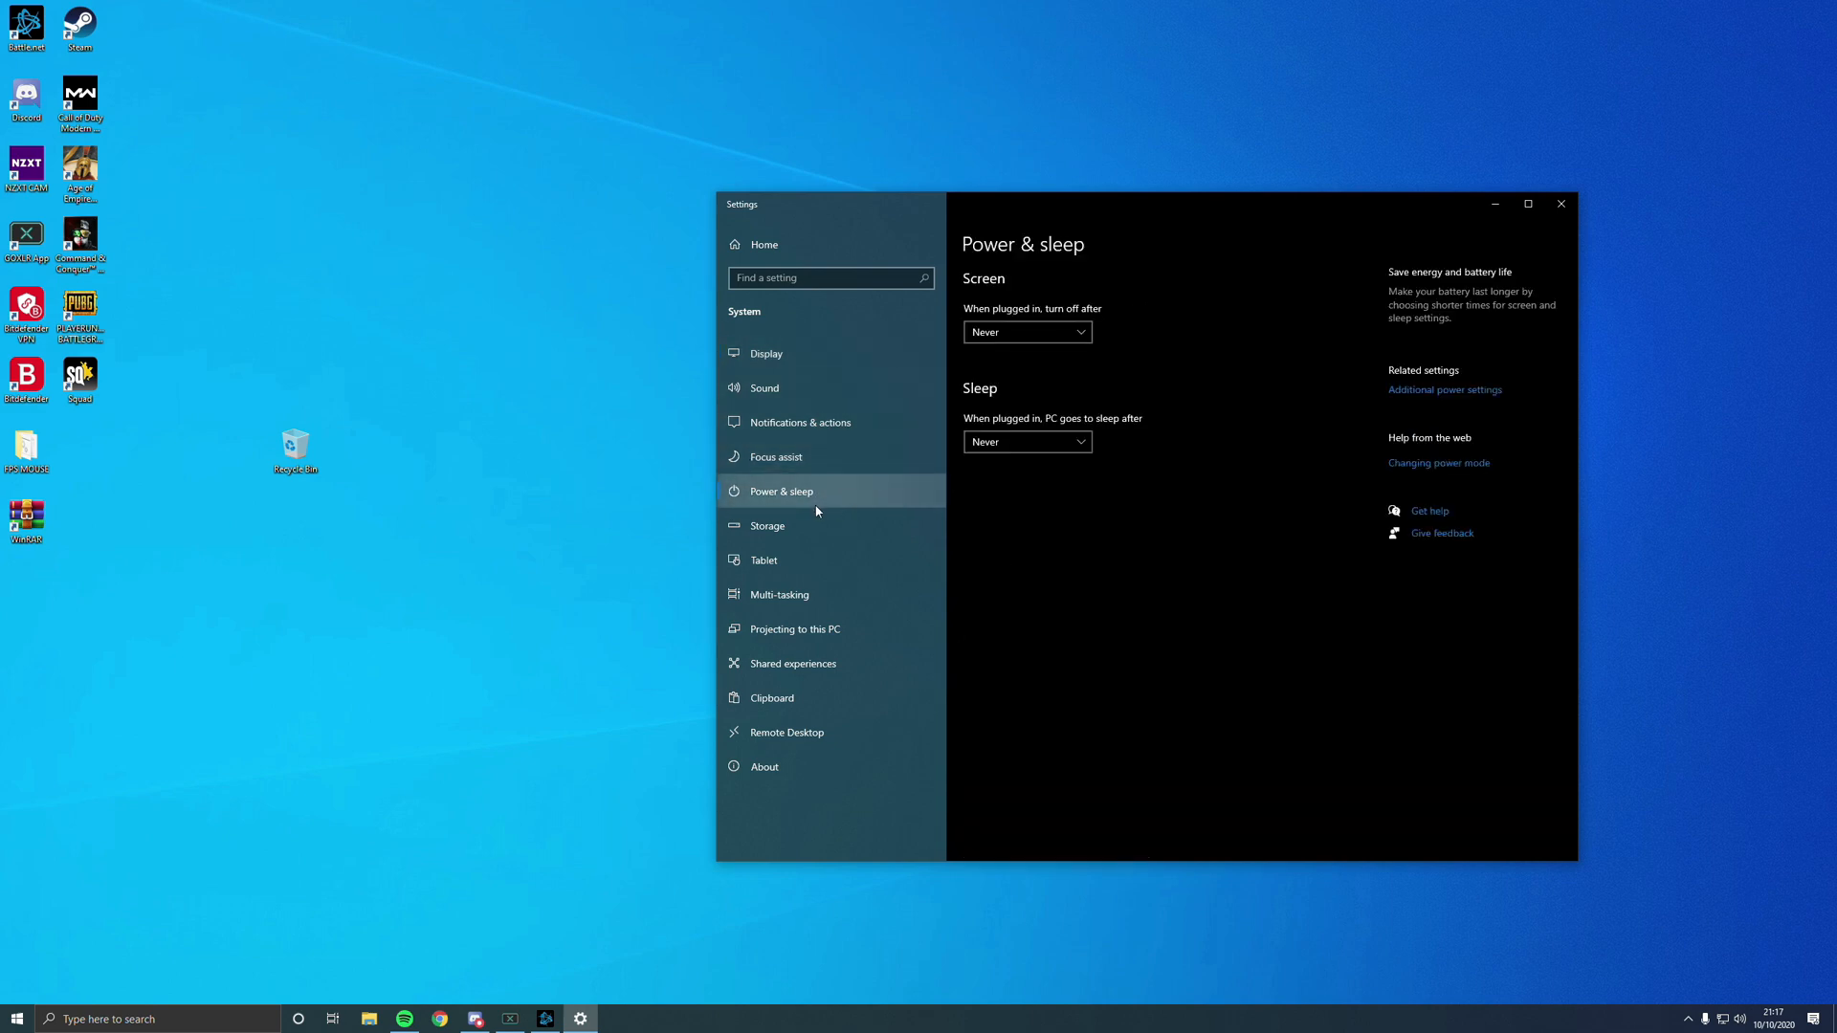
{"action": "mouse_move", "coordinate": [1267, 399]}
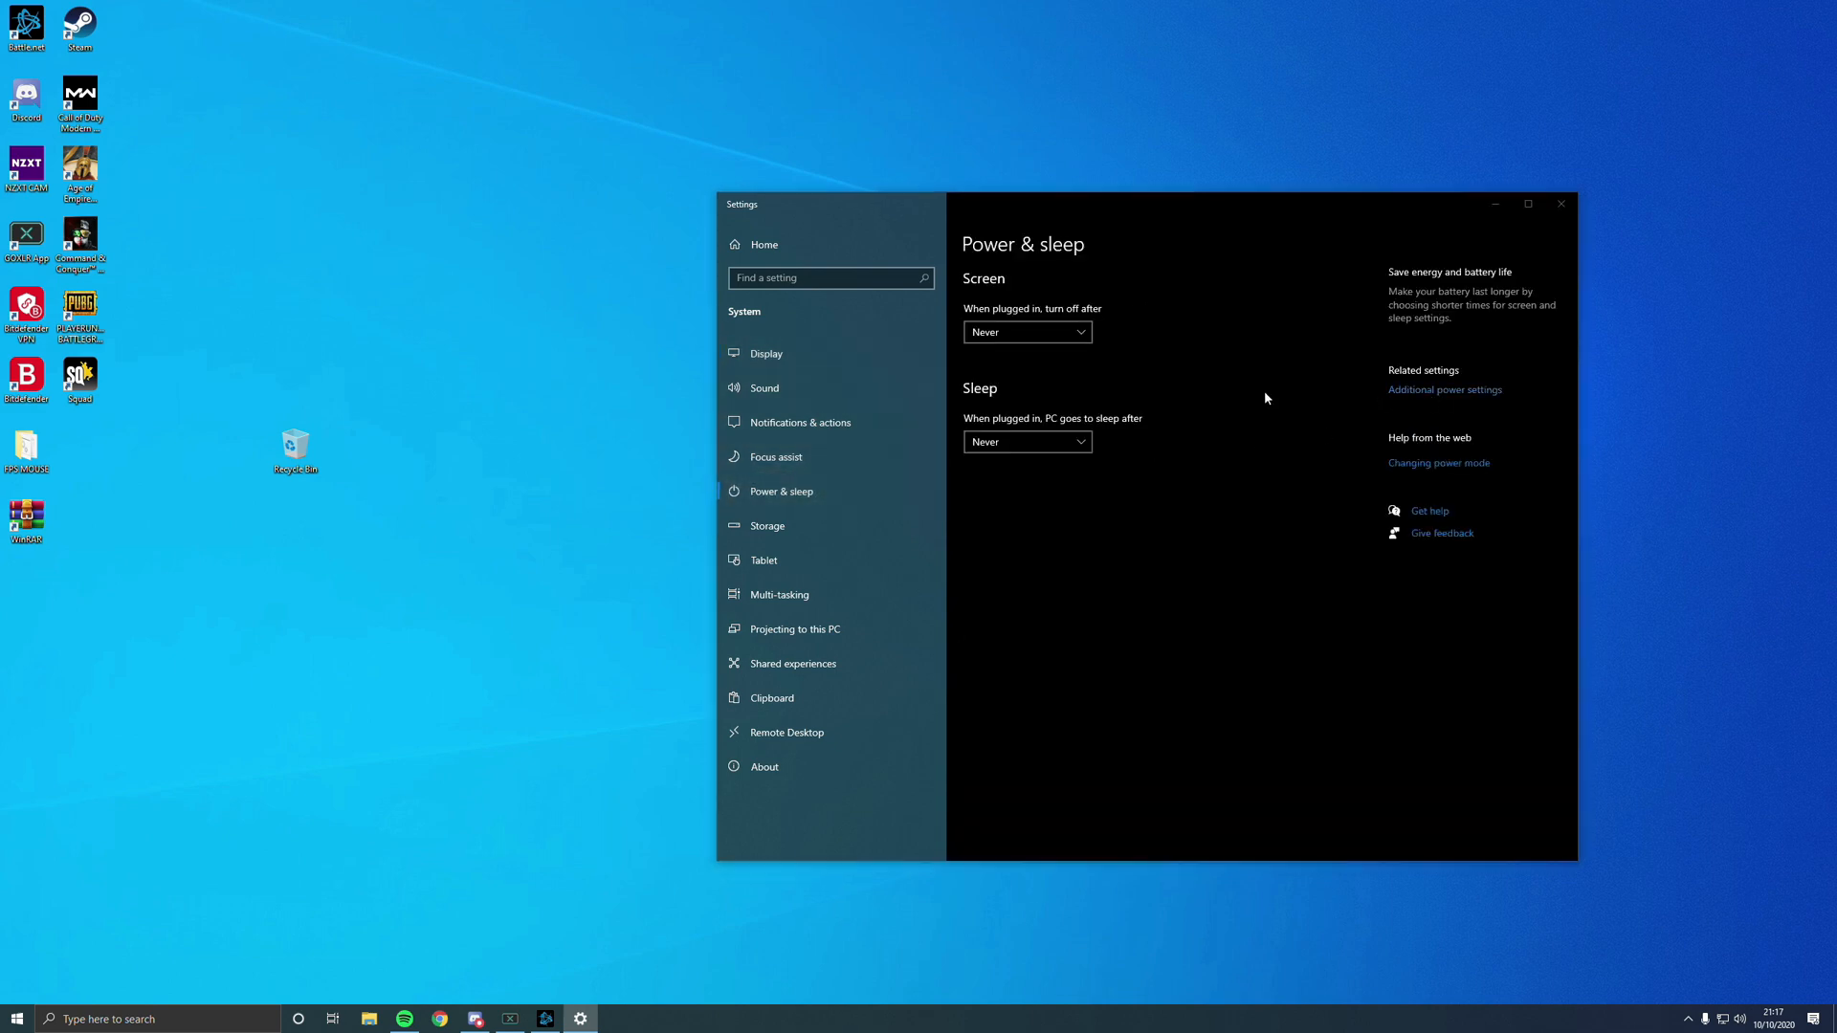
- Review Power Options' additional plans, confirm AMD Ryzen High Performance is active, and close the window
{"action": "left_click", "coordinate": [1445, 390]}
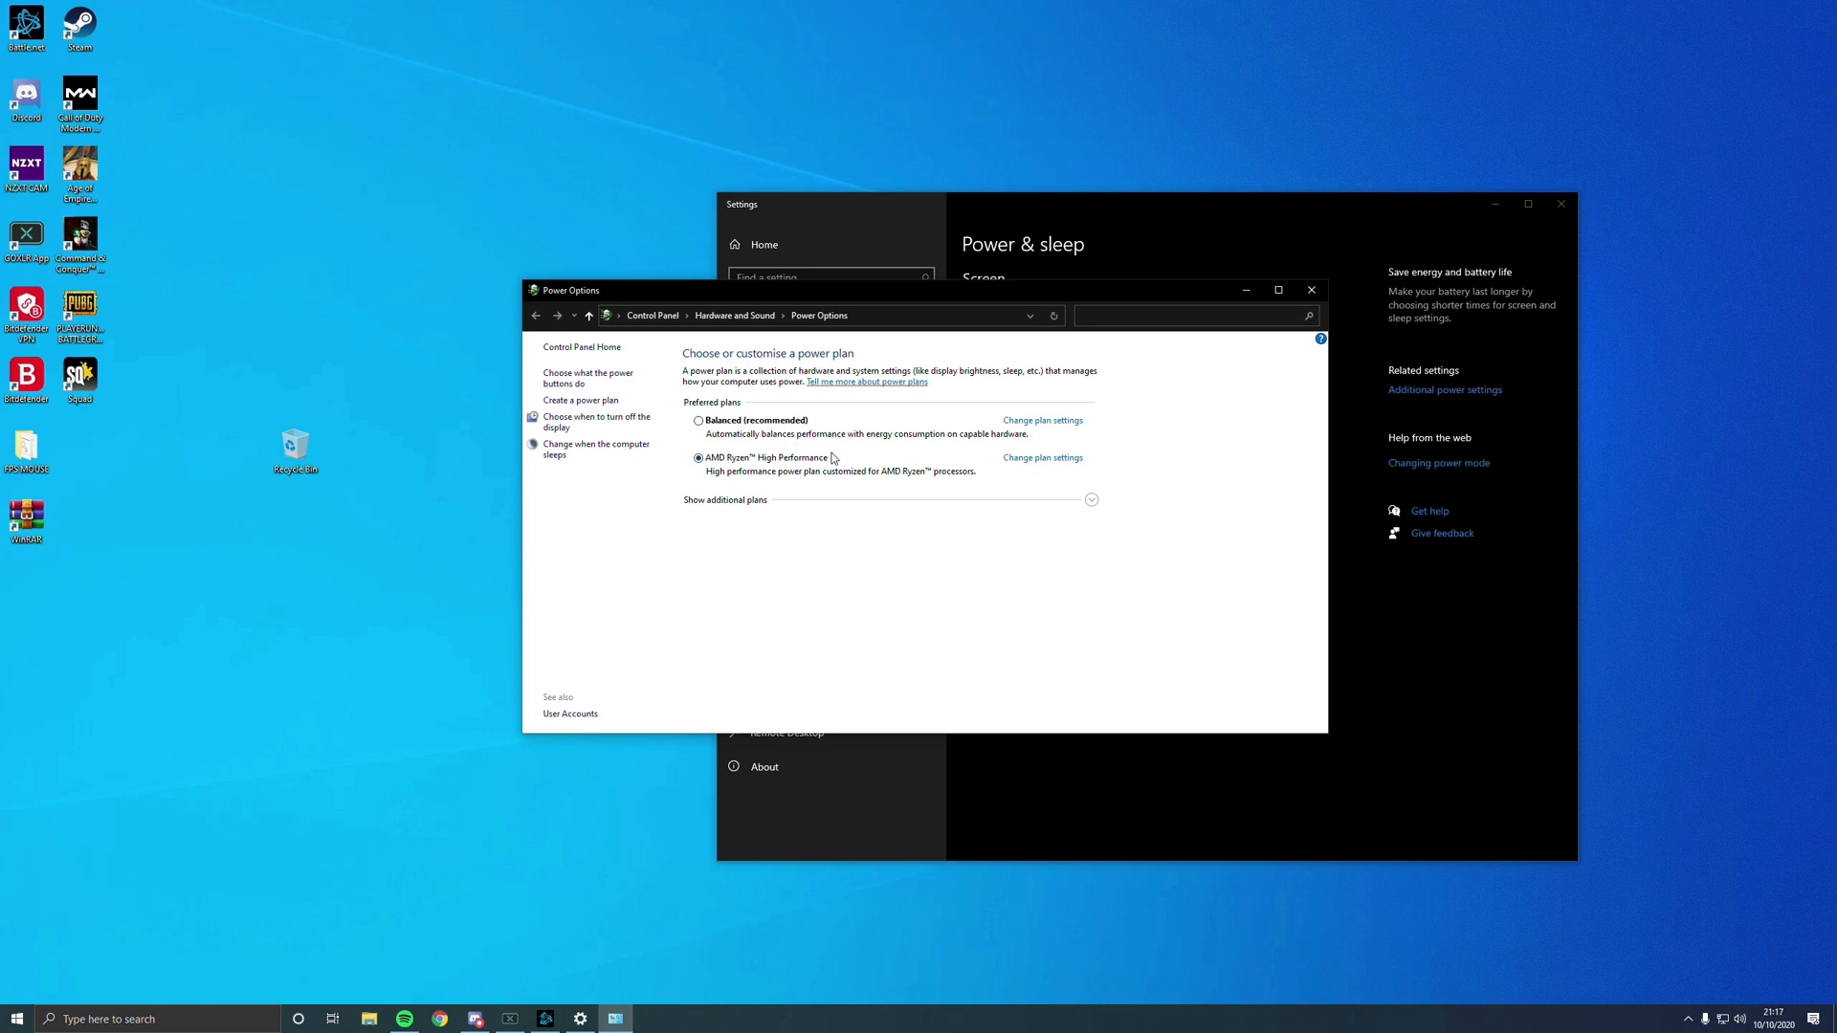
{"action": "mouse_move", "coordinate": [830, 455]}
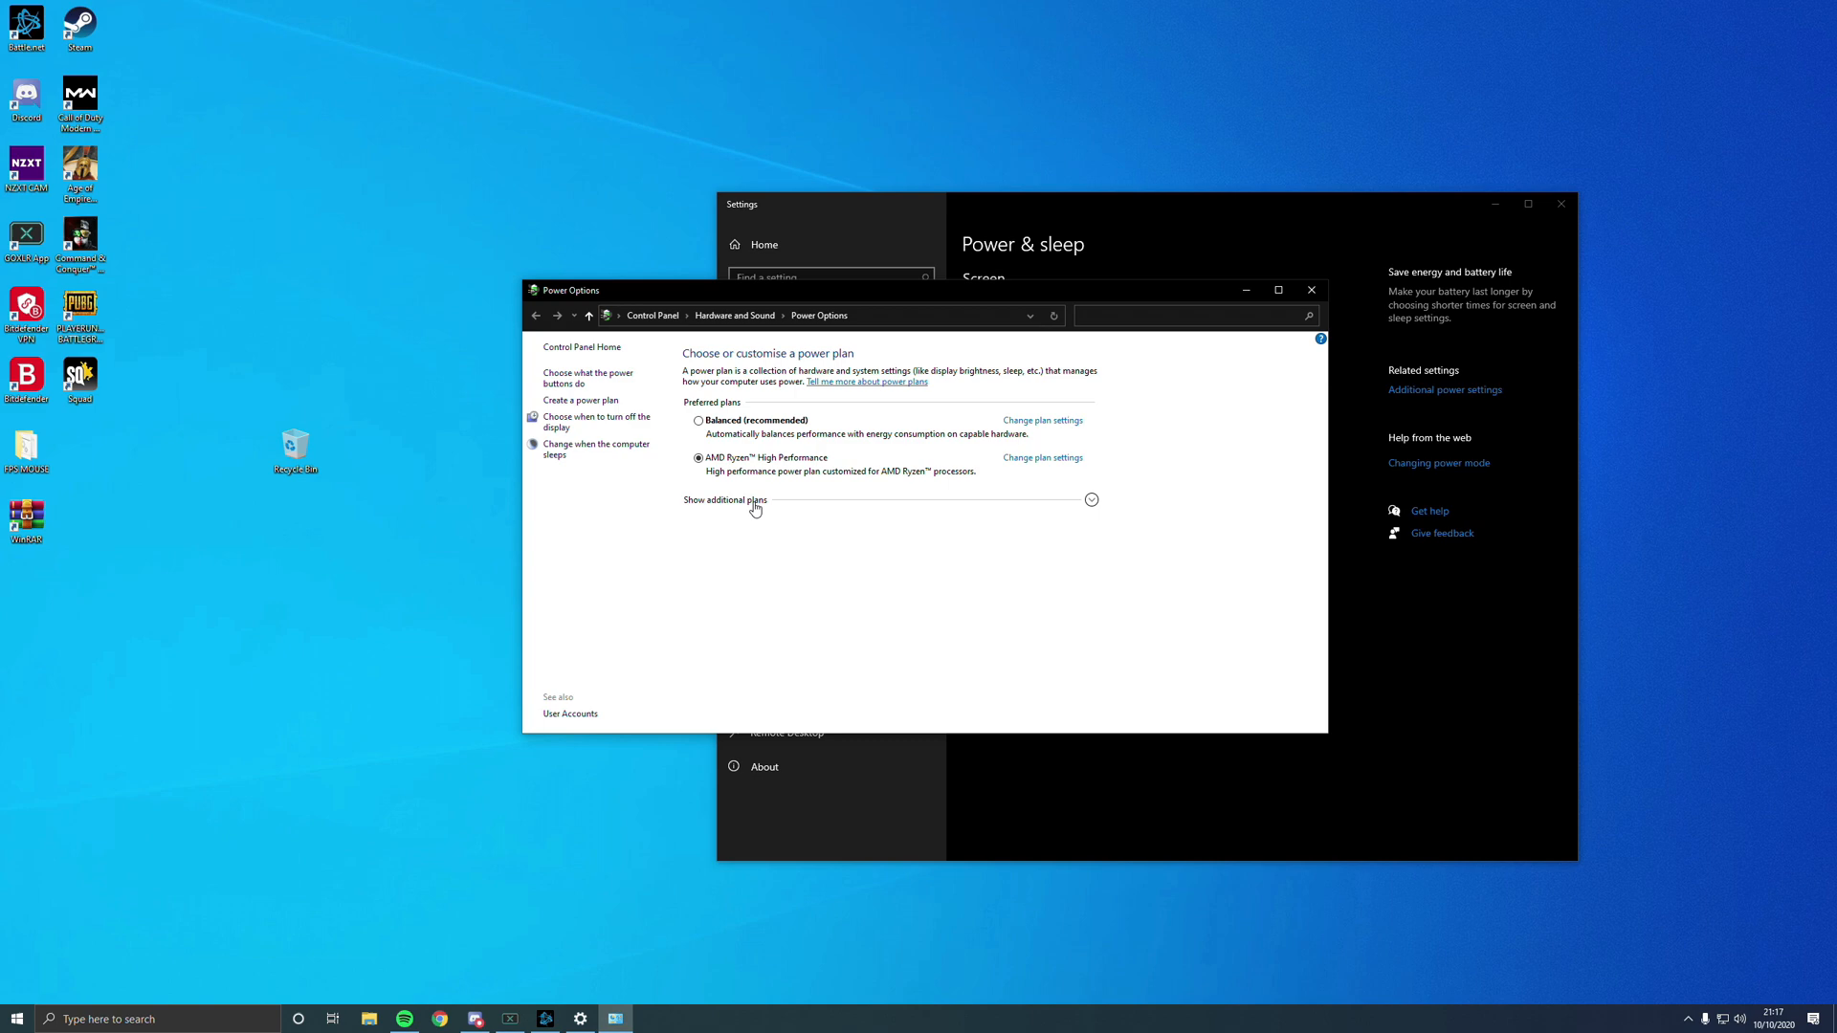
{"action": "left_click", "coordinate": [724, 502]}
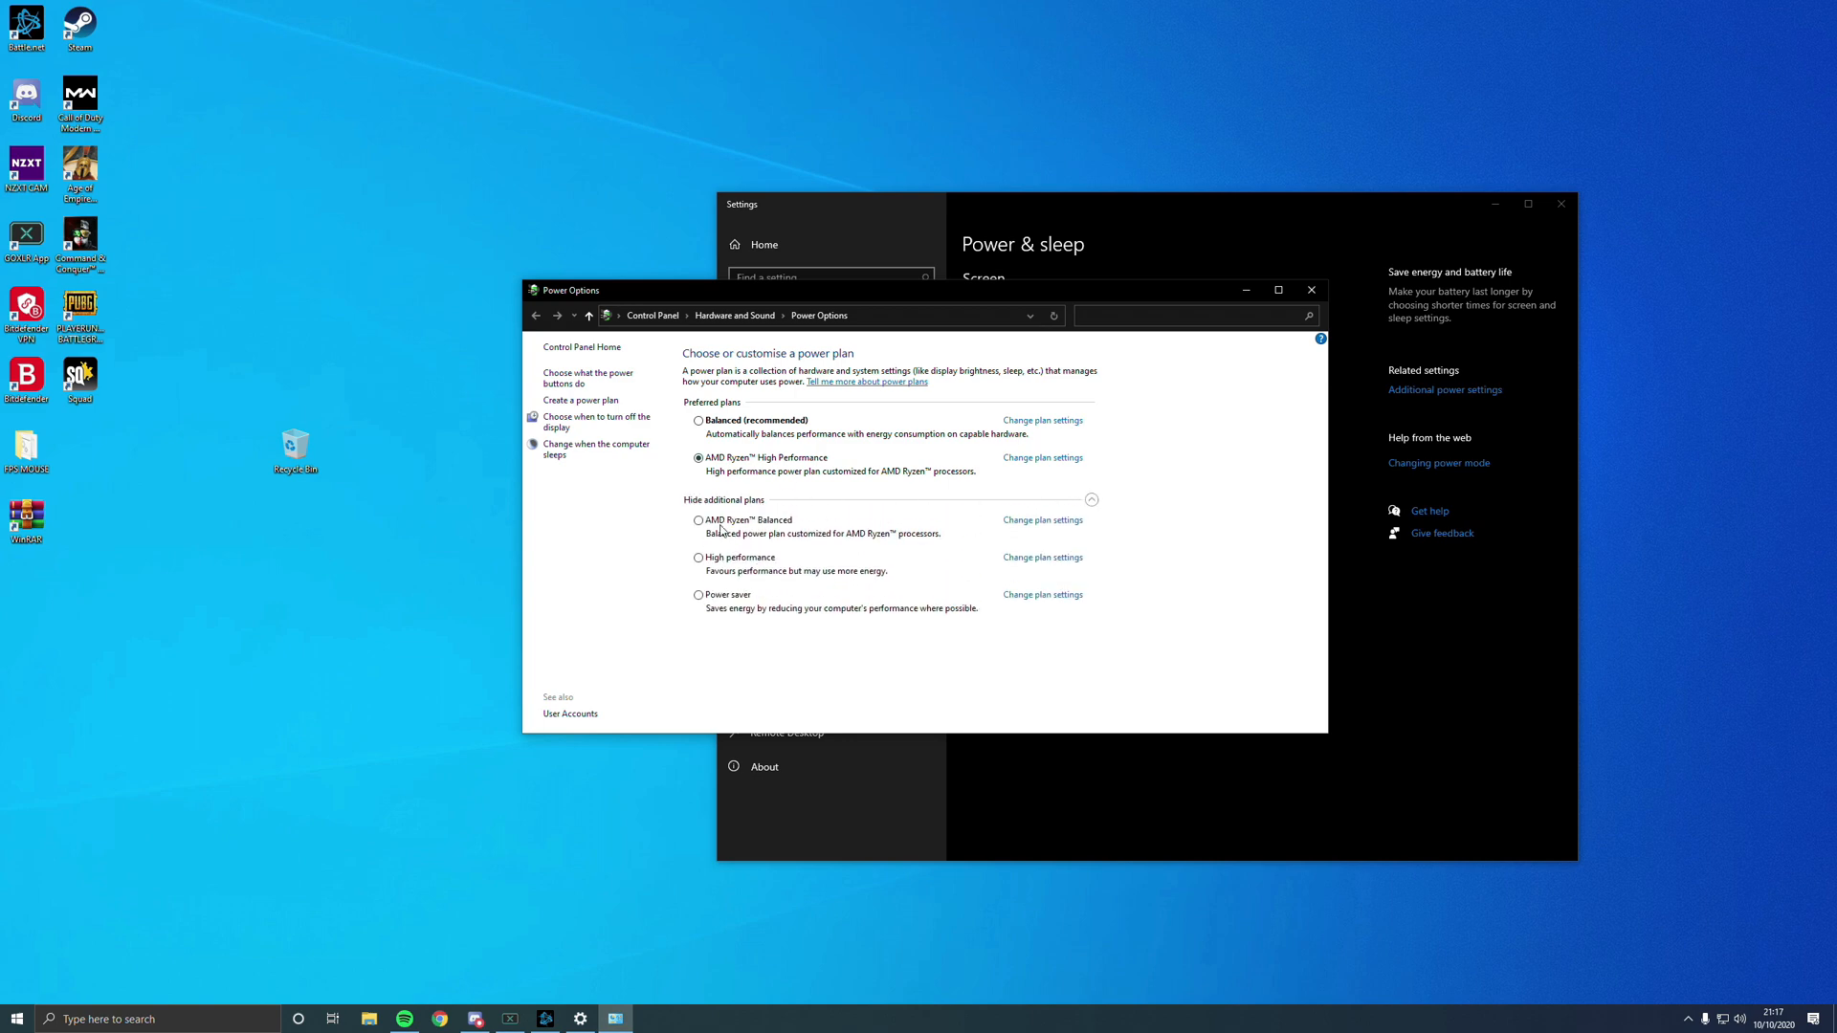
{"action": "mouse_move", "coordinate": [744, 611]}
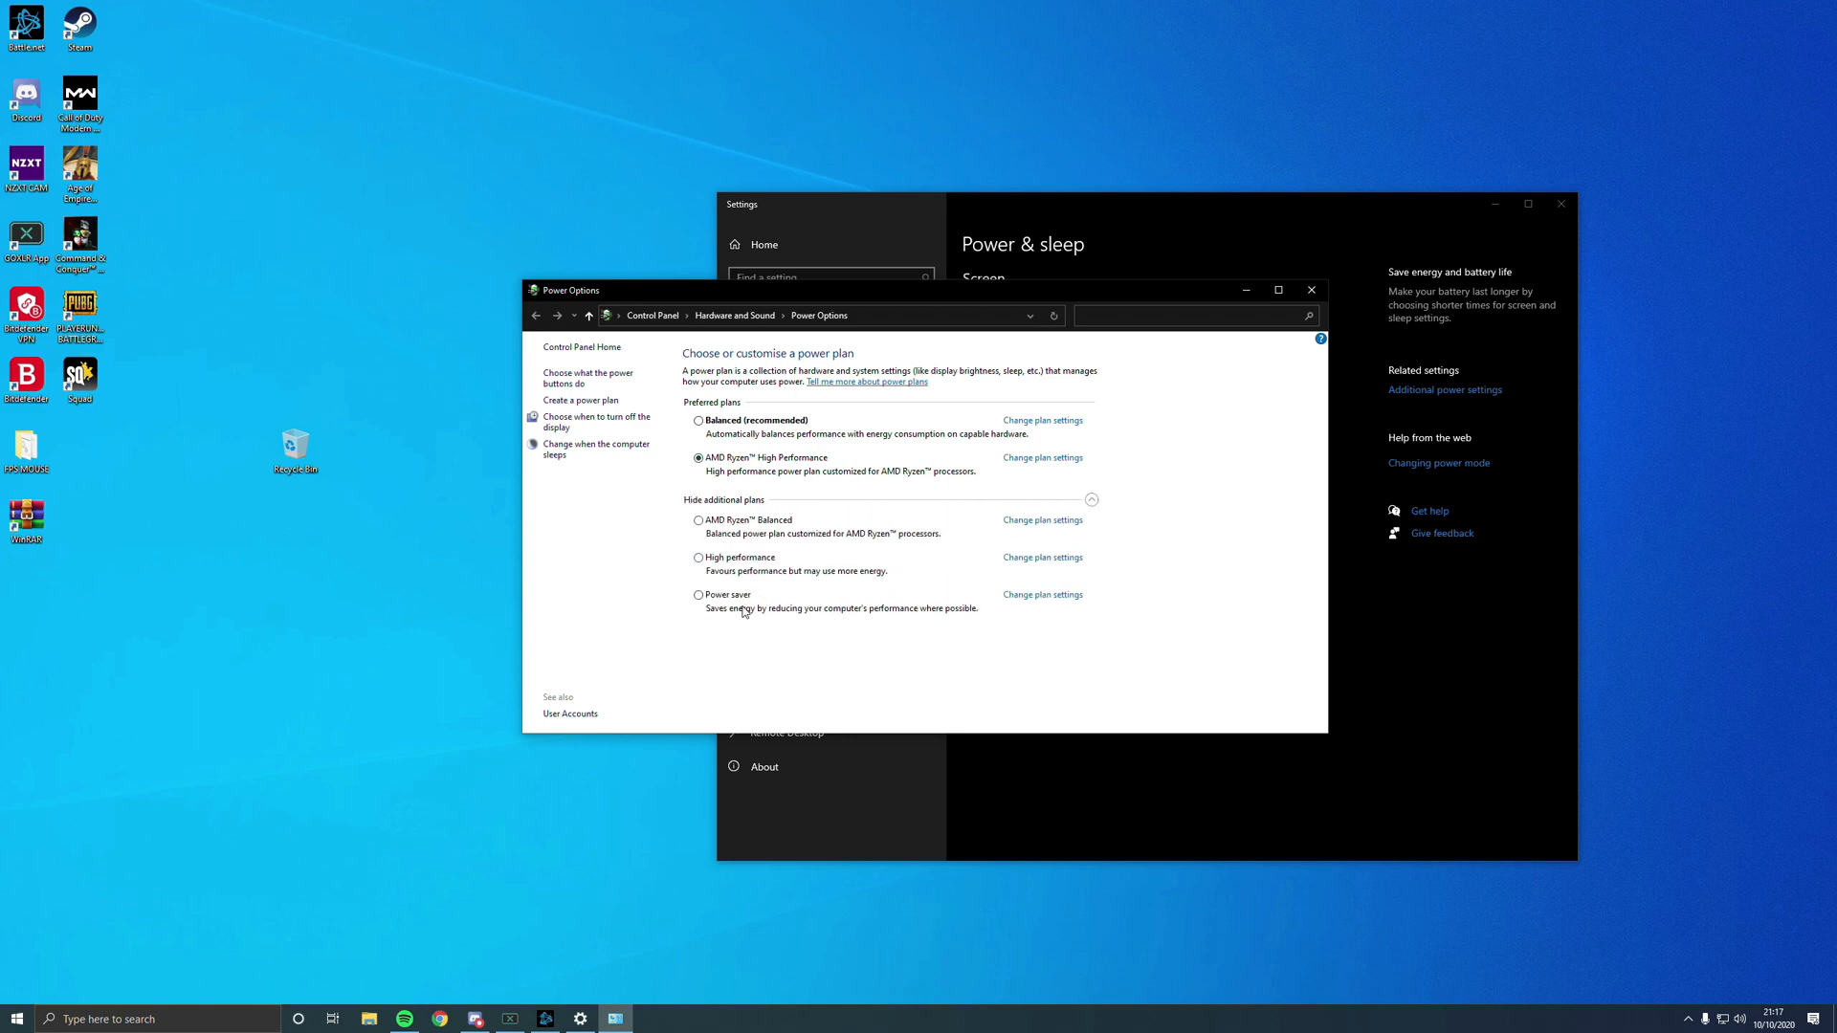
{"action": "mouse_move", "coordinate": [862, 551]}
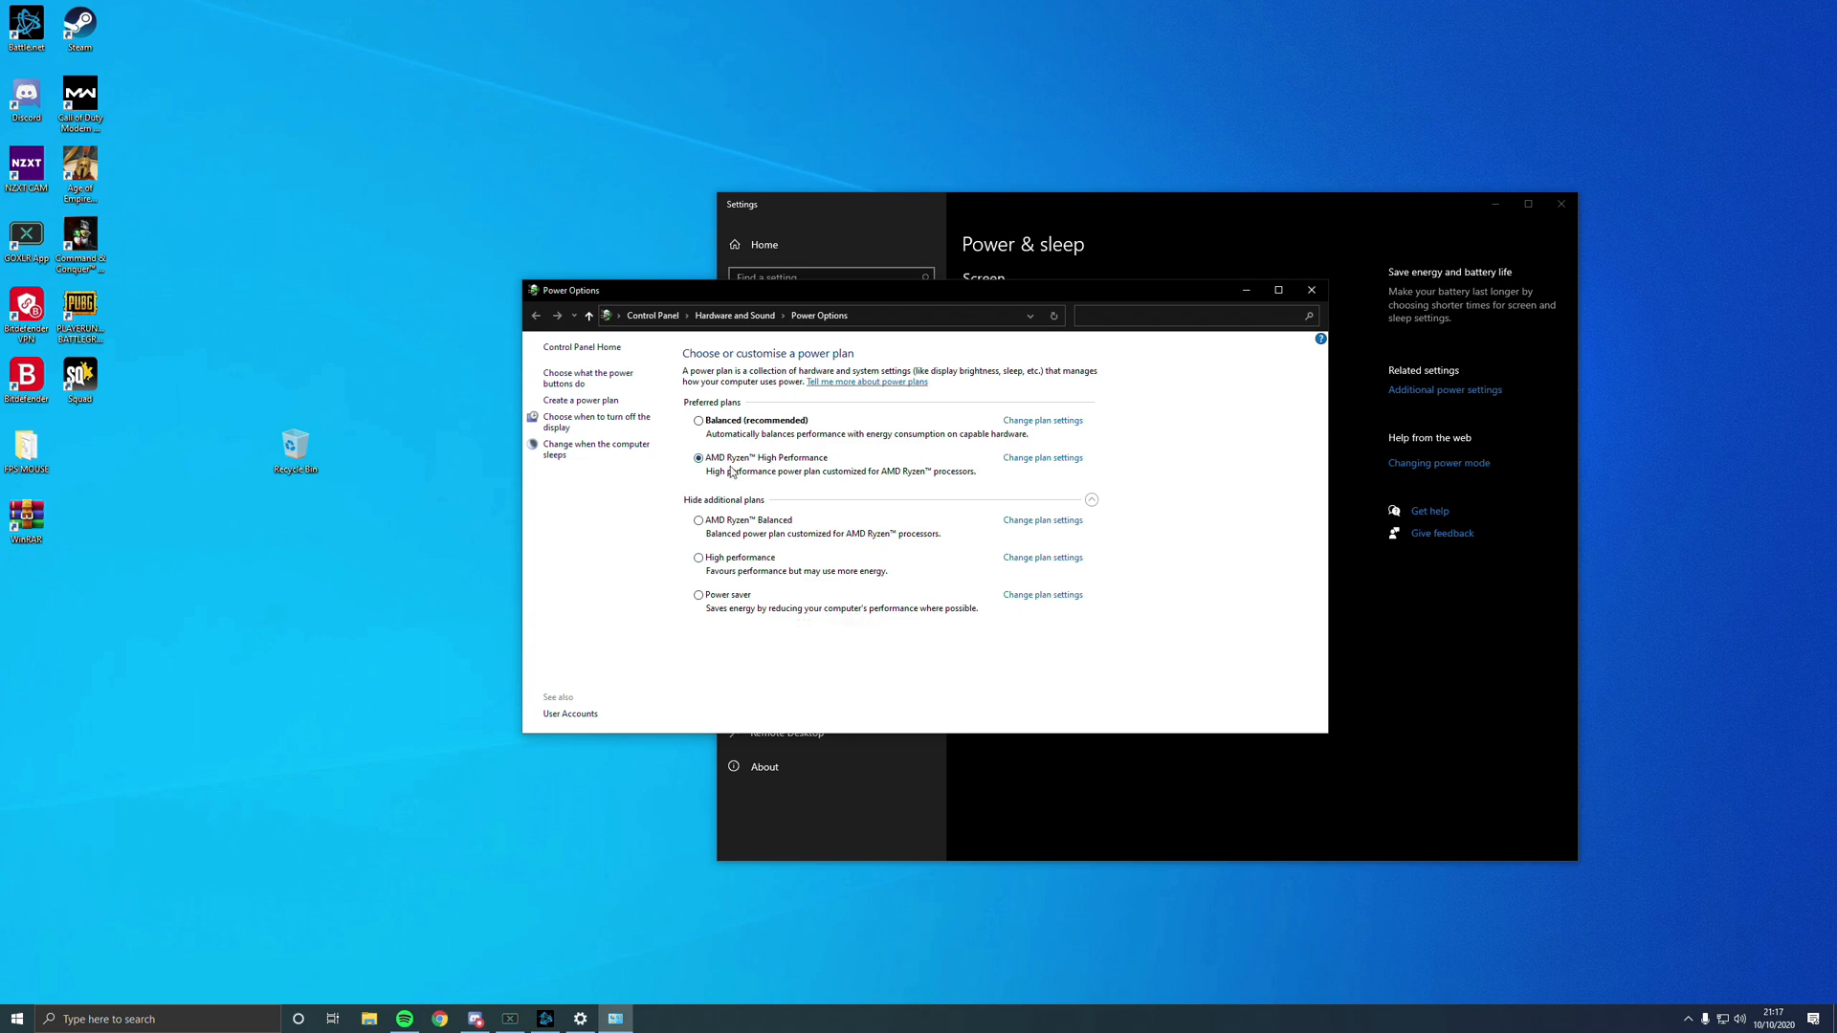
{"action": "mouse_move", "coordinate": [1311, 291]}
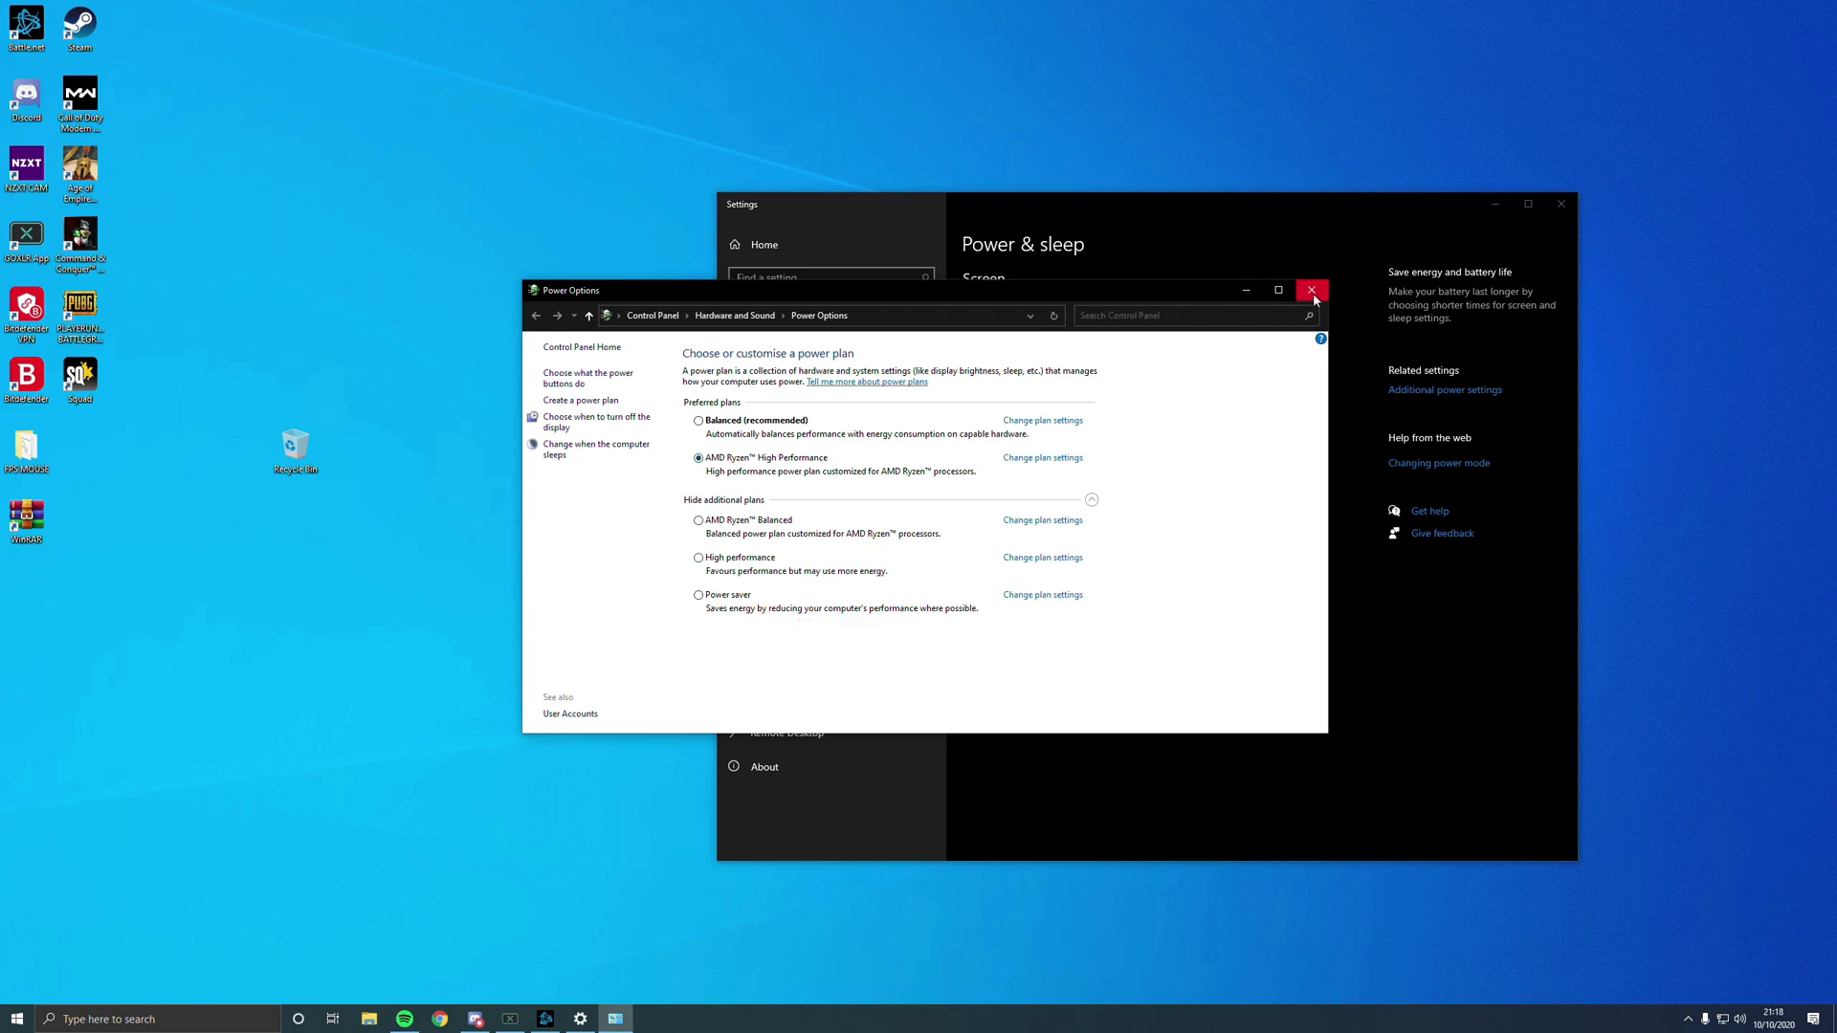
{"action": "mouse_move", "coordinate": [1266, 344]}
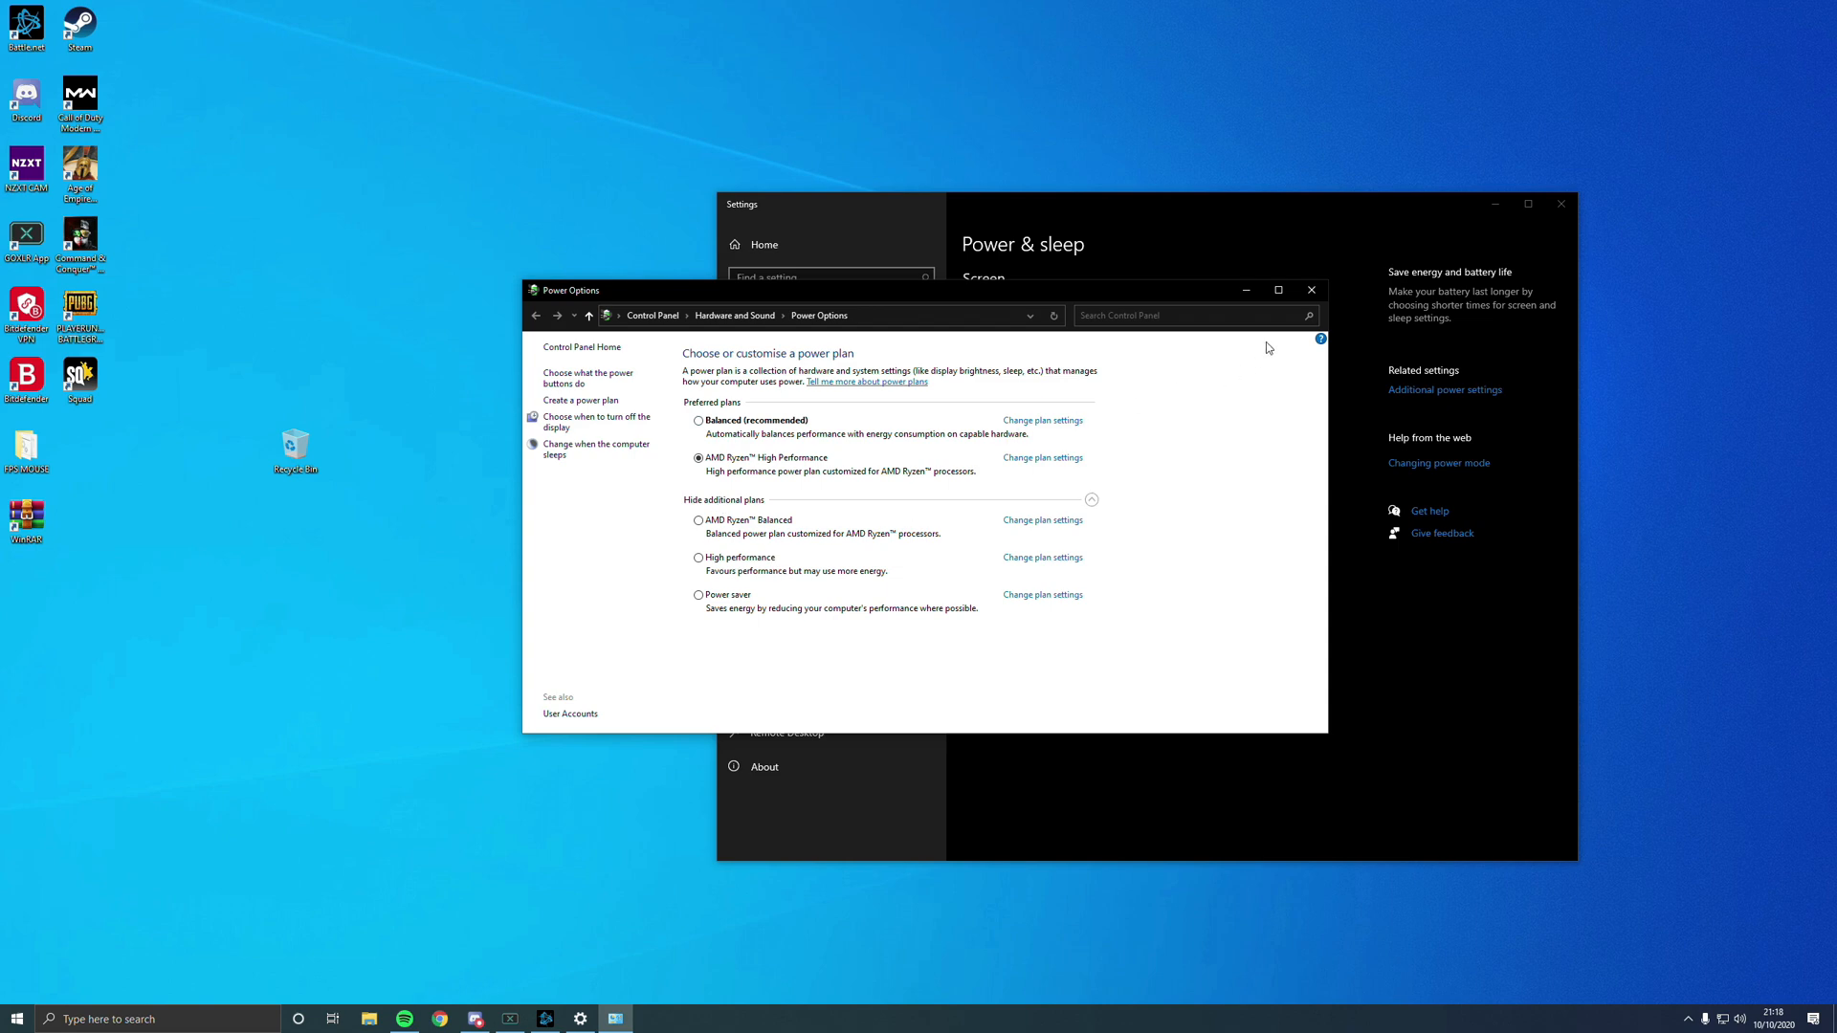
{"action": "left_click", "coordinate": [1311, 291]}
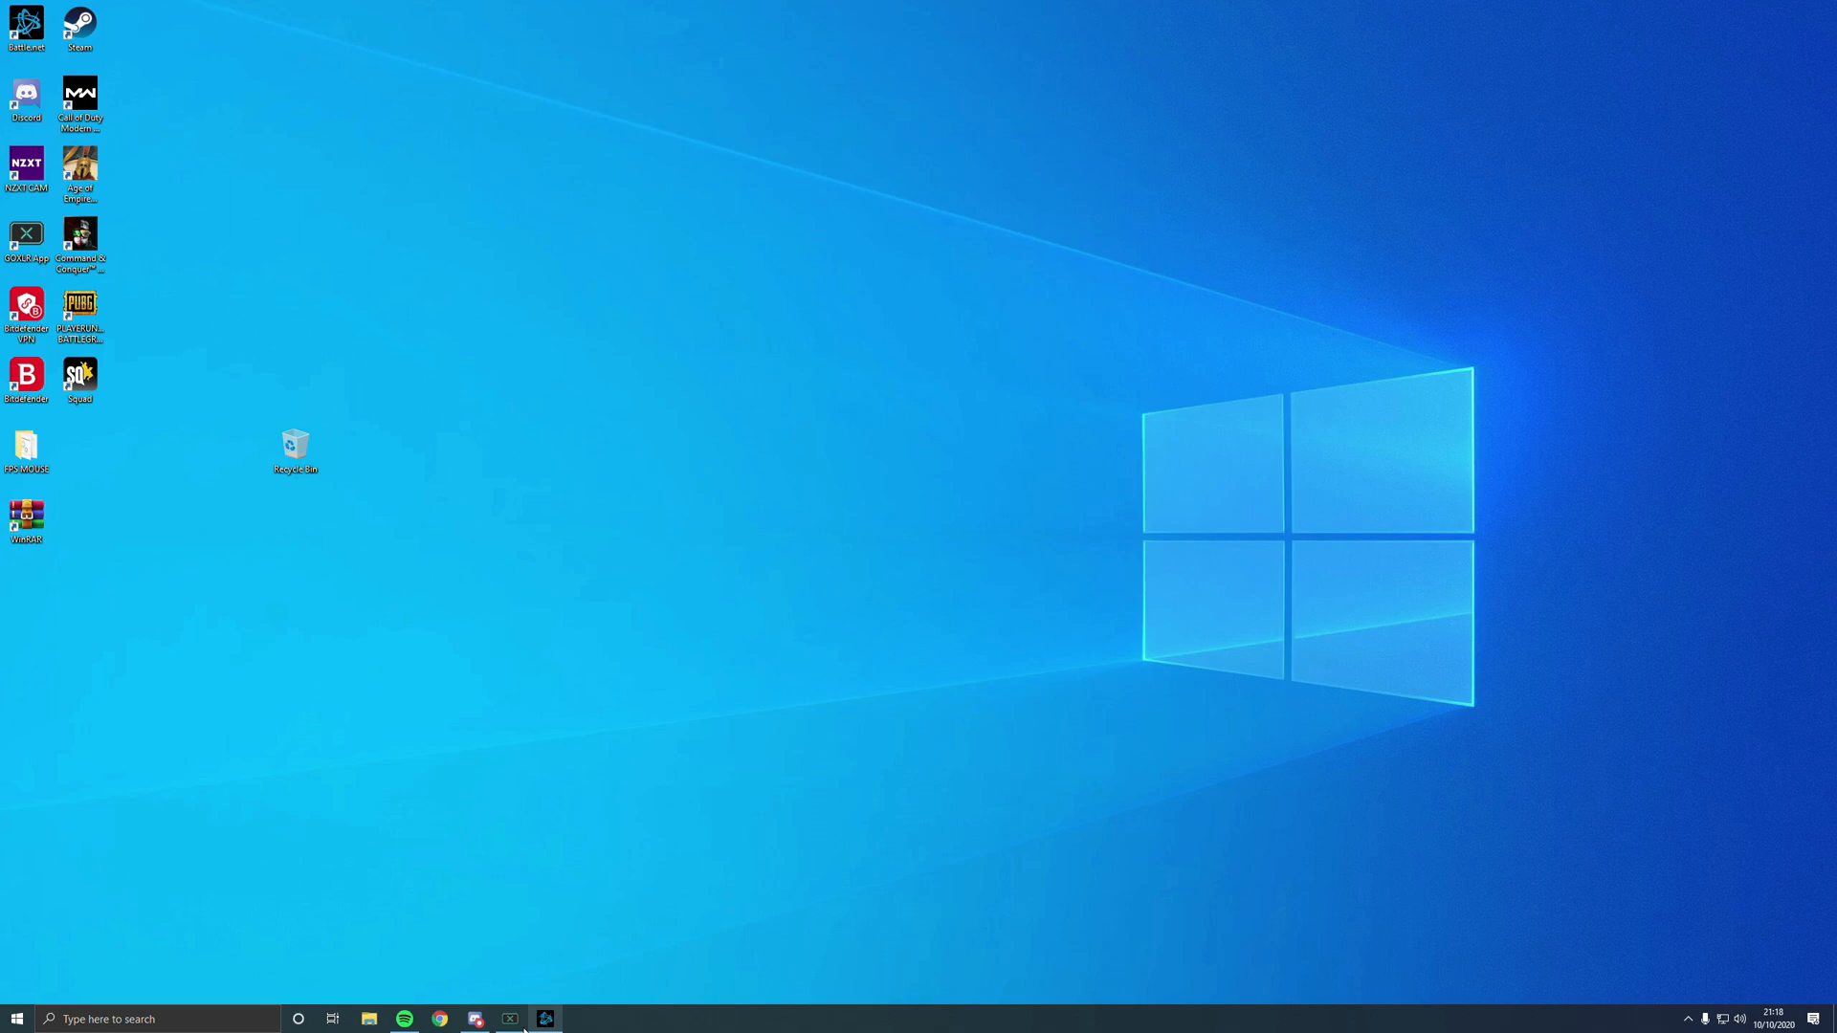
- Launch Chrome and search 'amd' to reach the AMD home page
{"action": "left_click", "coordinate": [440, 1018]}
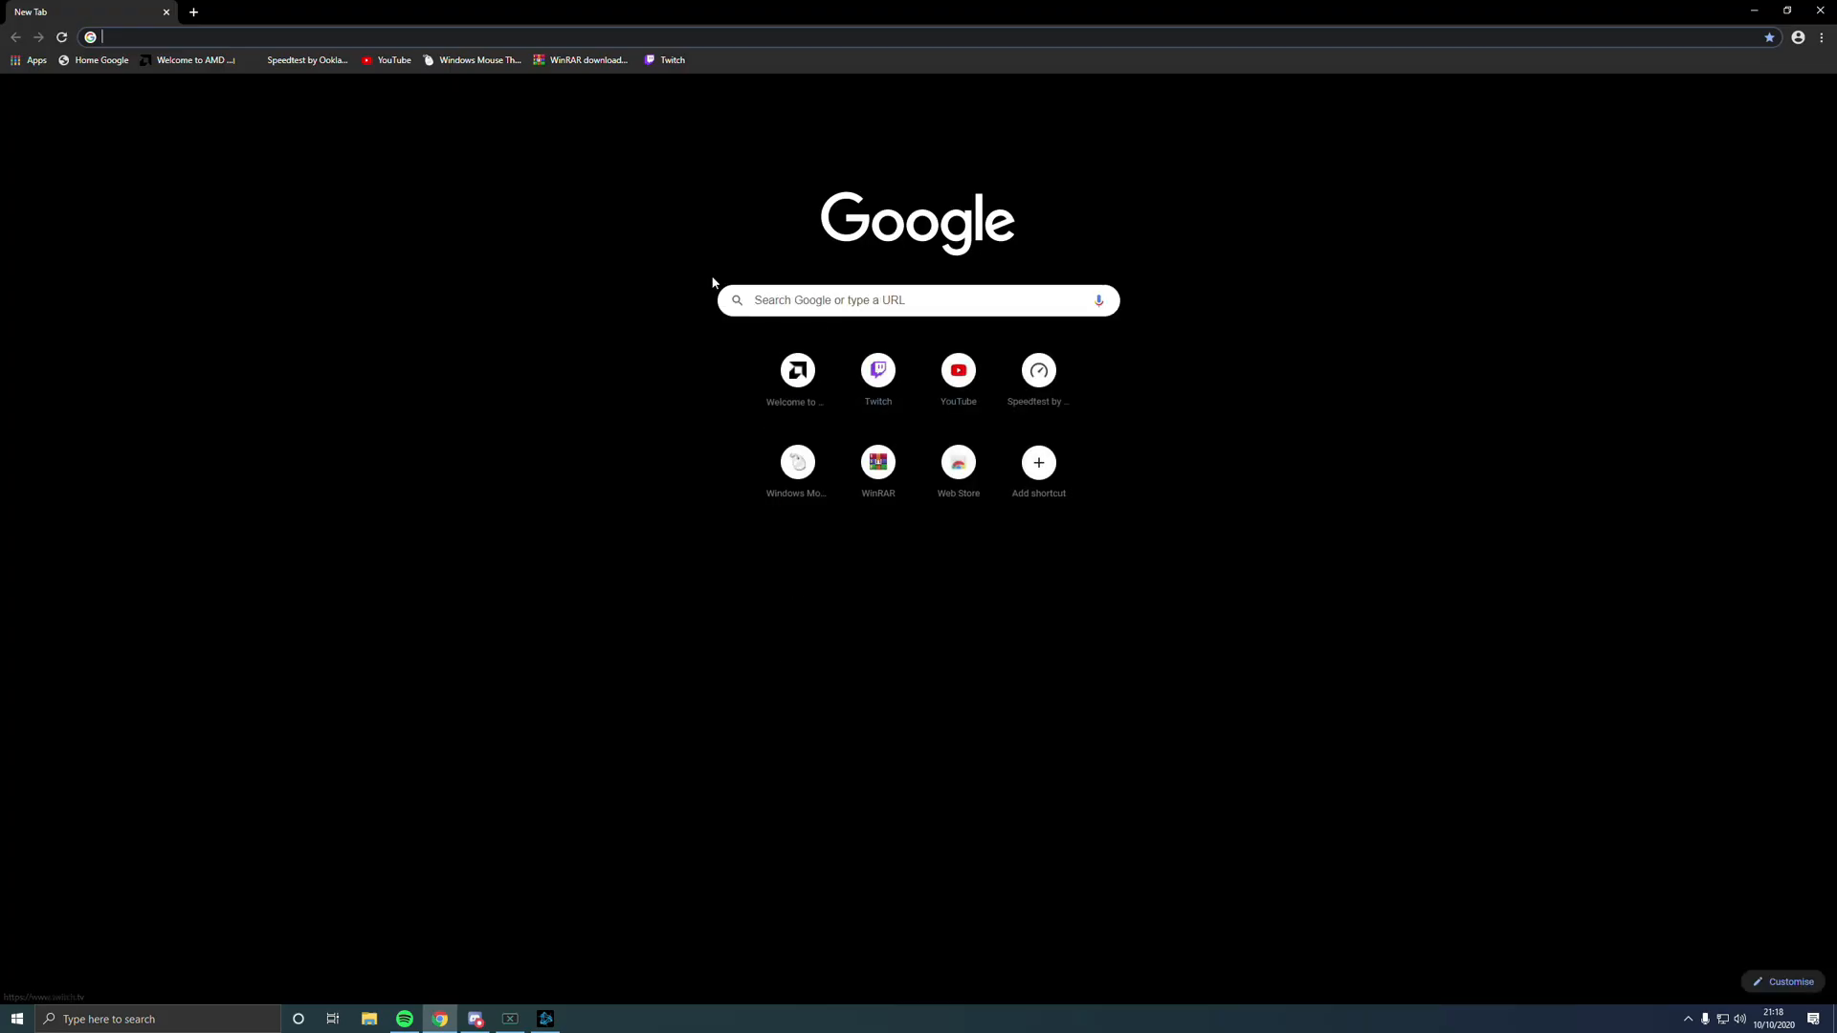
{"action": "left_click", "coordinate": [917, 299]}
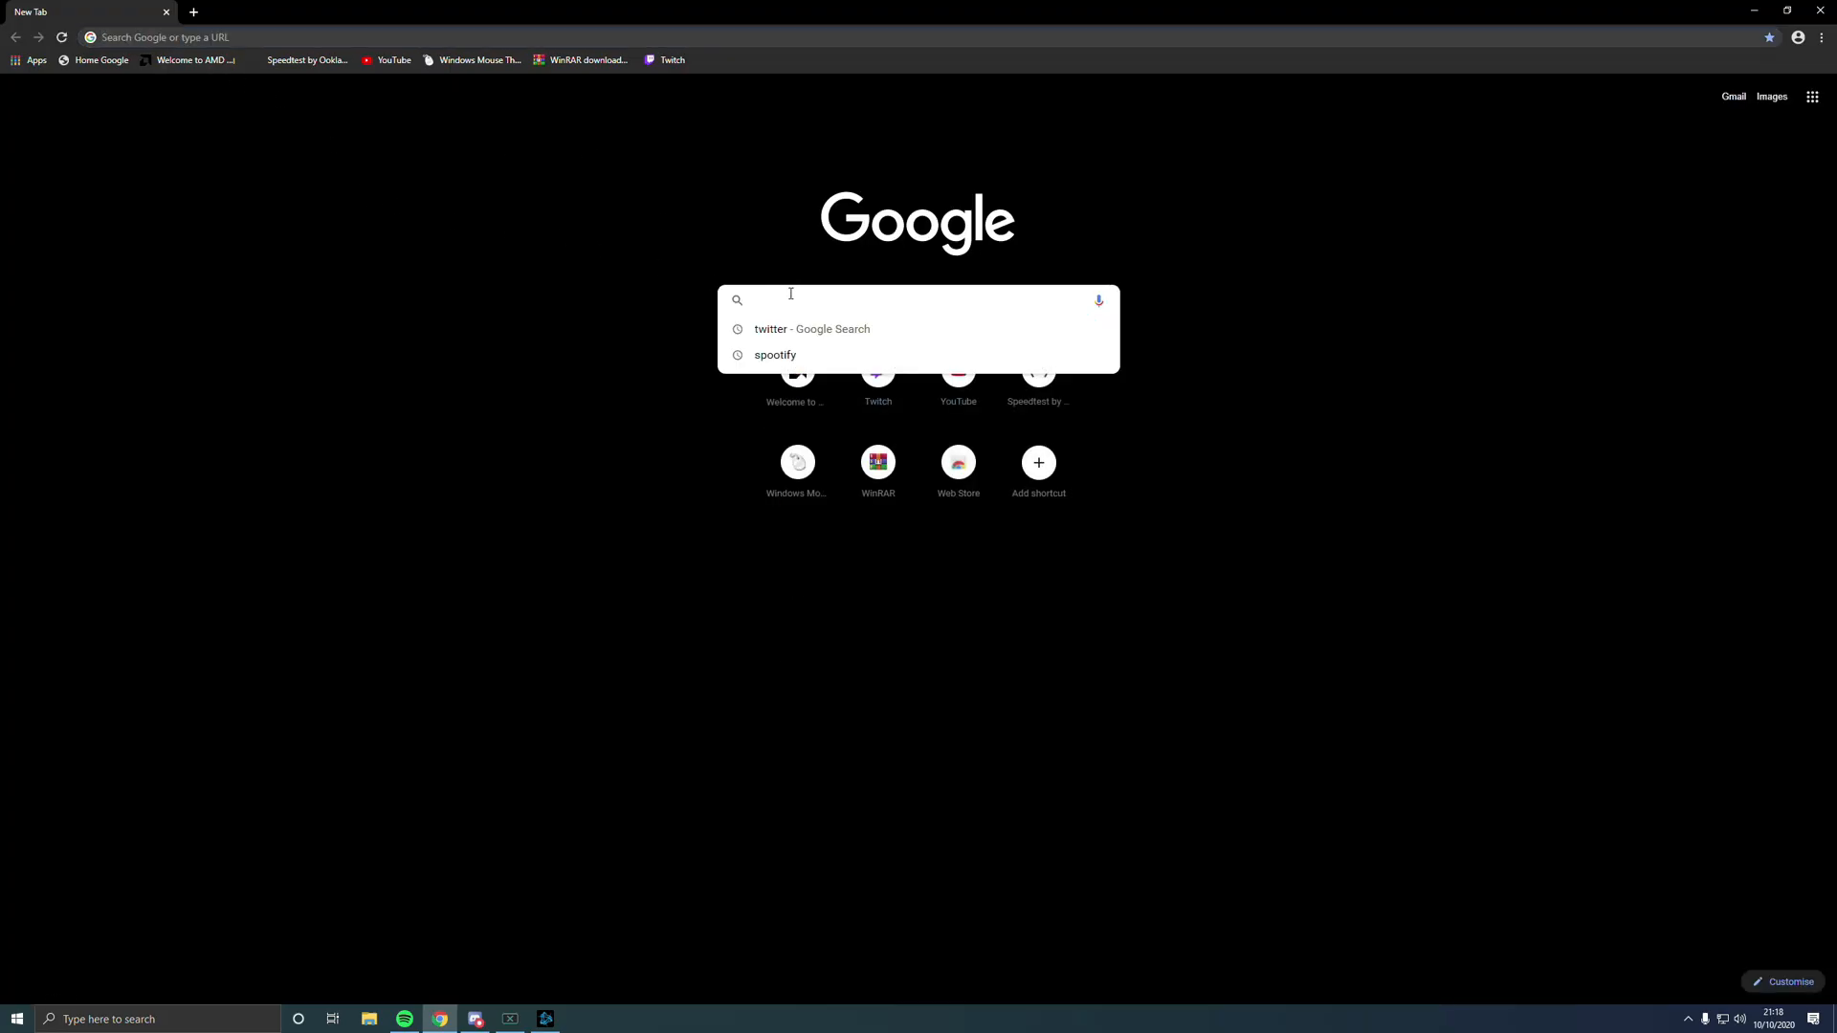
{"action": "type", "text": "amd.com/en"}
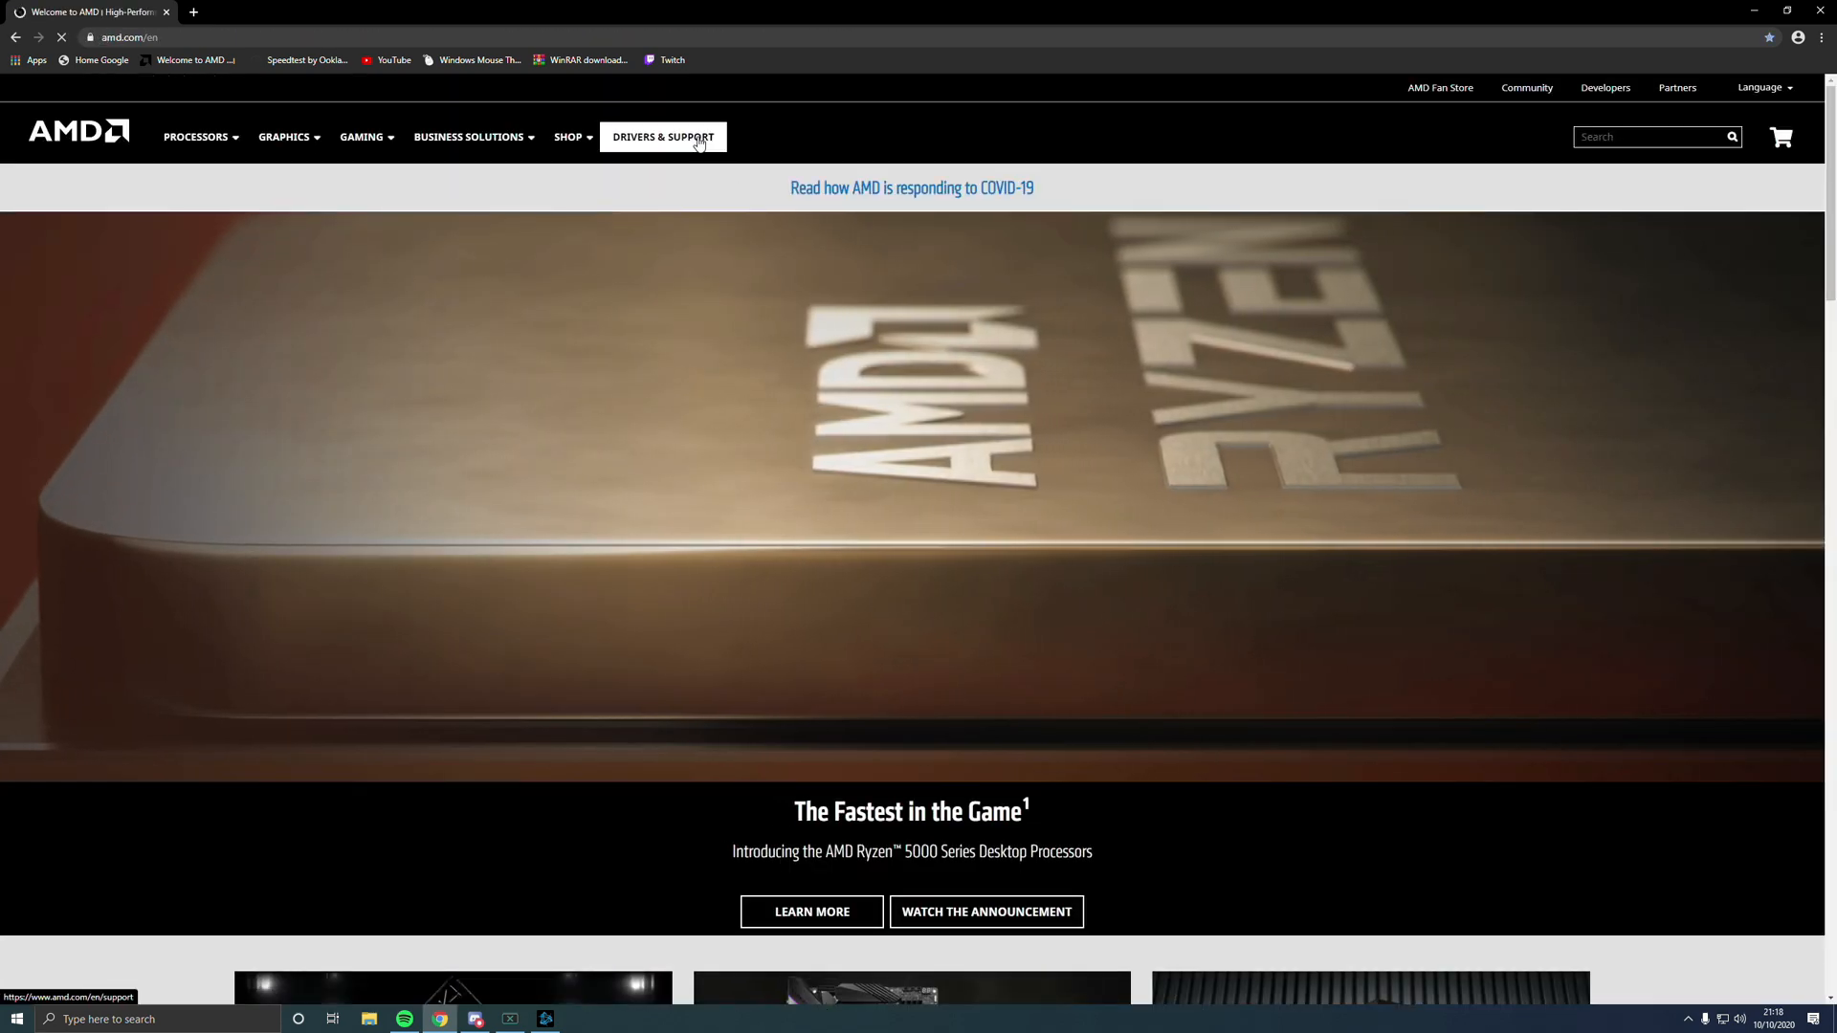
- On AMD Drivers & Support, choose Chipsets and the AMD Socket AM4 family
{"action": "left_click", "coordinate": [662, 138]}
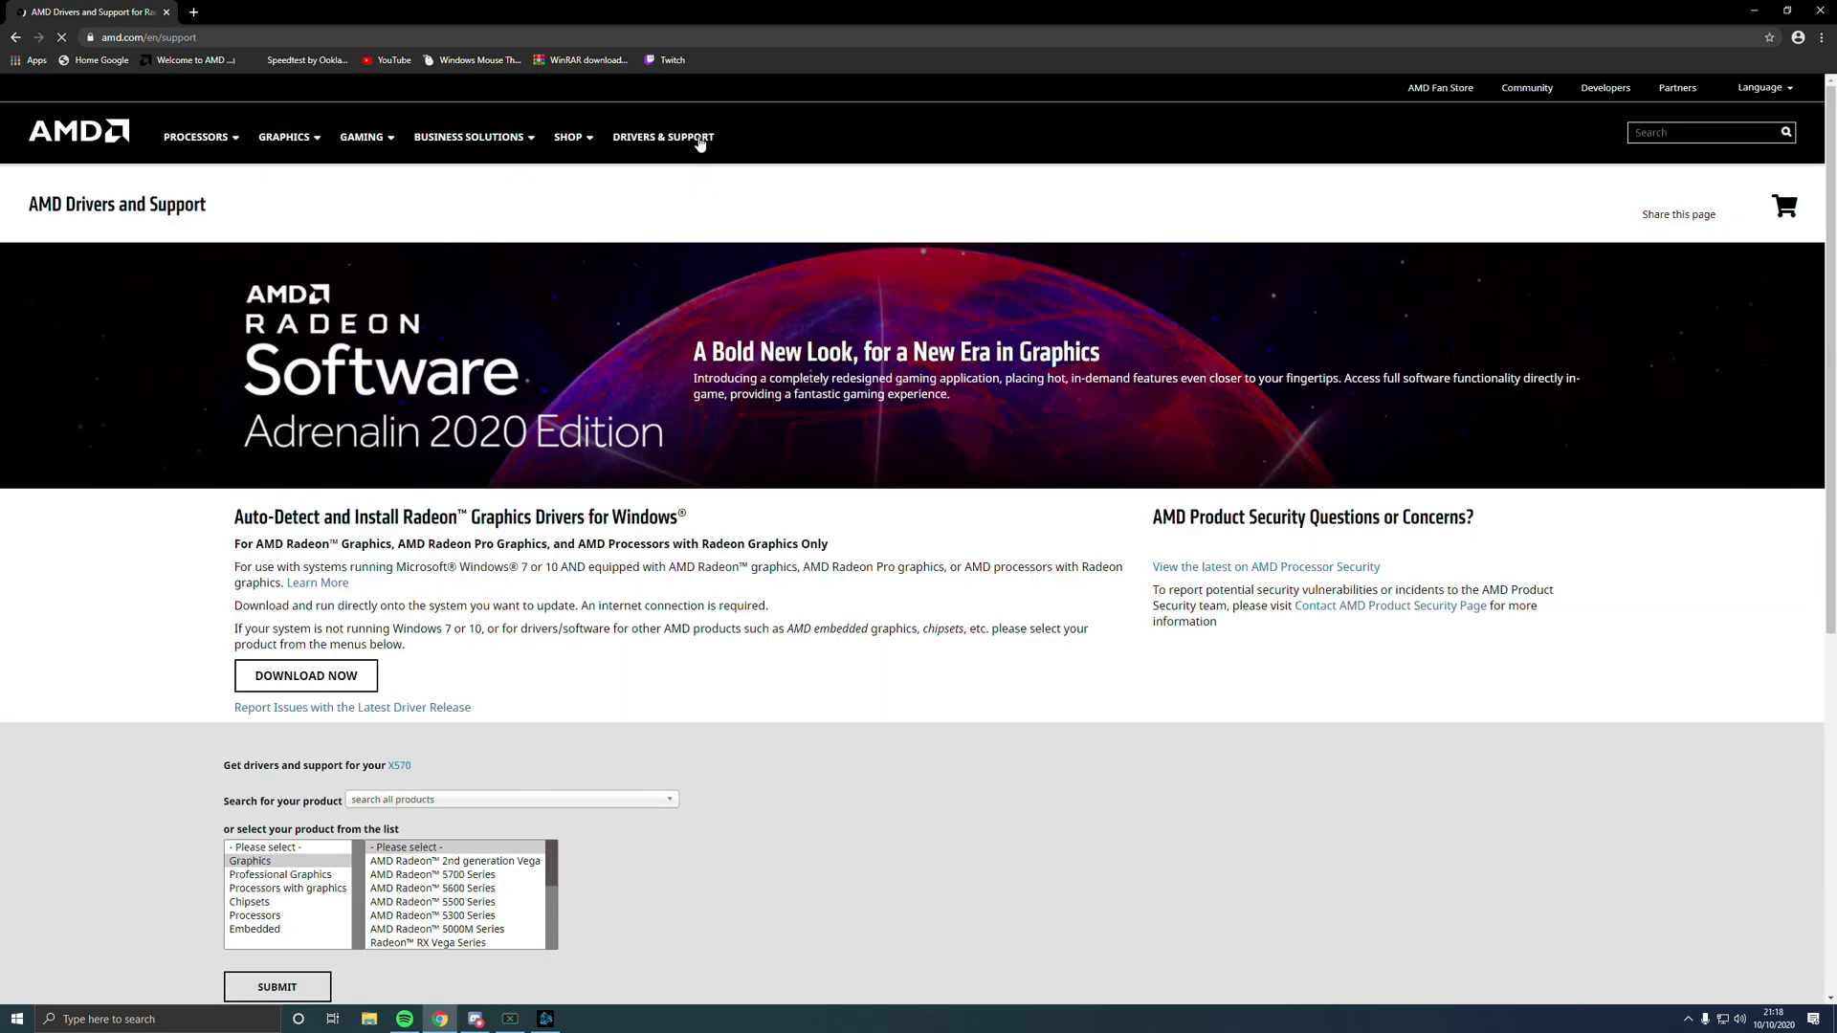
{"action": "scroll", "scroll_direction": "down", "scroll_amount": 3}
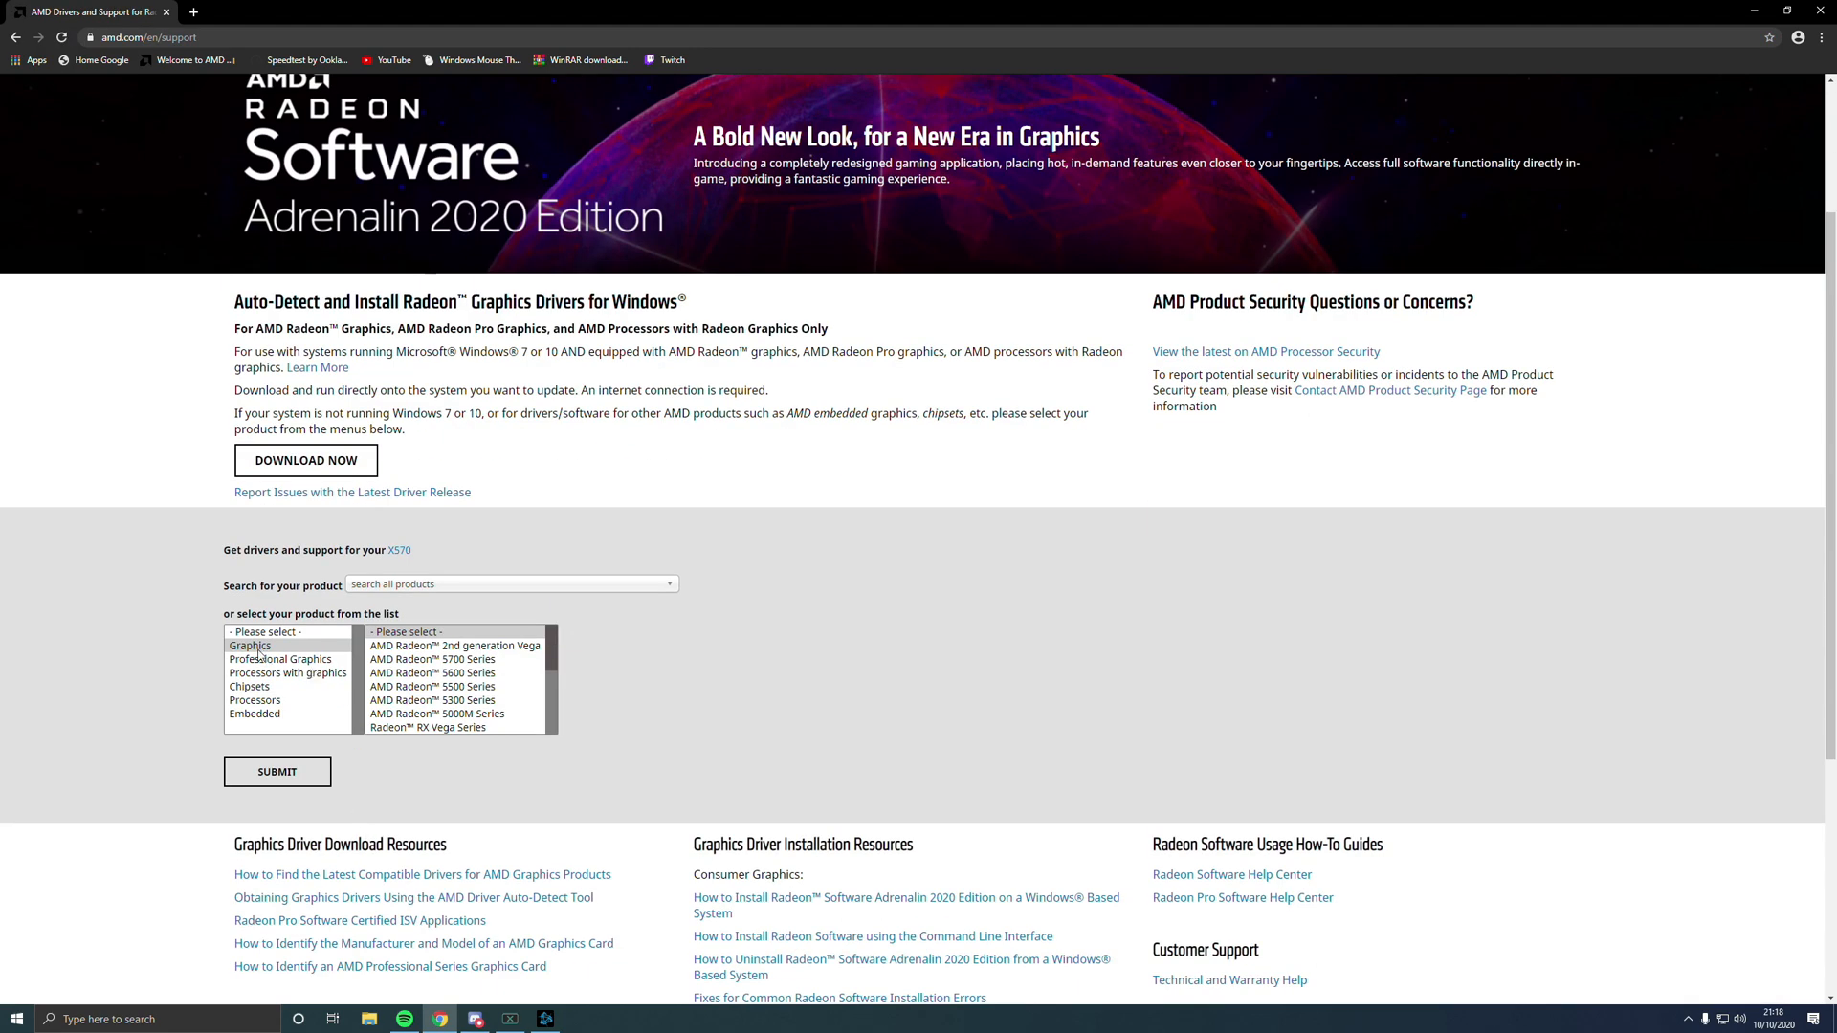
{"action": "left_click", "coordinate": [251, 685]}
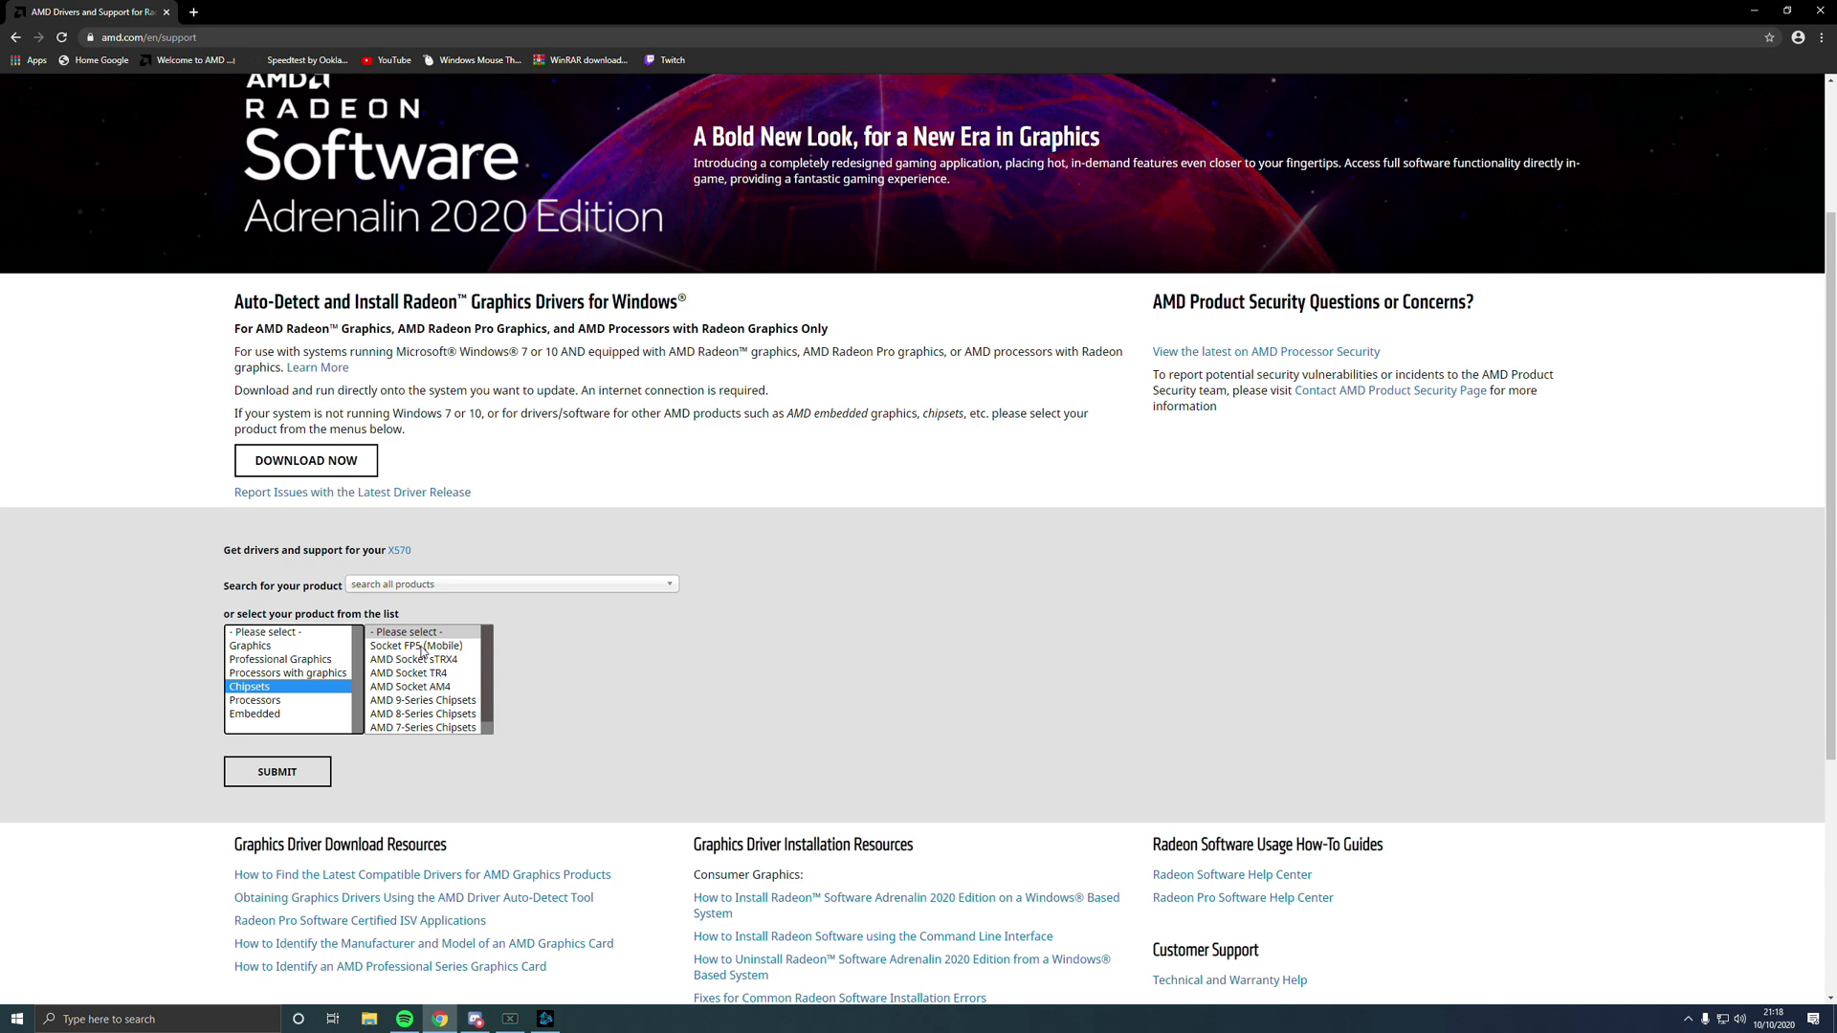
{"action": "mouse_move", "coordinate": [421, 689]}
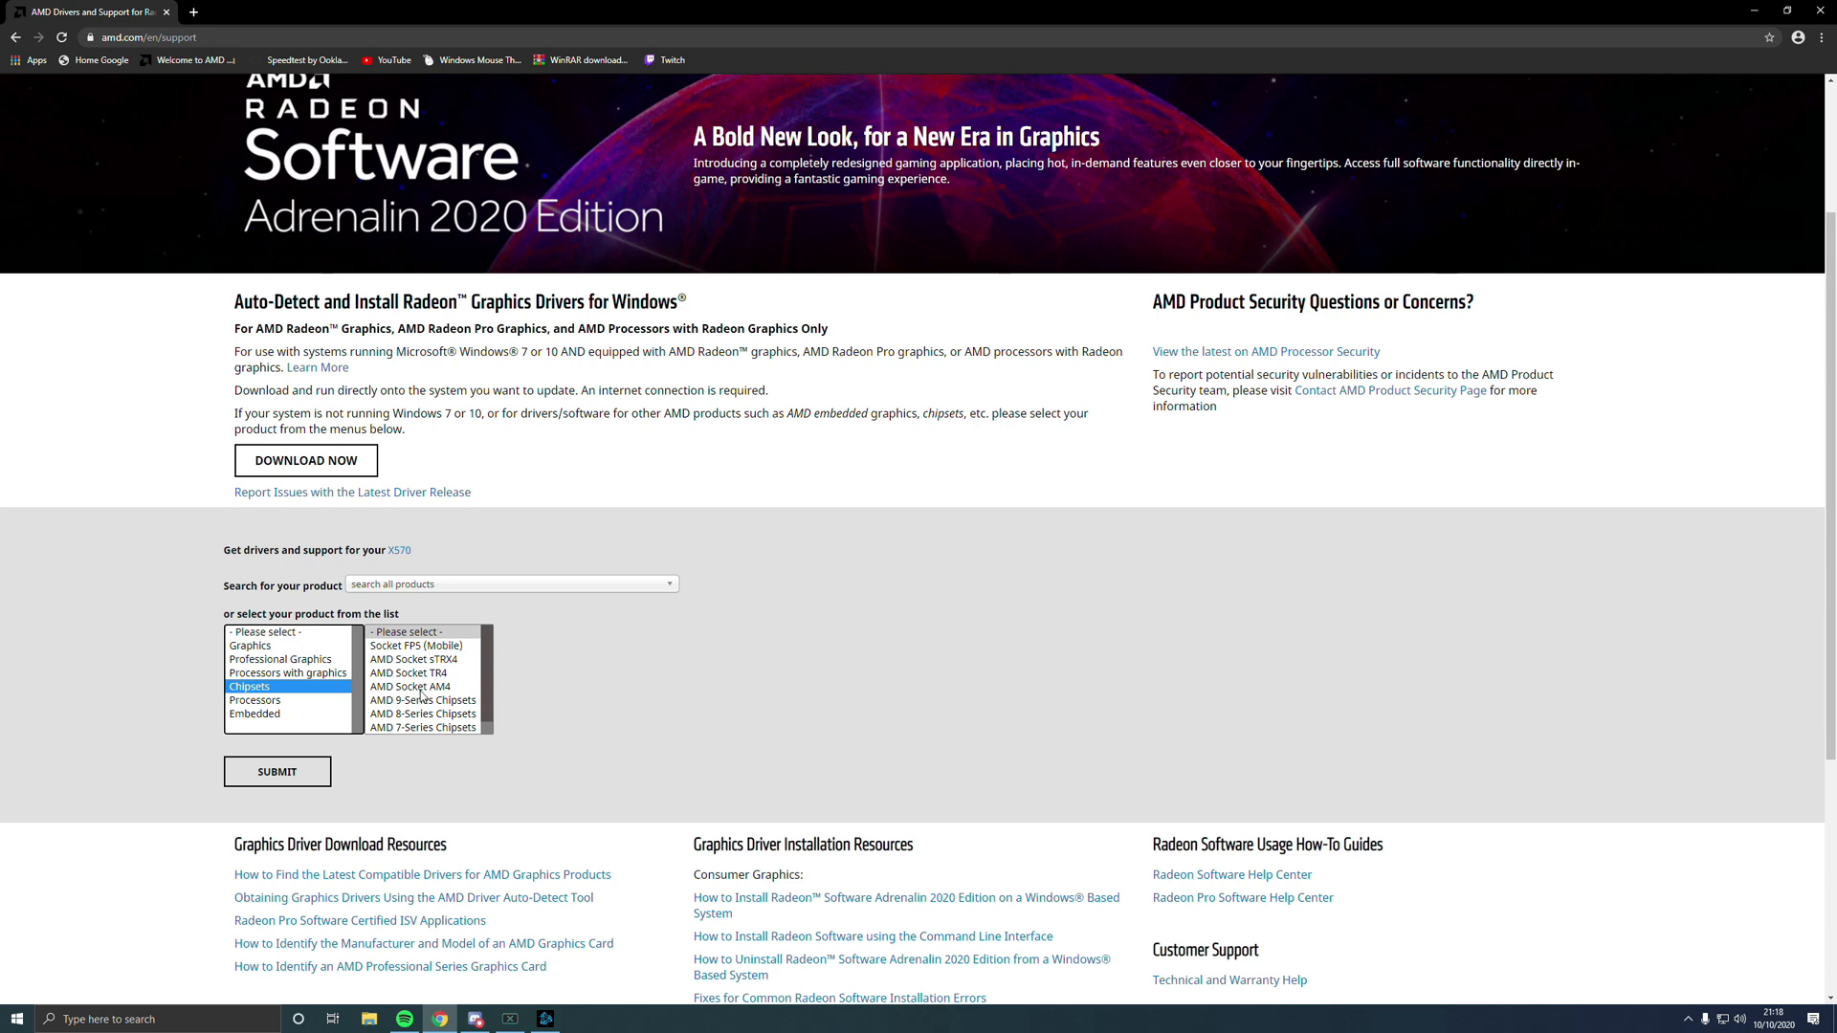
{"action": "left_click", "coordinate": [409, 685]}
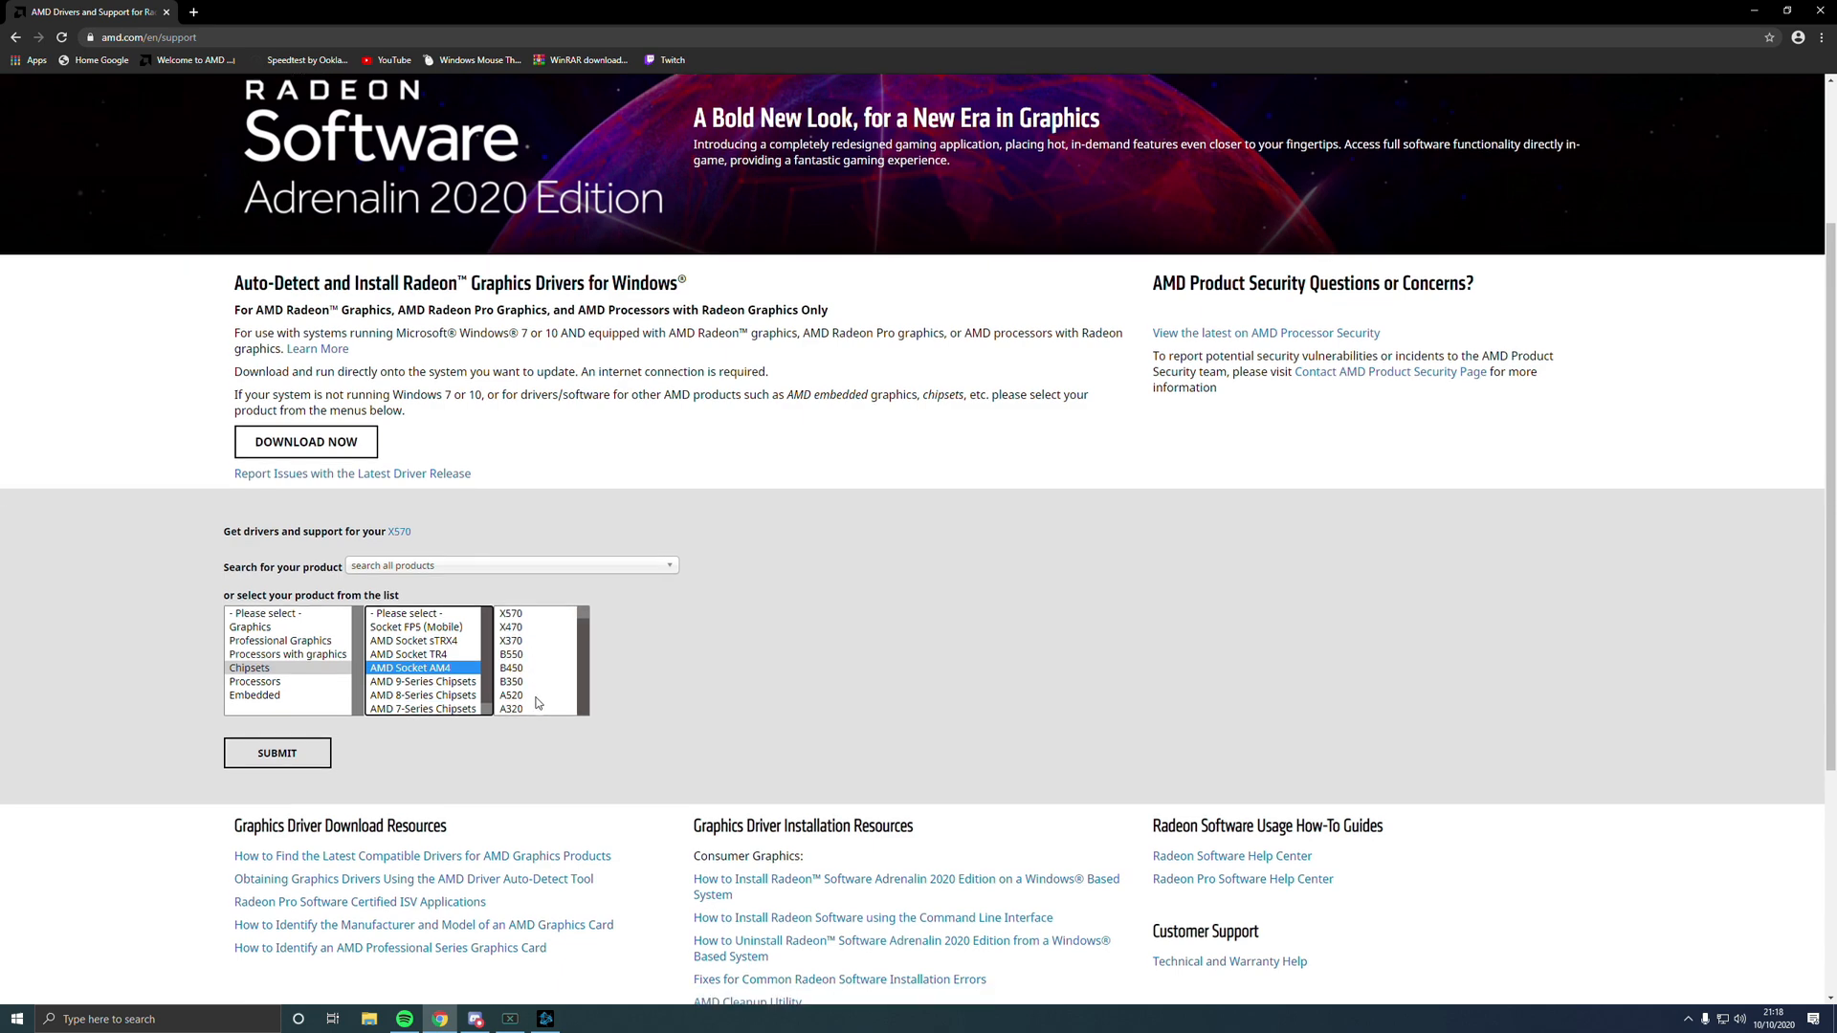
- Pick the X570 chipset and submit to load its Drivers & Support page
{"action": "scroll", "scroll_direction": "down", "scroll_amount": 3}
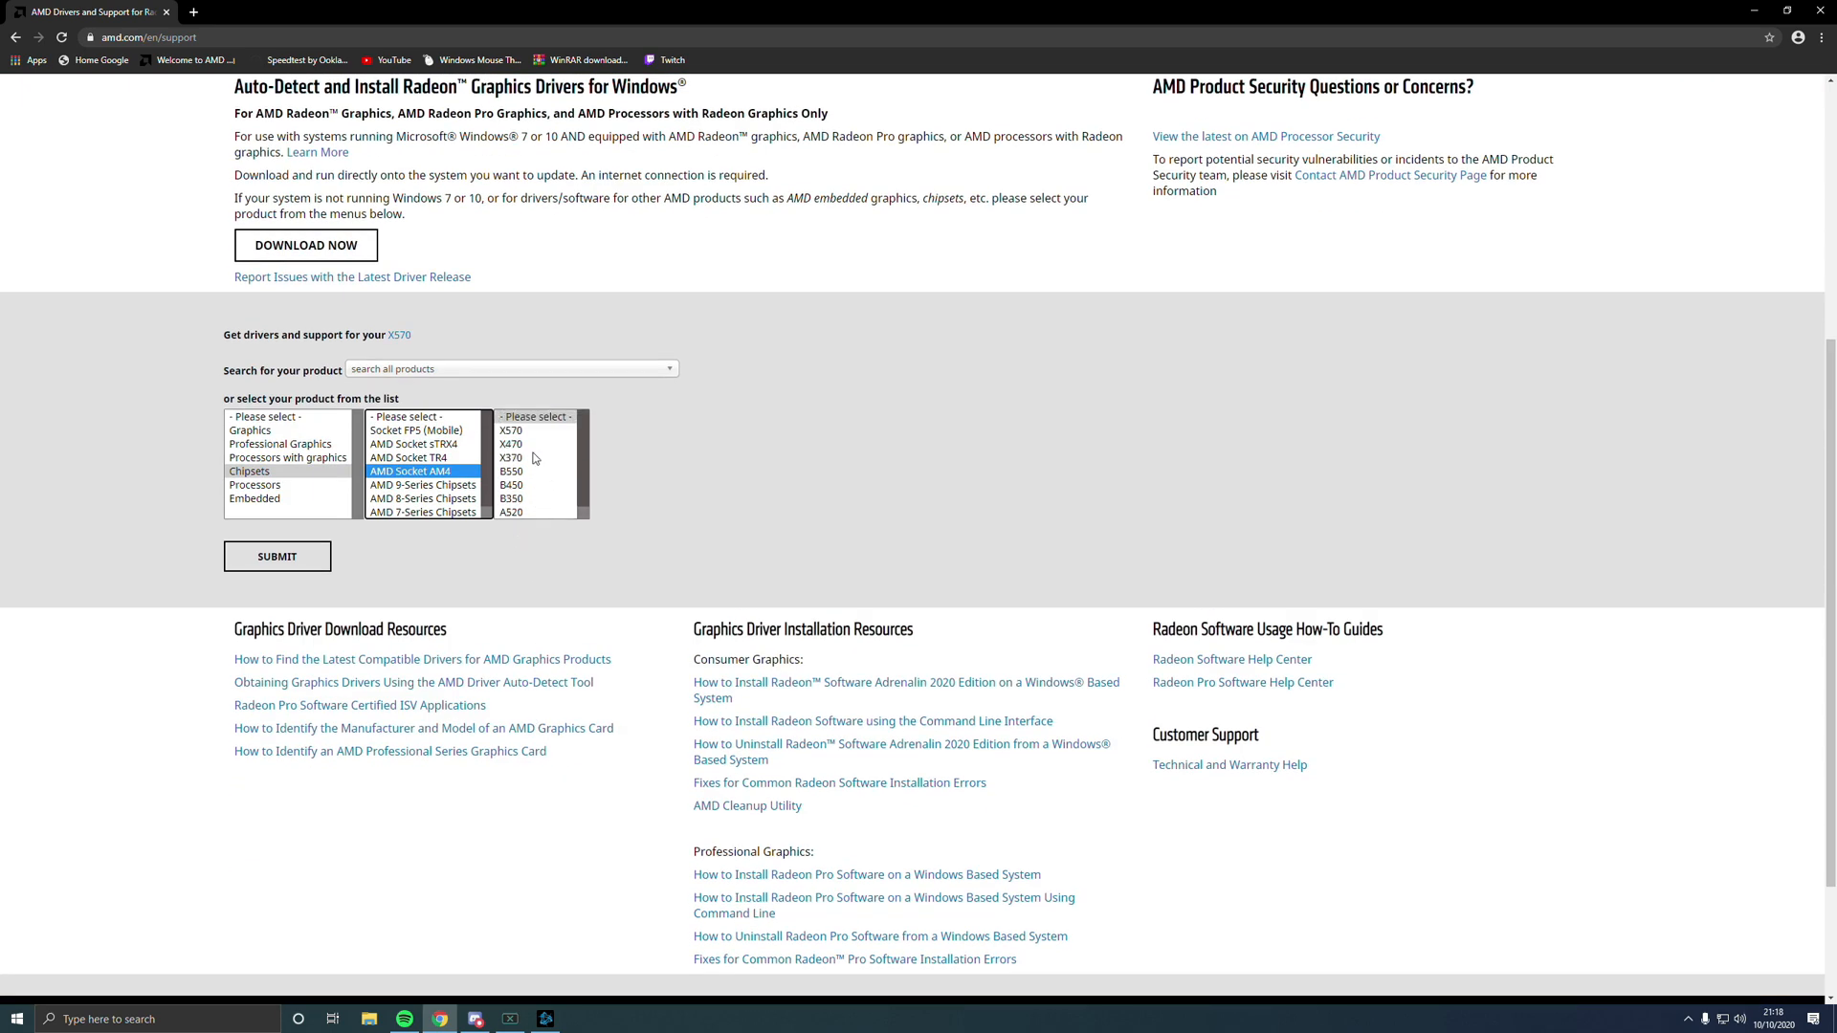
{"action": "mouse_move", "coordinate": [528, 436]}
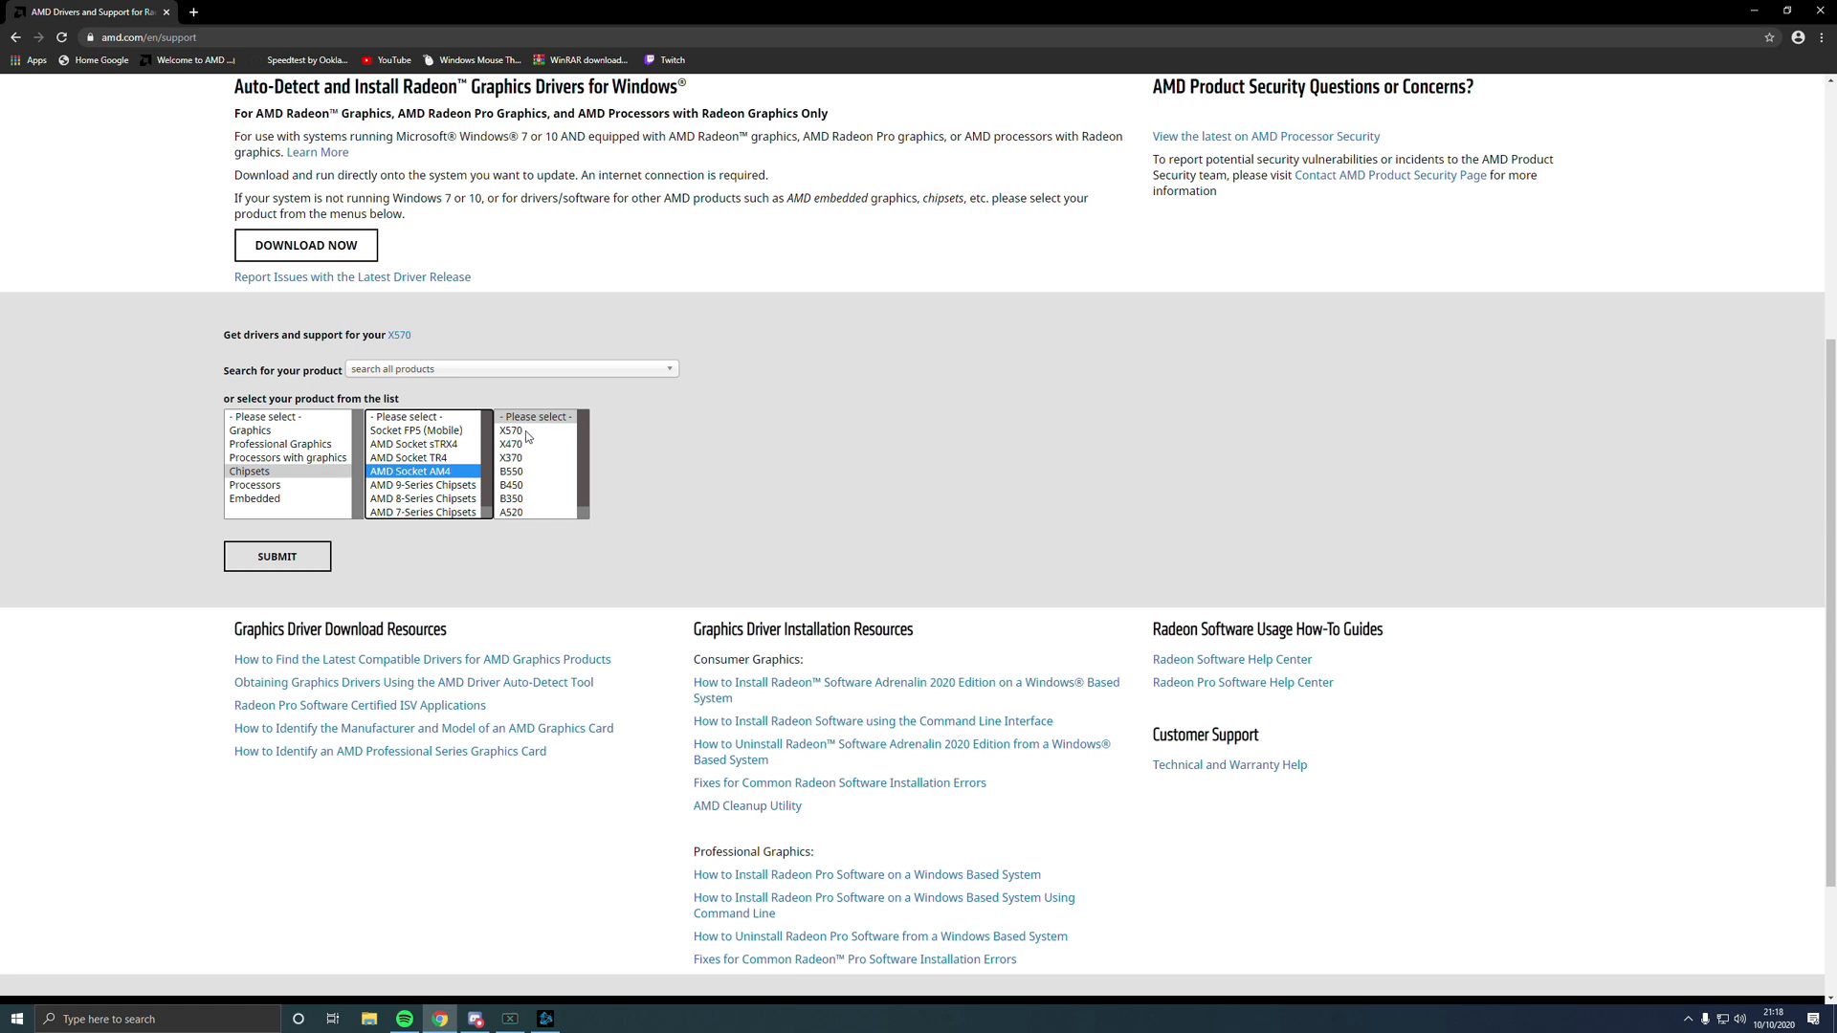
{"action": "left_click", "coordinate": [523, 429]}
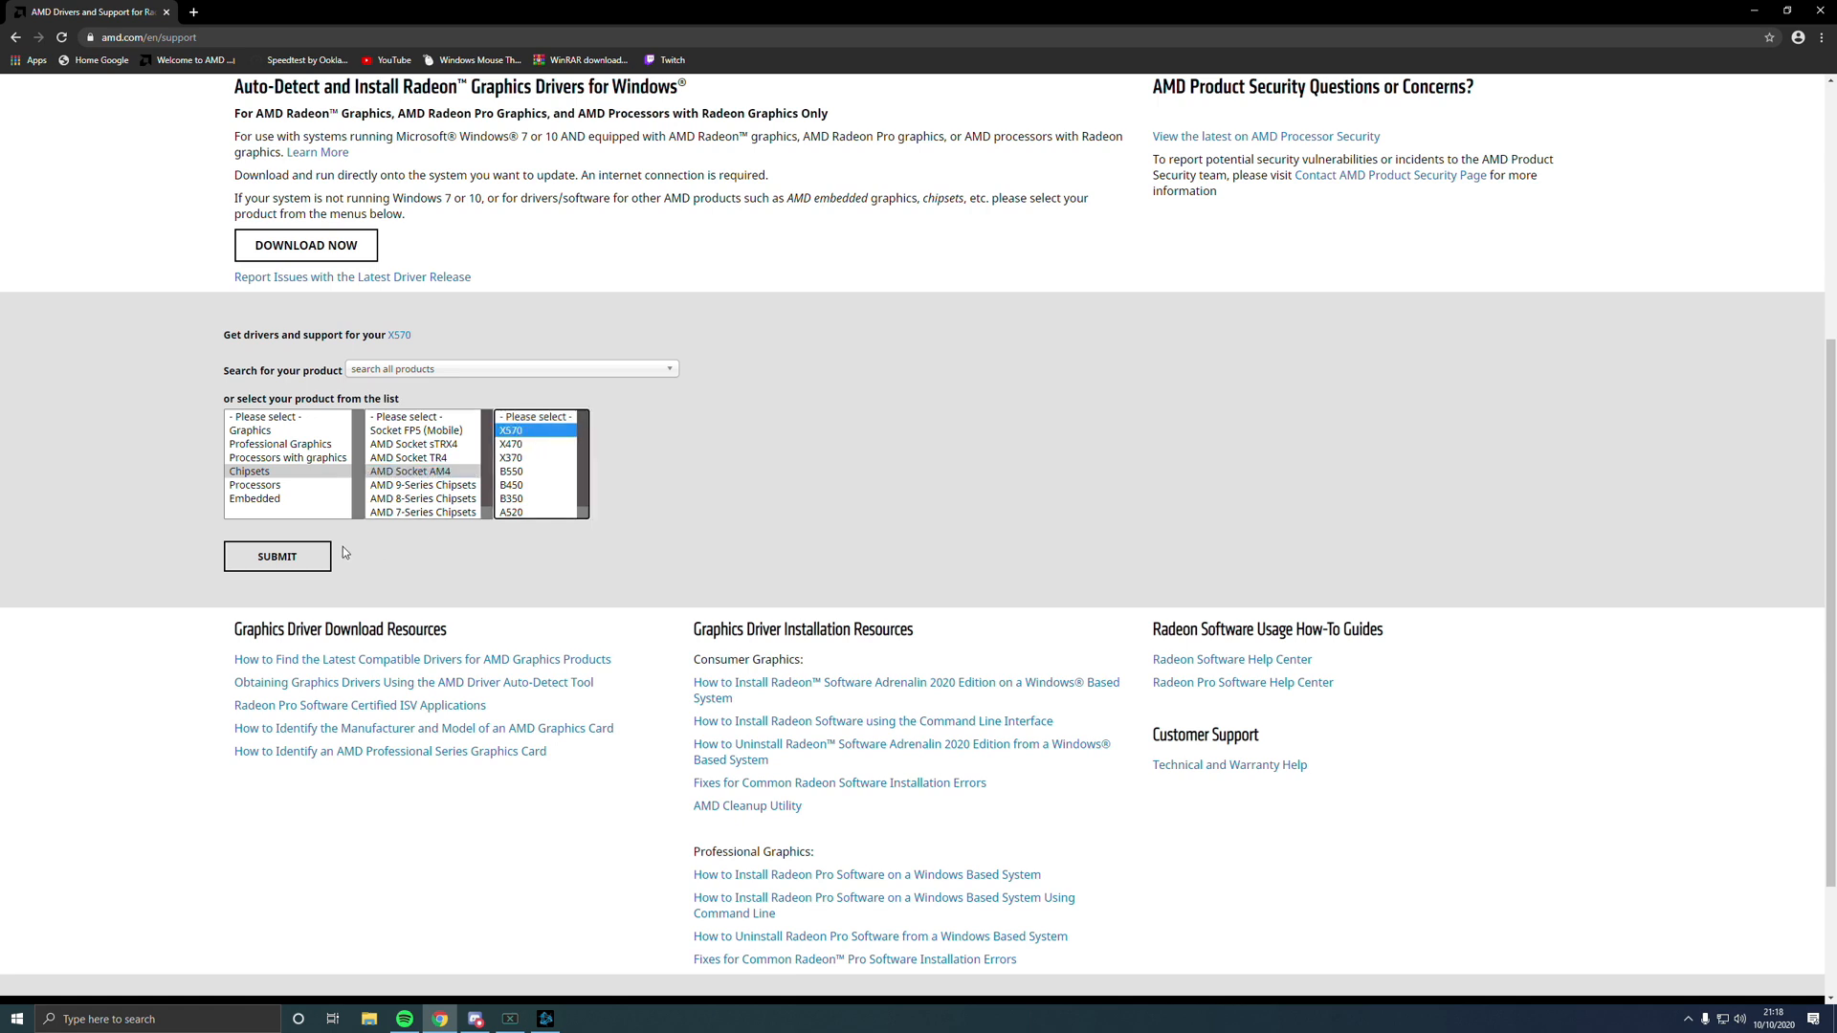
{"action": "left_click", "coordinate": [278, 555]}
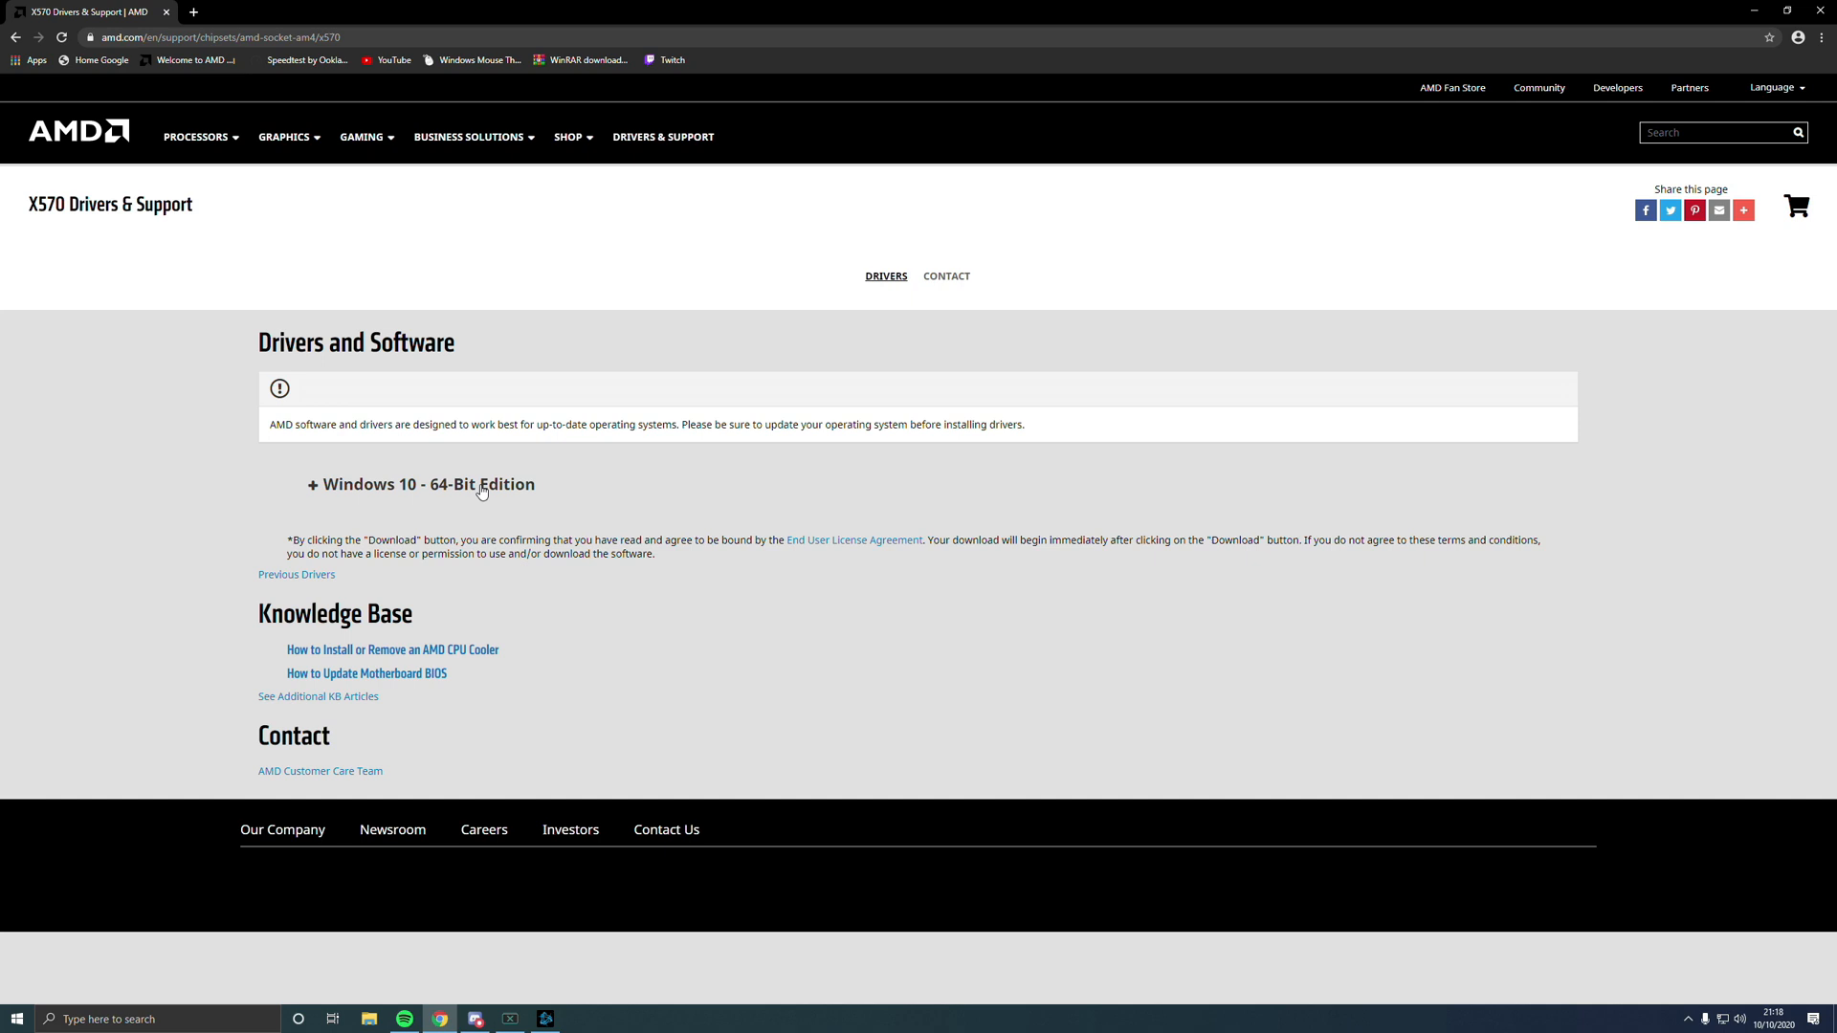
- Download the Windows 10 64-bit AMD Chipset Drivers and launch the downloaded installer
{"action": "left_click", "coordinate": [421, 484]}
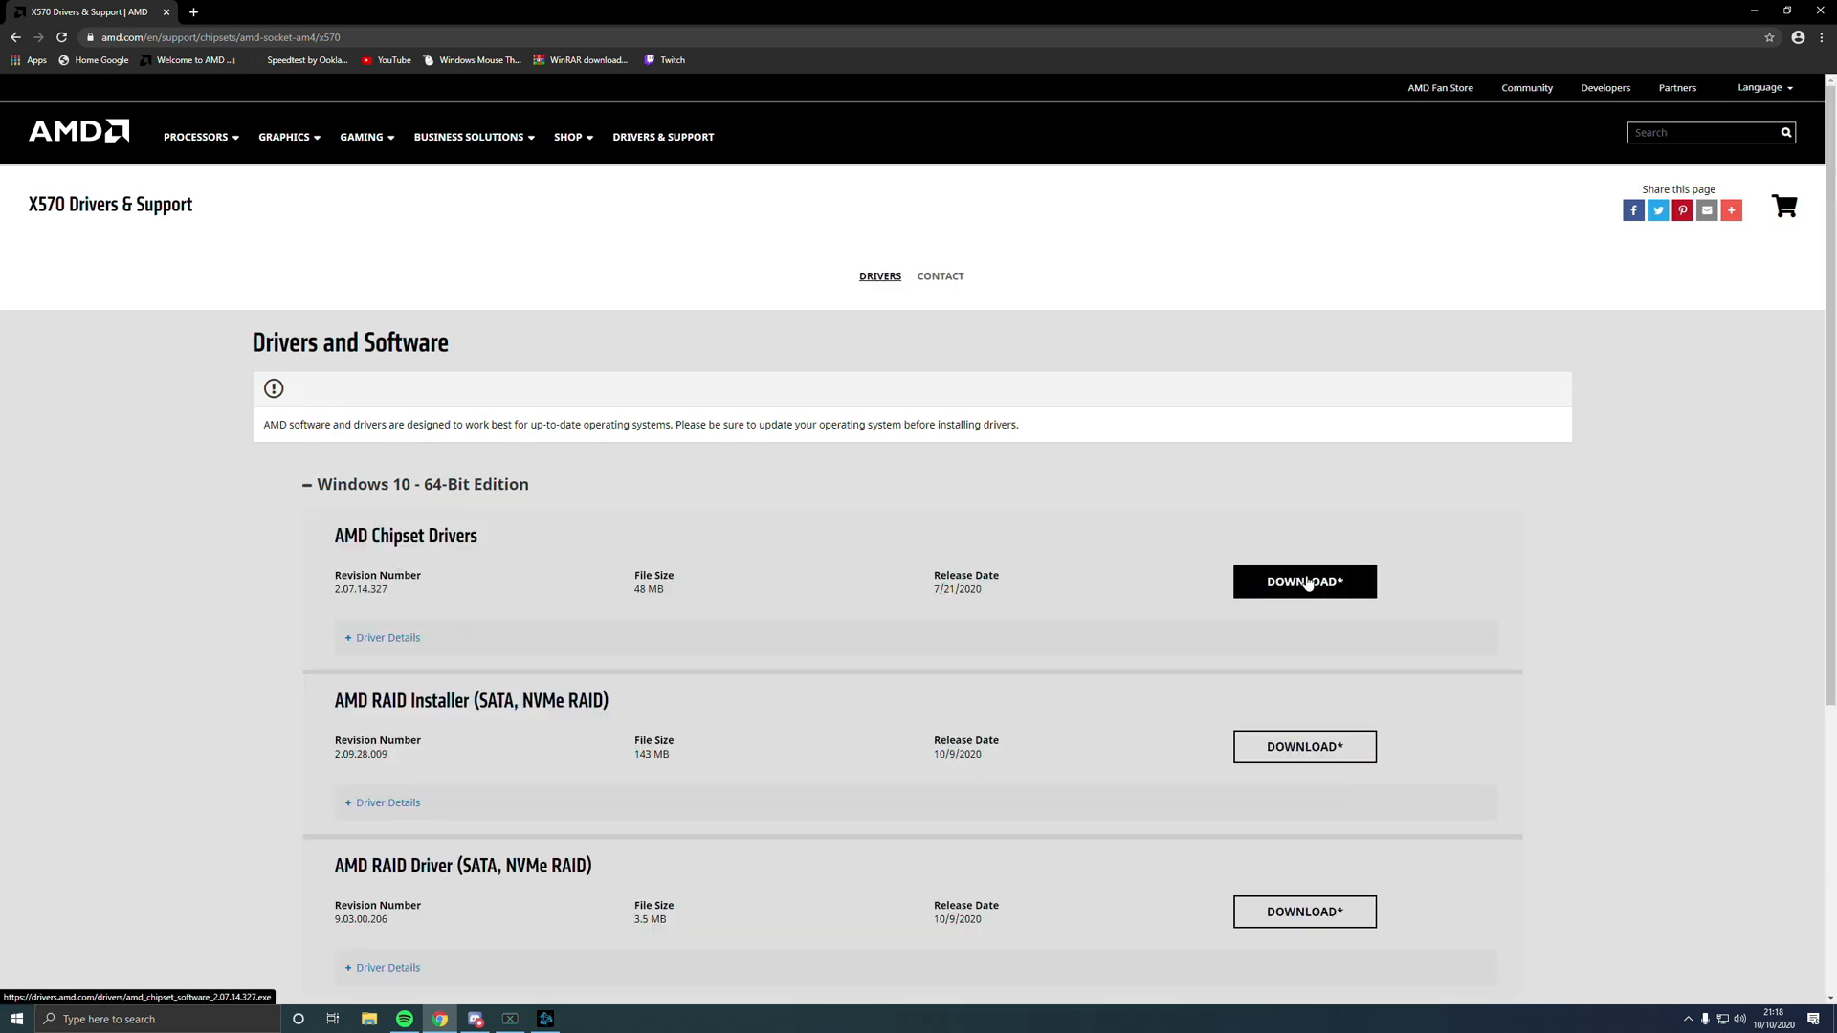
{"action": "left_click", "coordinate": [1306, 581]}
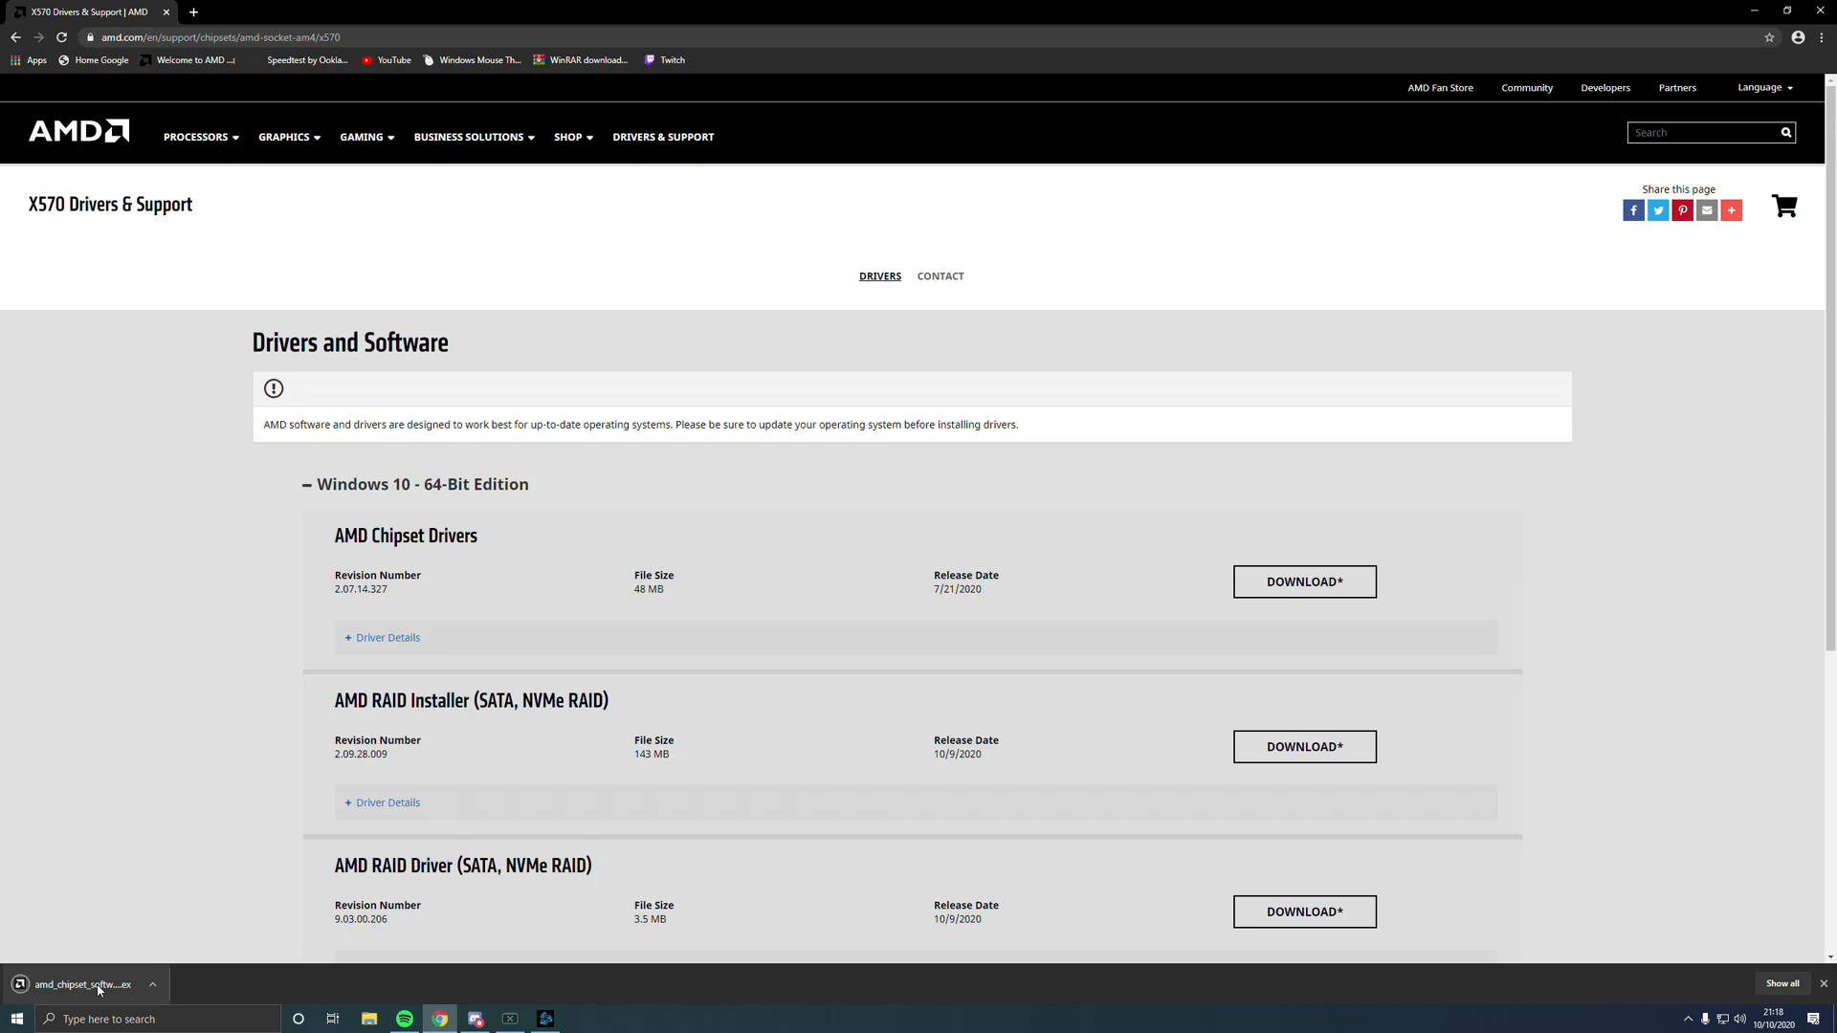
{"action": "left_click", "coordinate": [83, 984]}
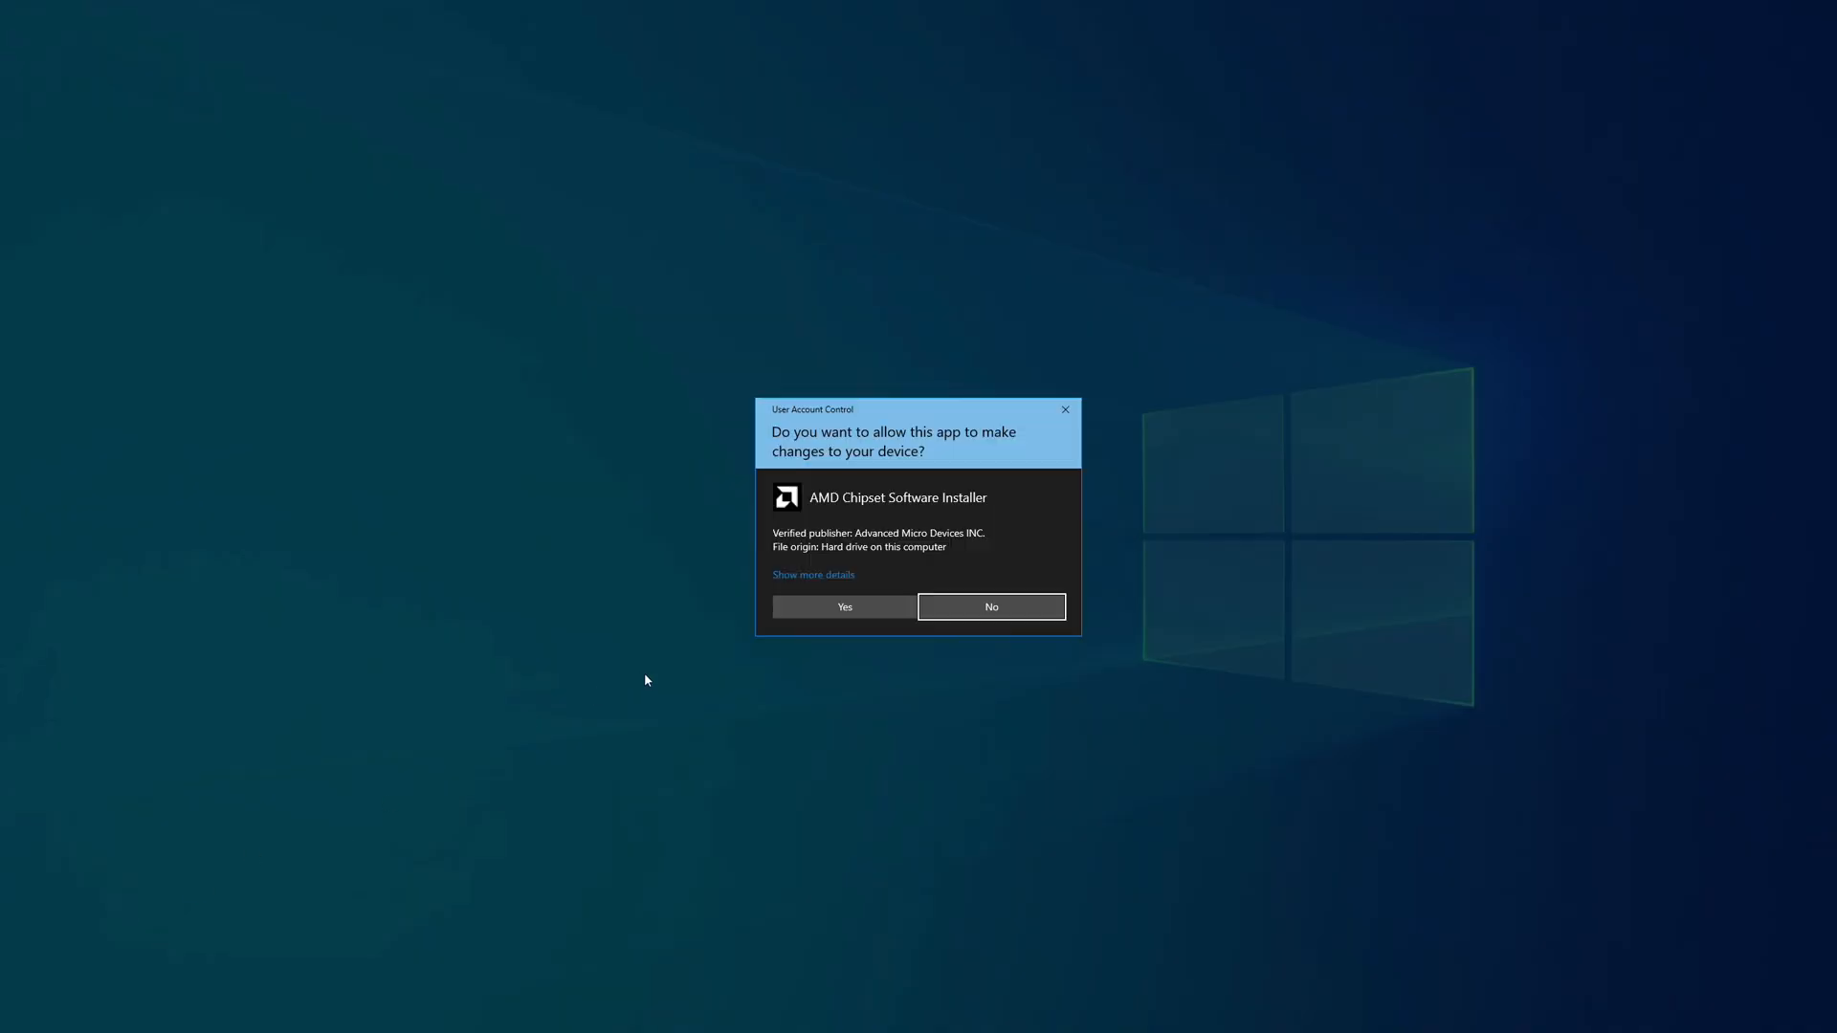
- Grant the User Account Control permission so the AMD Chipset Software Installer opens
{"action": "left_click", "coordinate": [844, 607]}
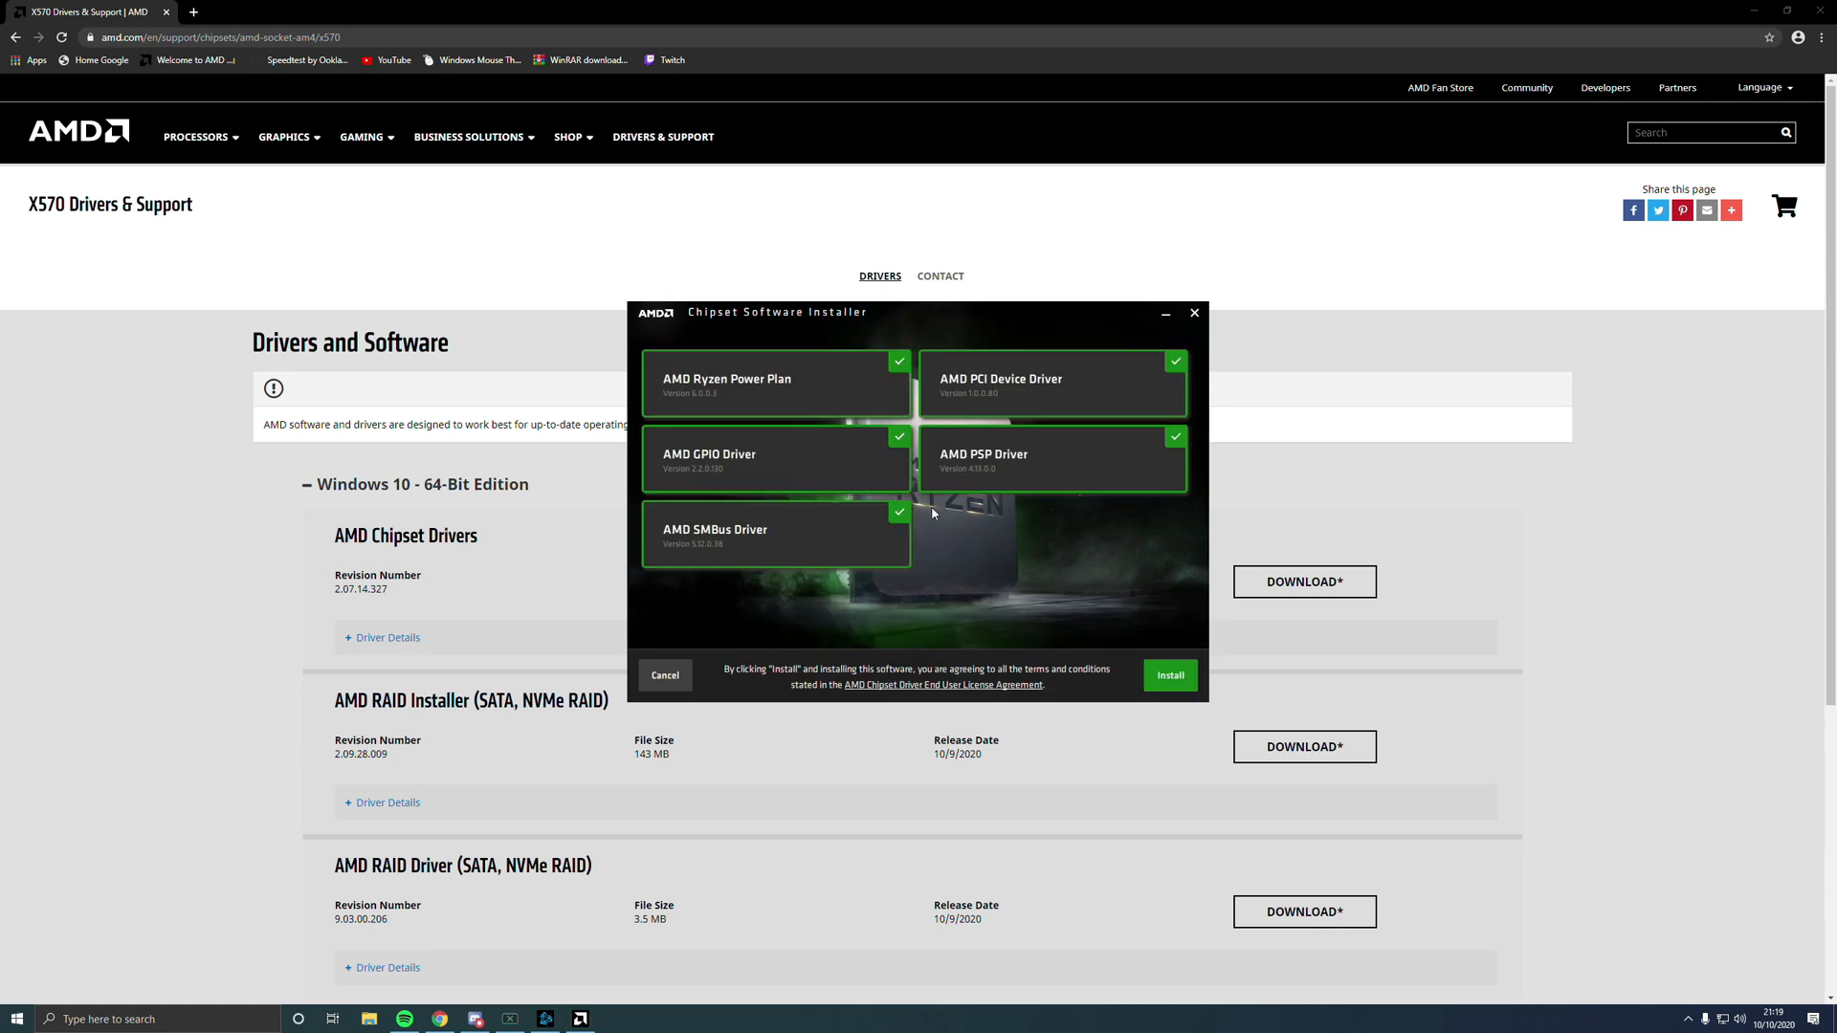
{"action": "mouse_move", "coordinate": [810, 371]}
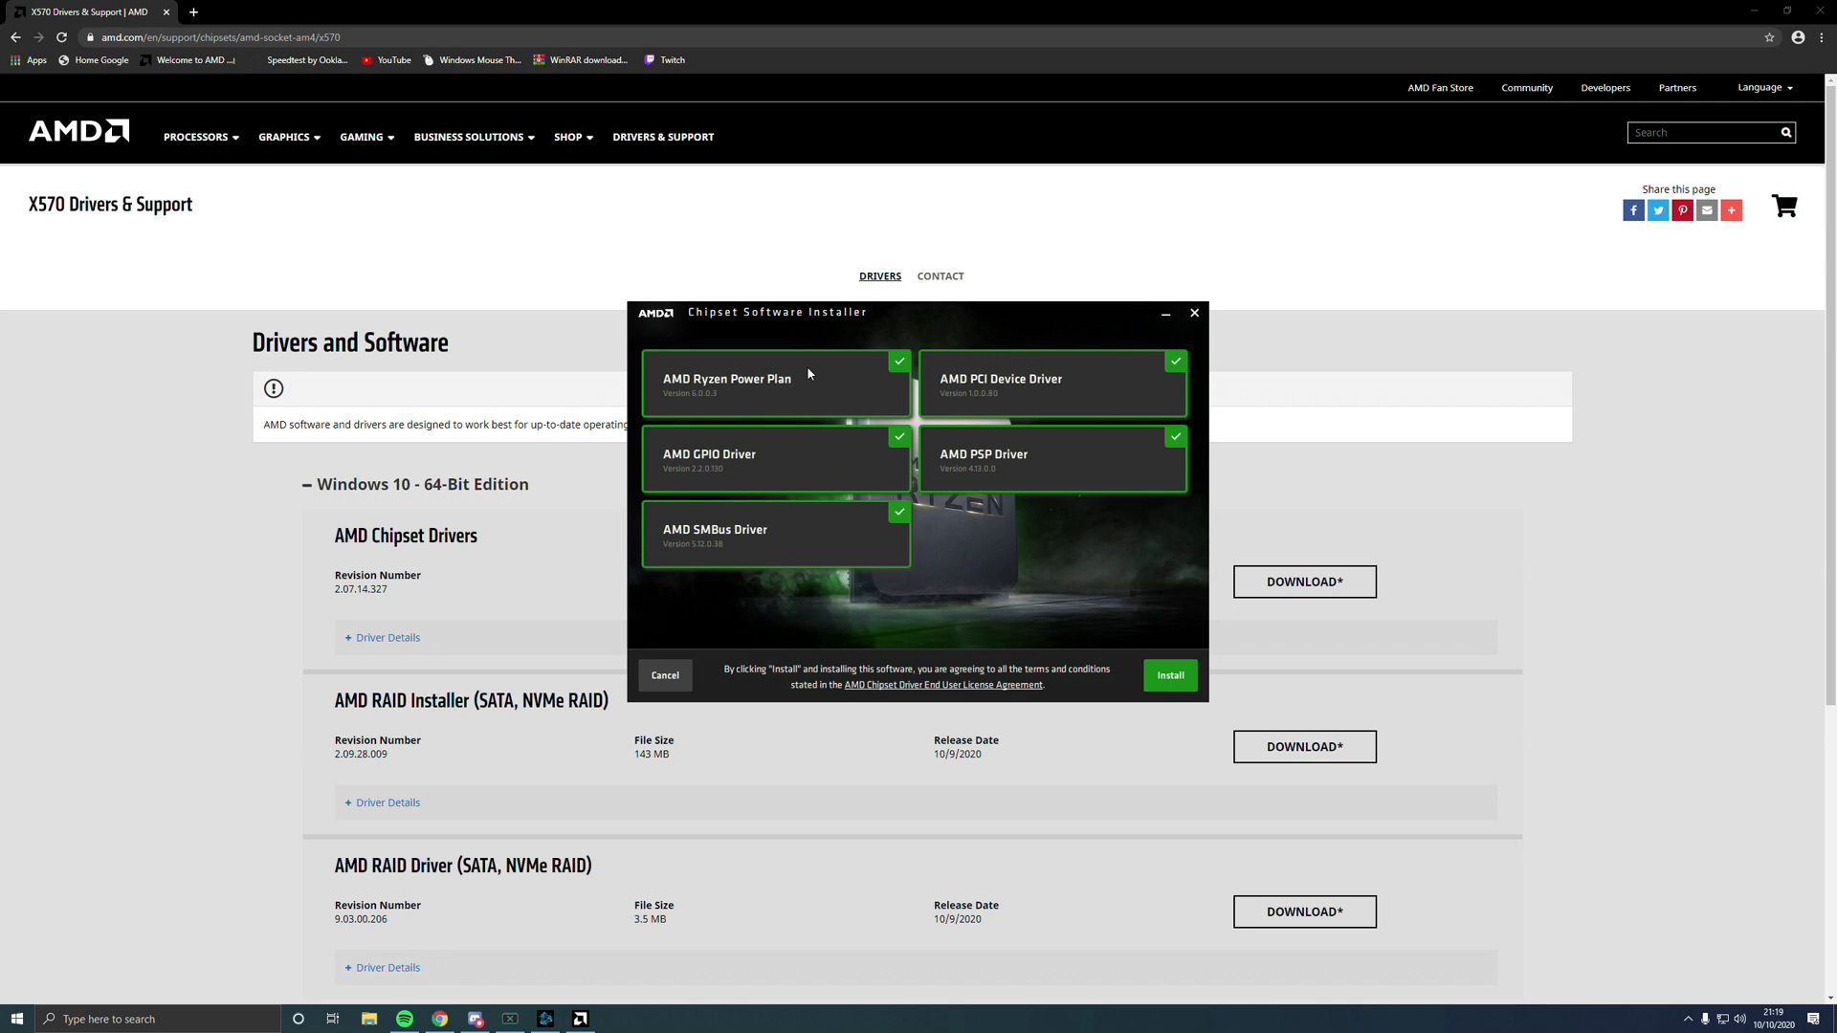
{"action": "mouse_move", "coordinate": [1060, 394]}
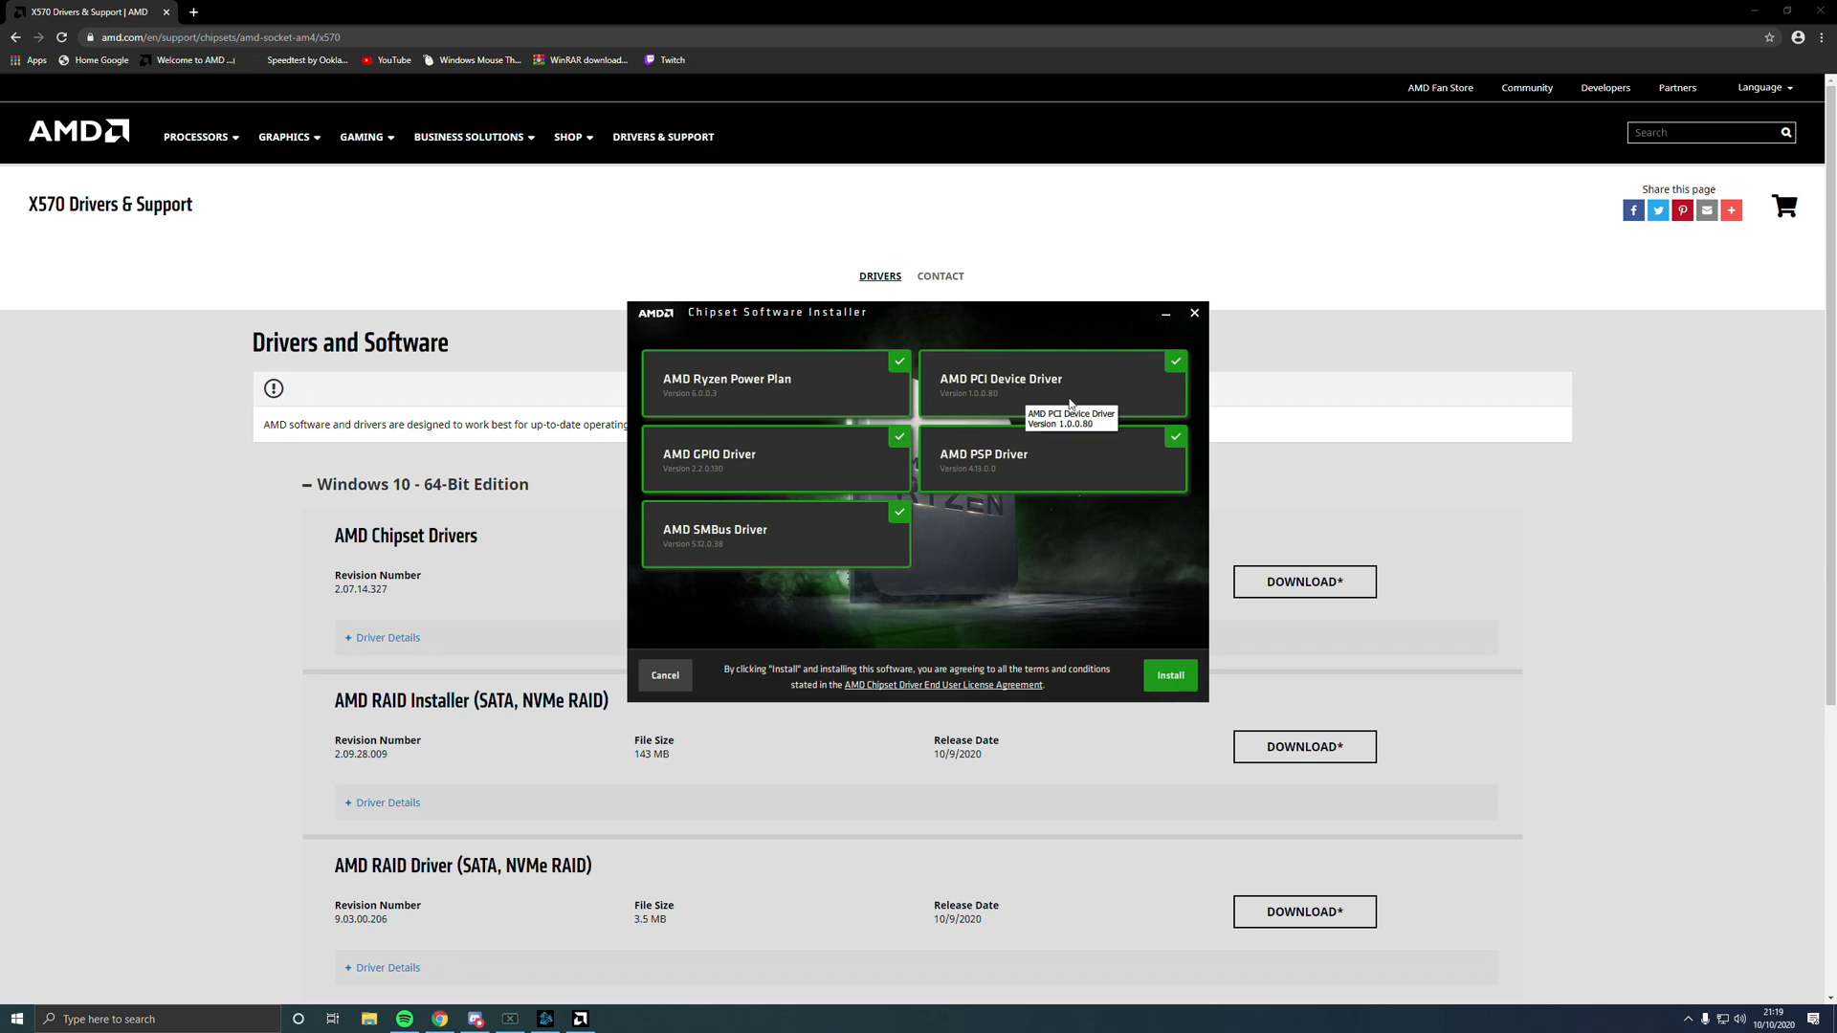
{"action": "mouse_move", "coordinate": [792, 474]}
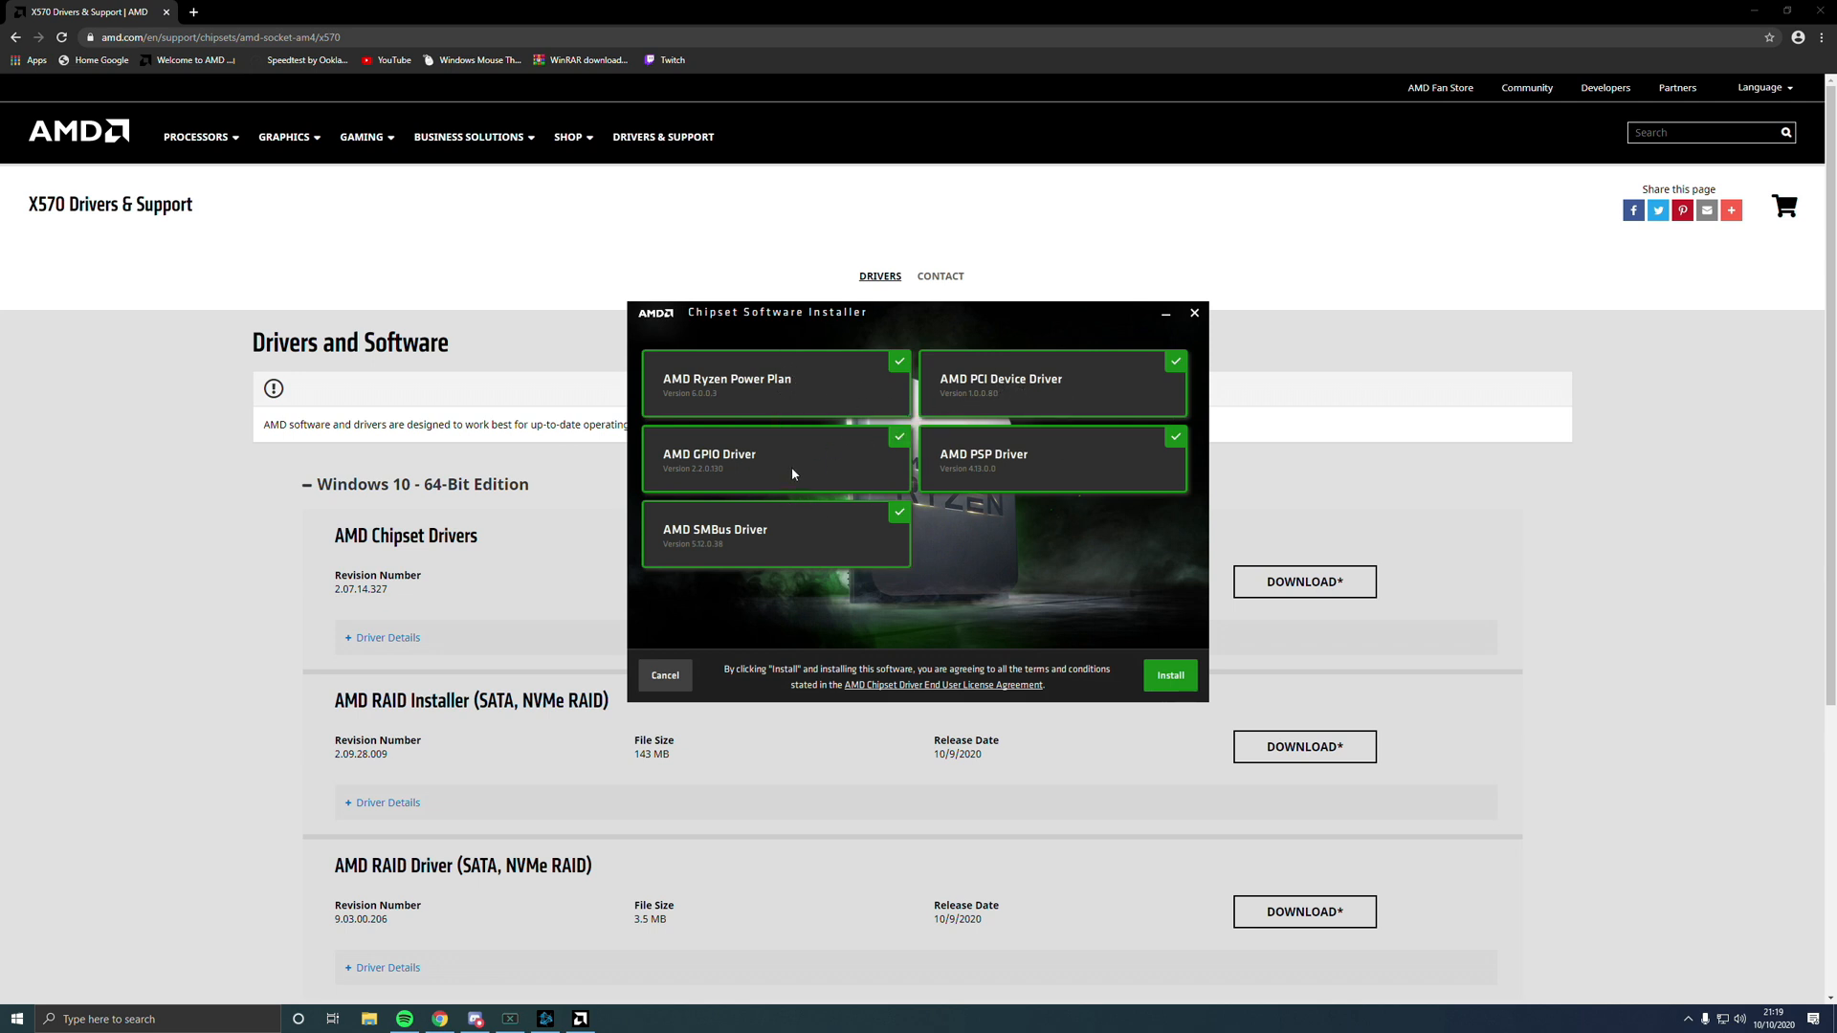
- Install only the AMD Ryzen Power Plan component from the chipset installer
{"action": "left_click", "coordinate": [899, 436]}
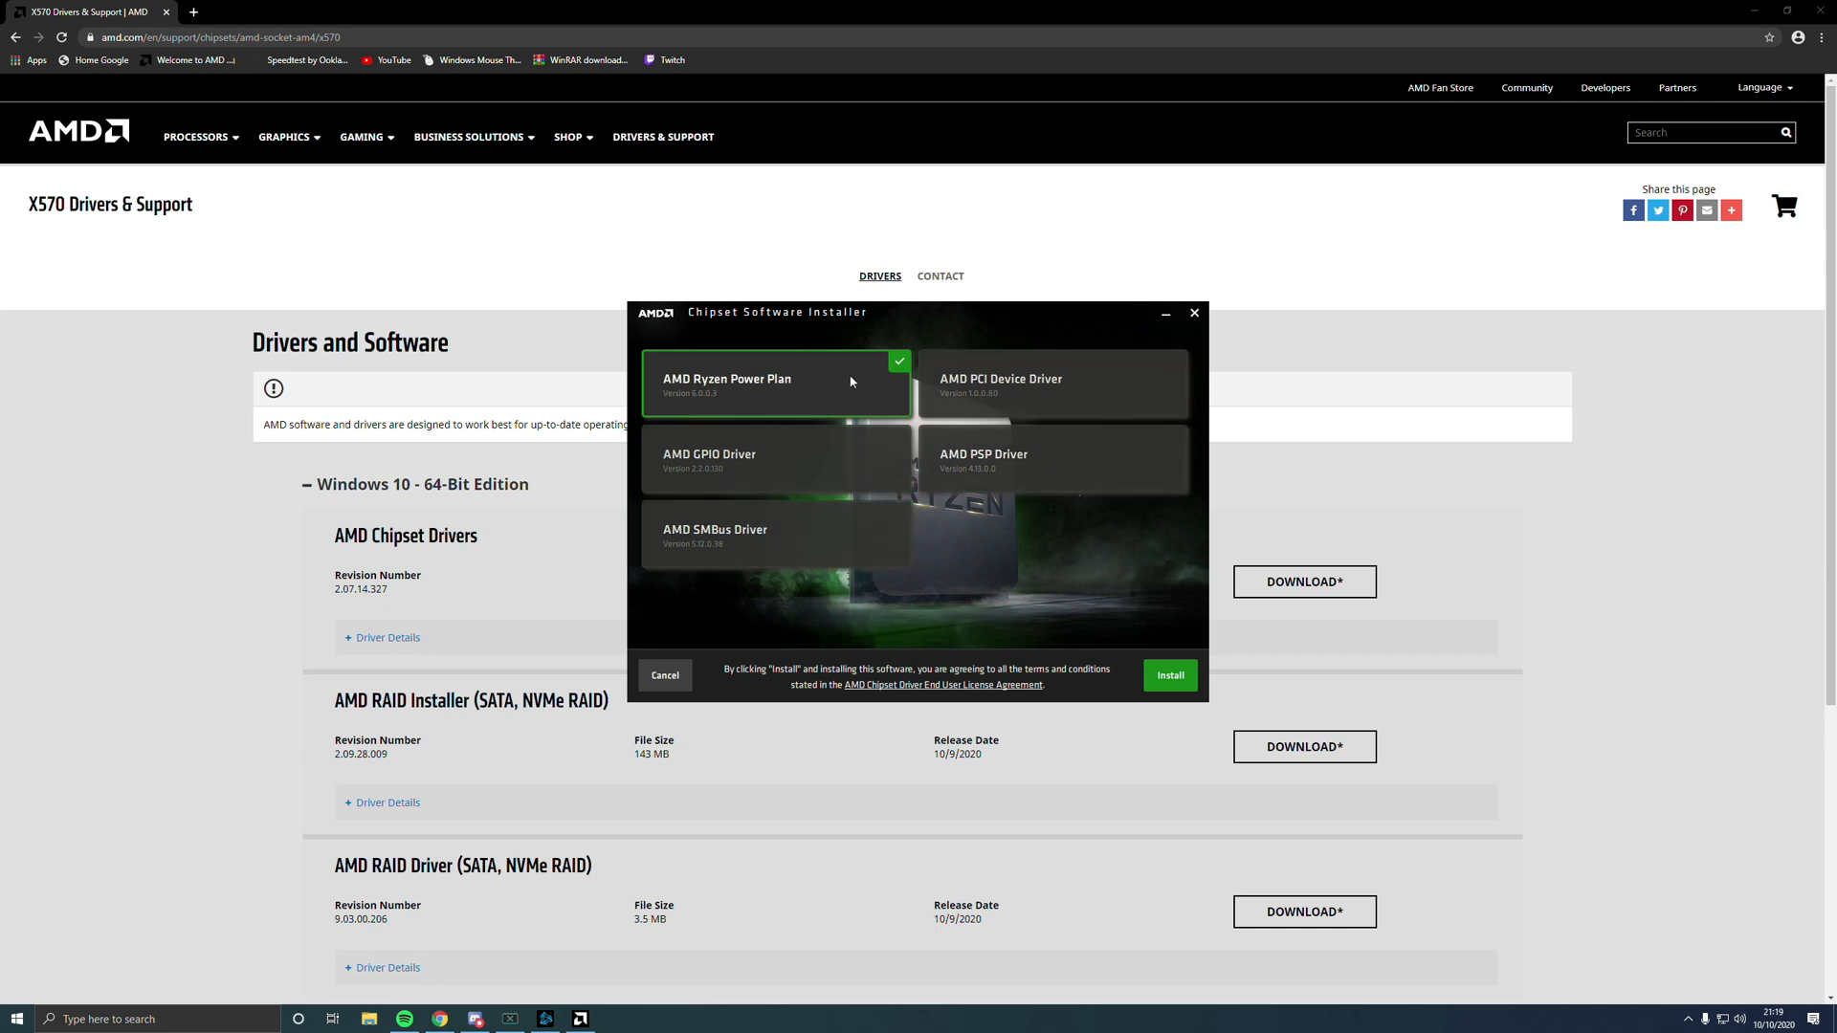
{"action": "mouse_move", "coordinate": [691, 402]}
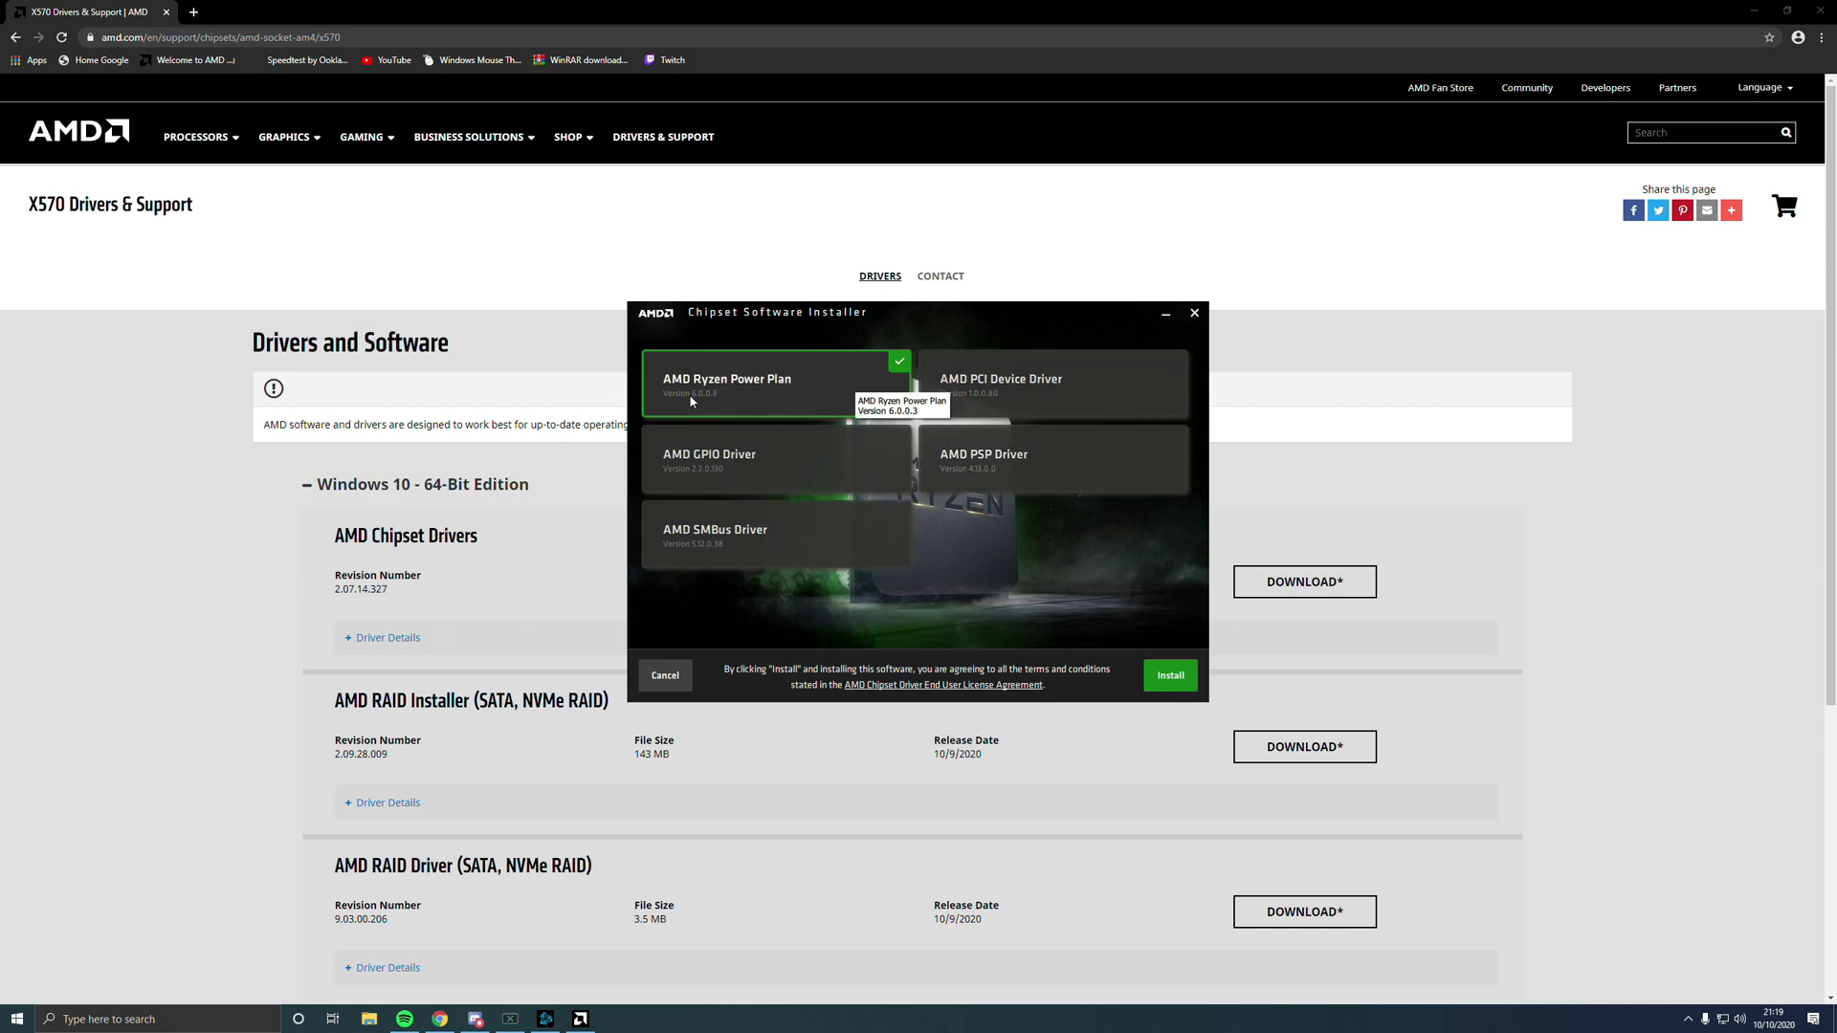
{"action": "left_click", "coordinate": [1171, 676]}
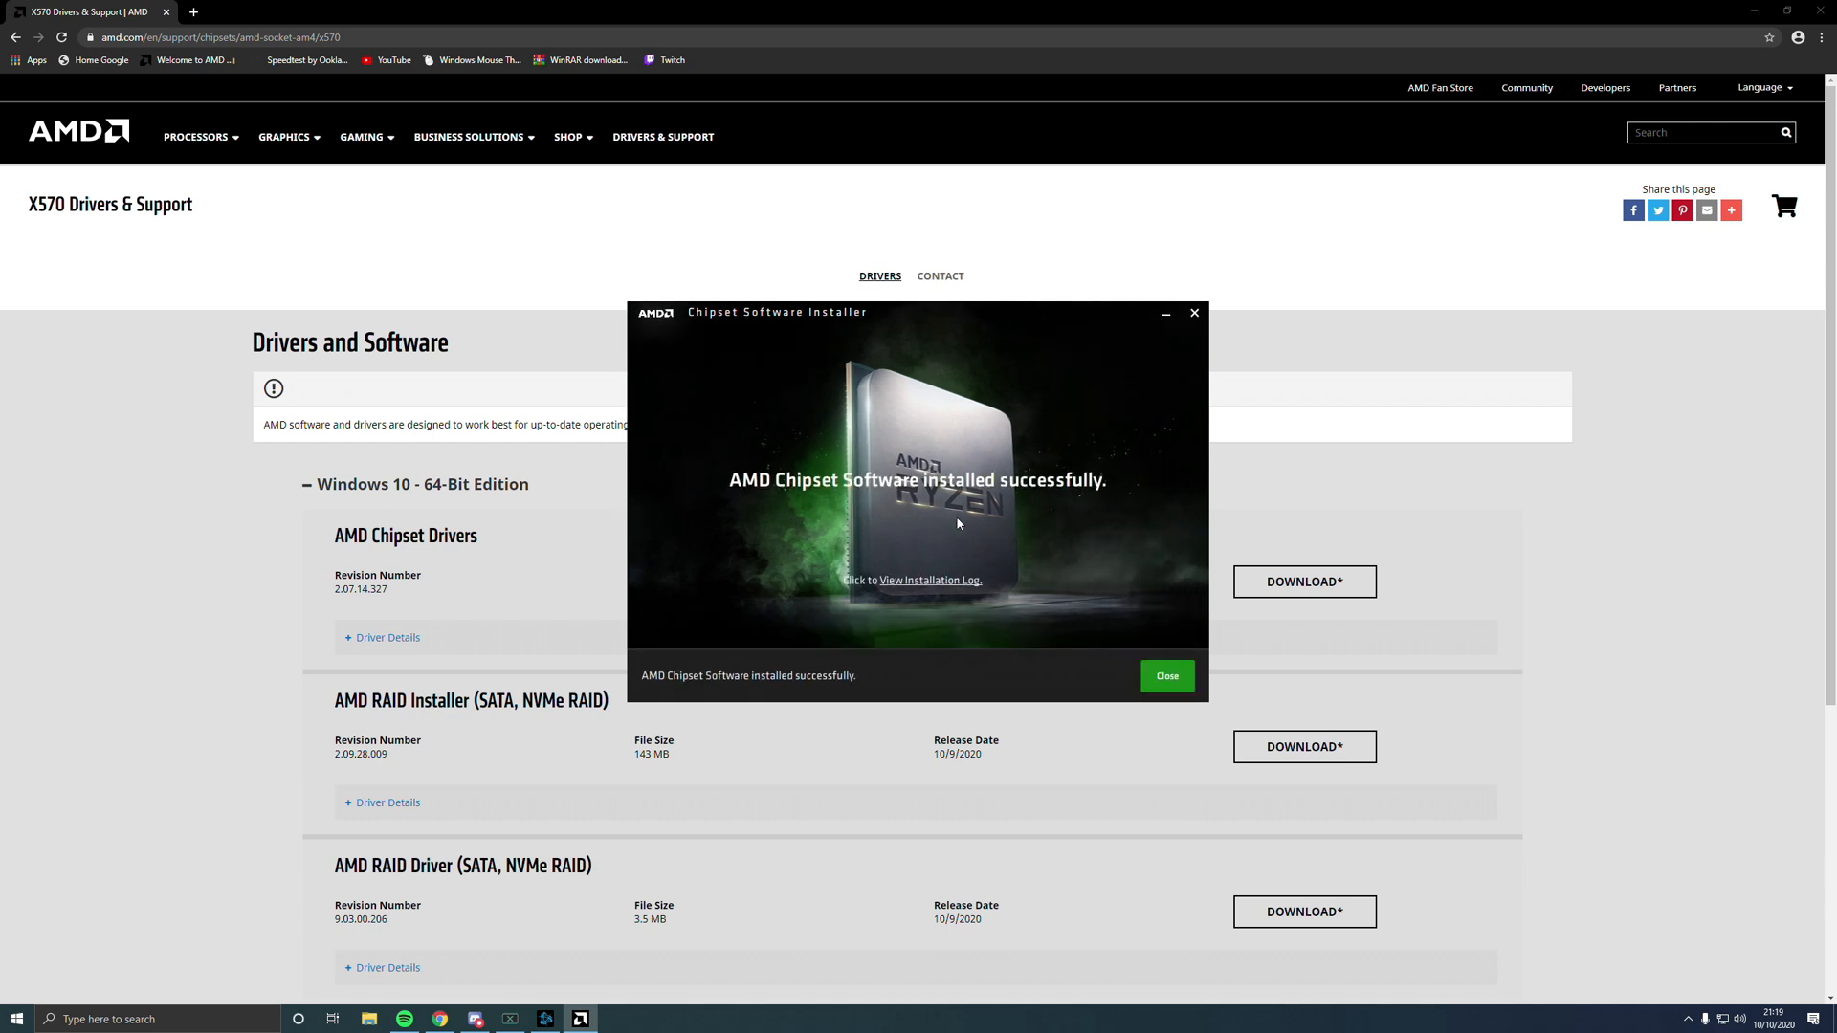
{"action": "mouse_move", "coordinate": [962, 528]}
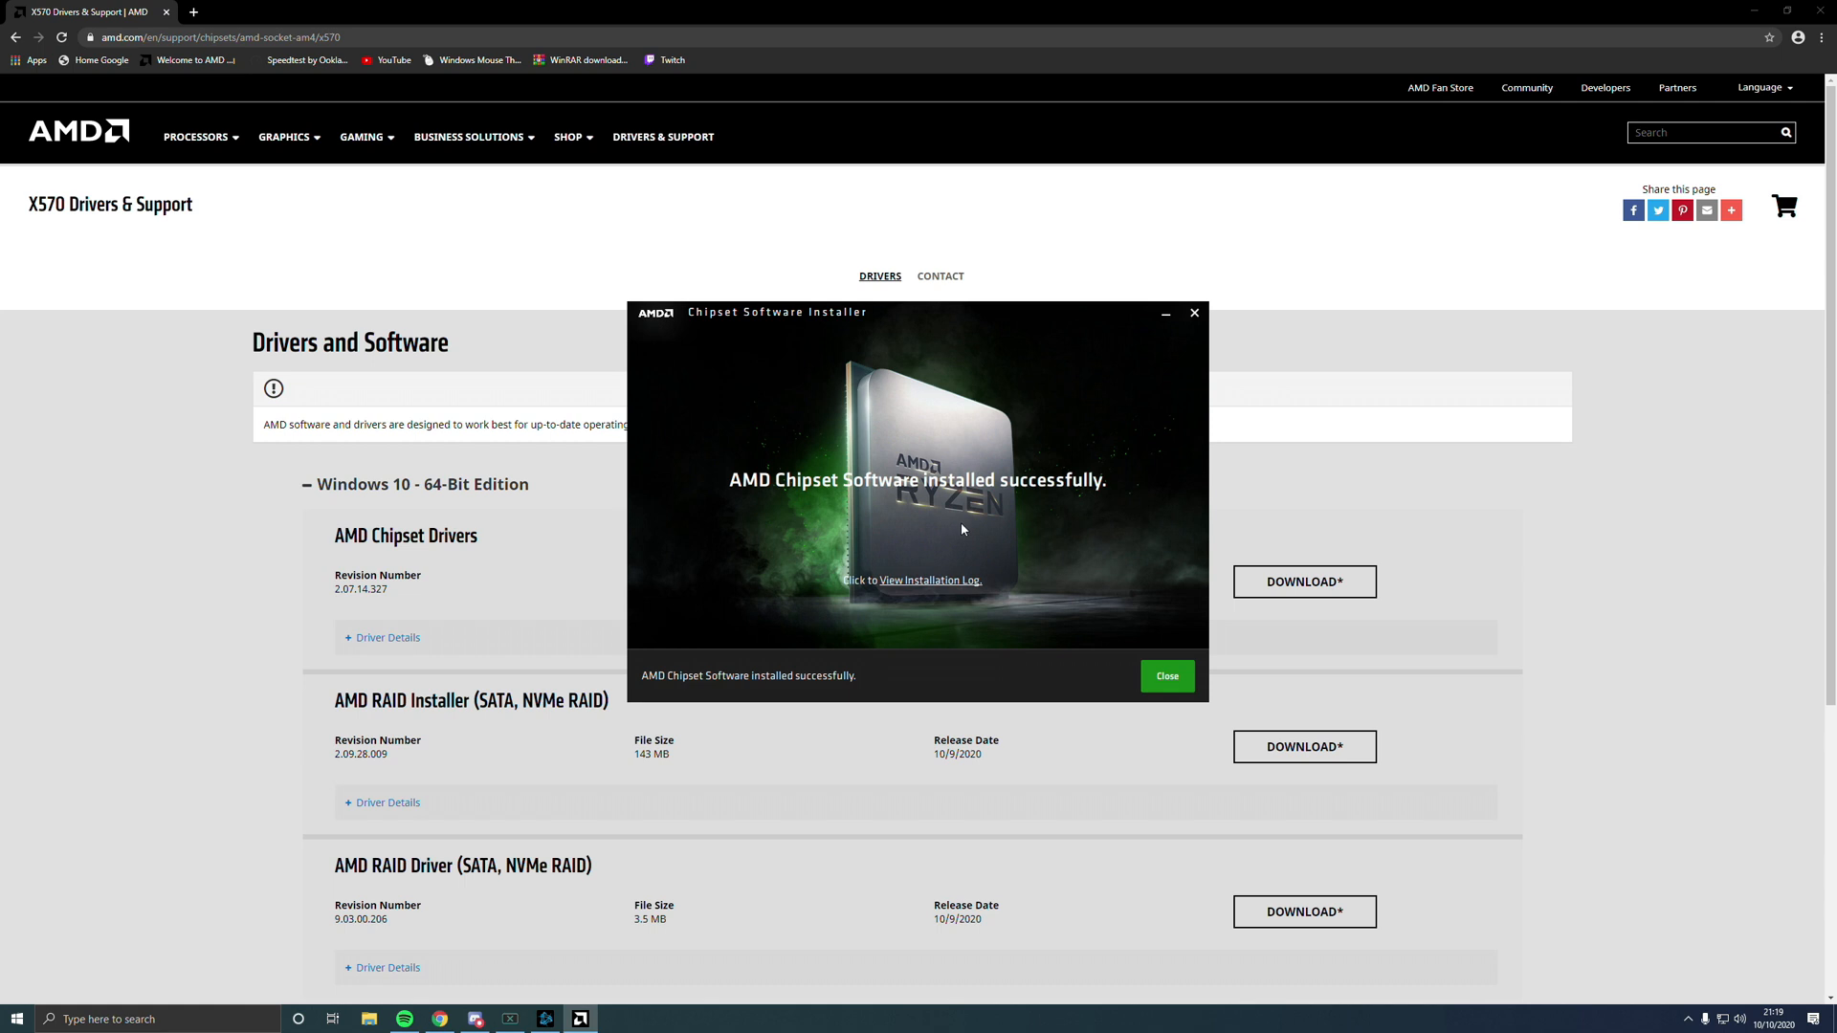
- Close the AMD Chipset Software Installer after the successful install
{"action": "left_click", "coordinate": [1167, 676]}
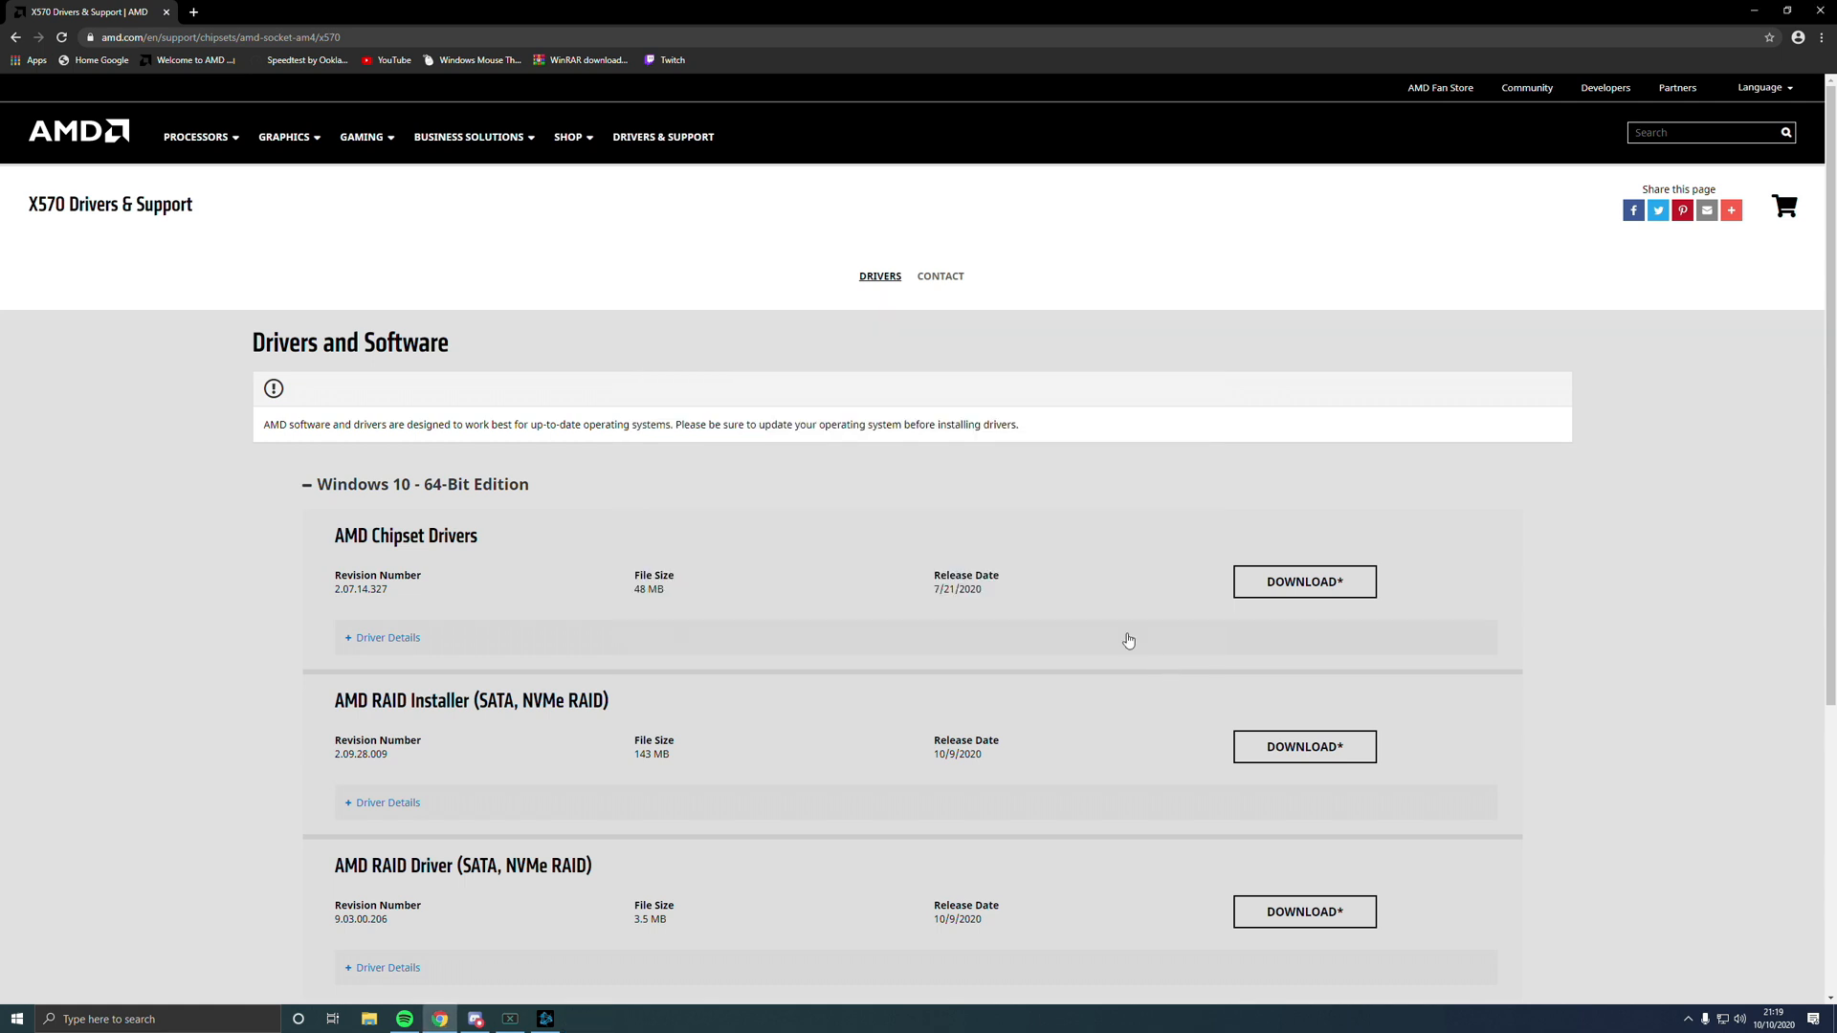
{"action": "mouse_move", "coordinate": [1824, 12]}
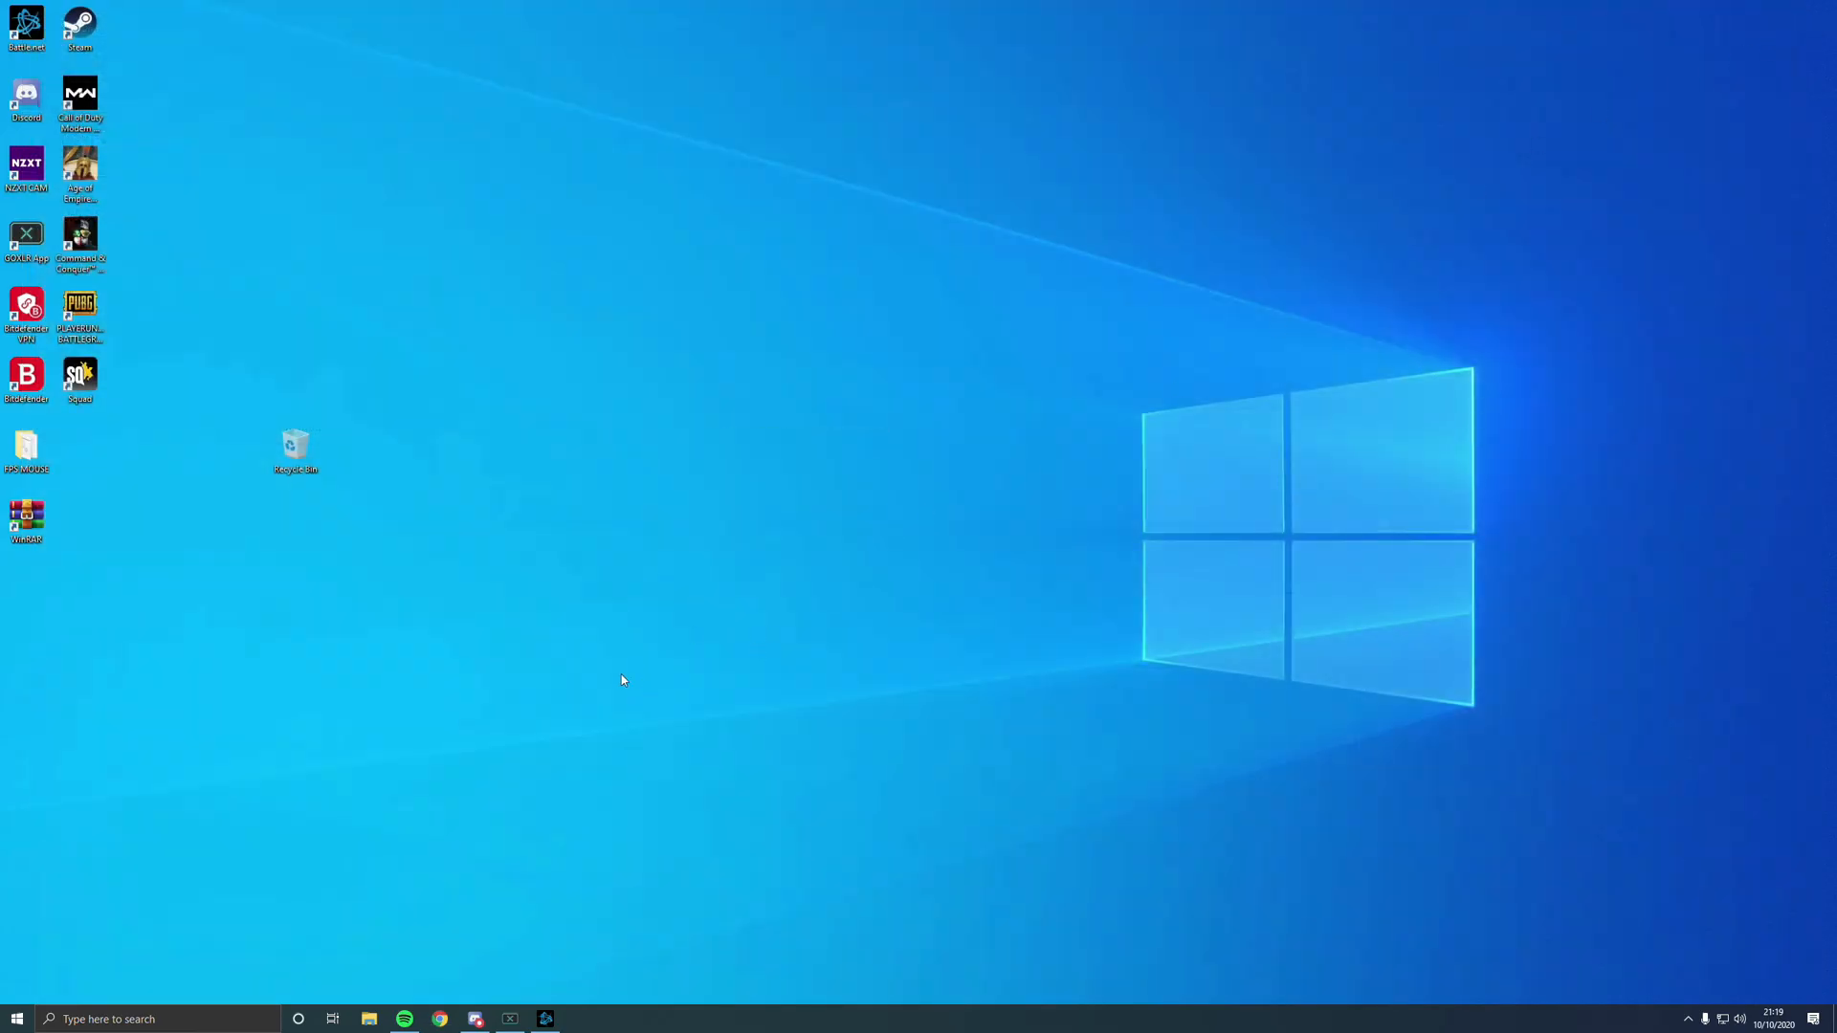
{"action": "mouse_move", "coordinate": [461, 789]}
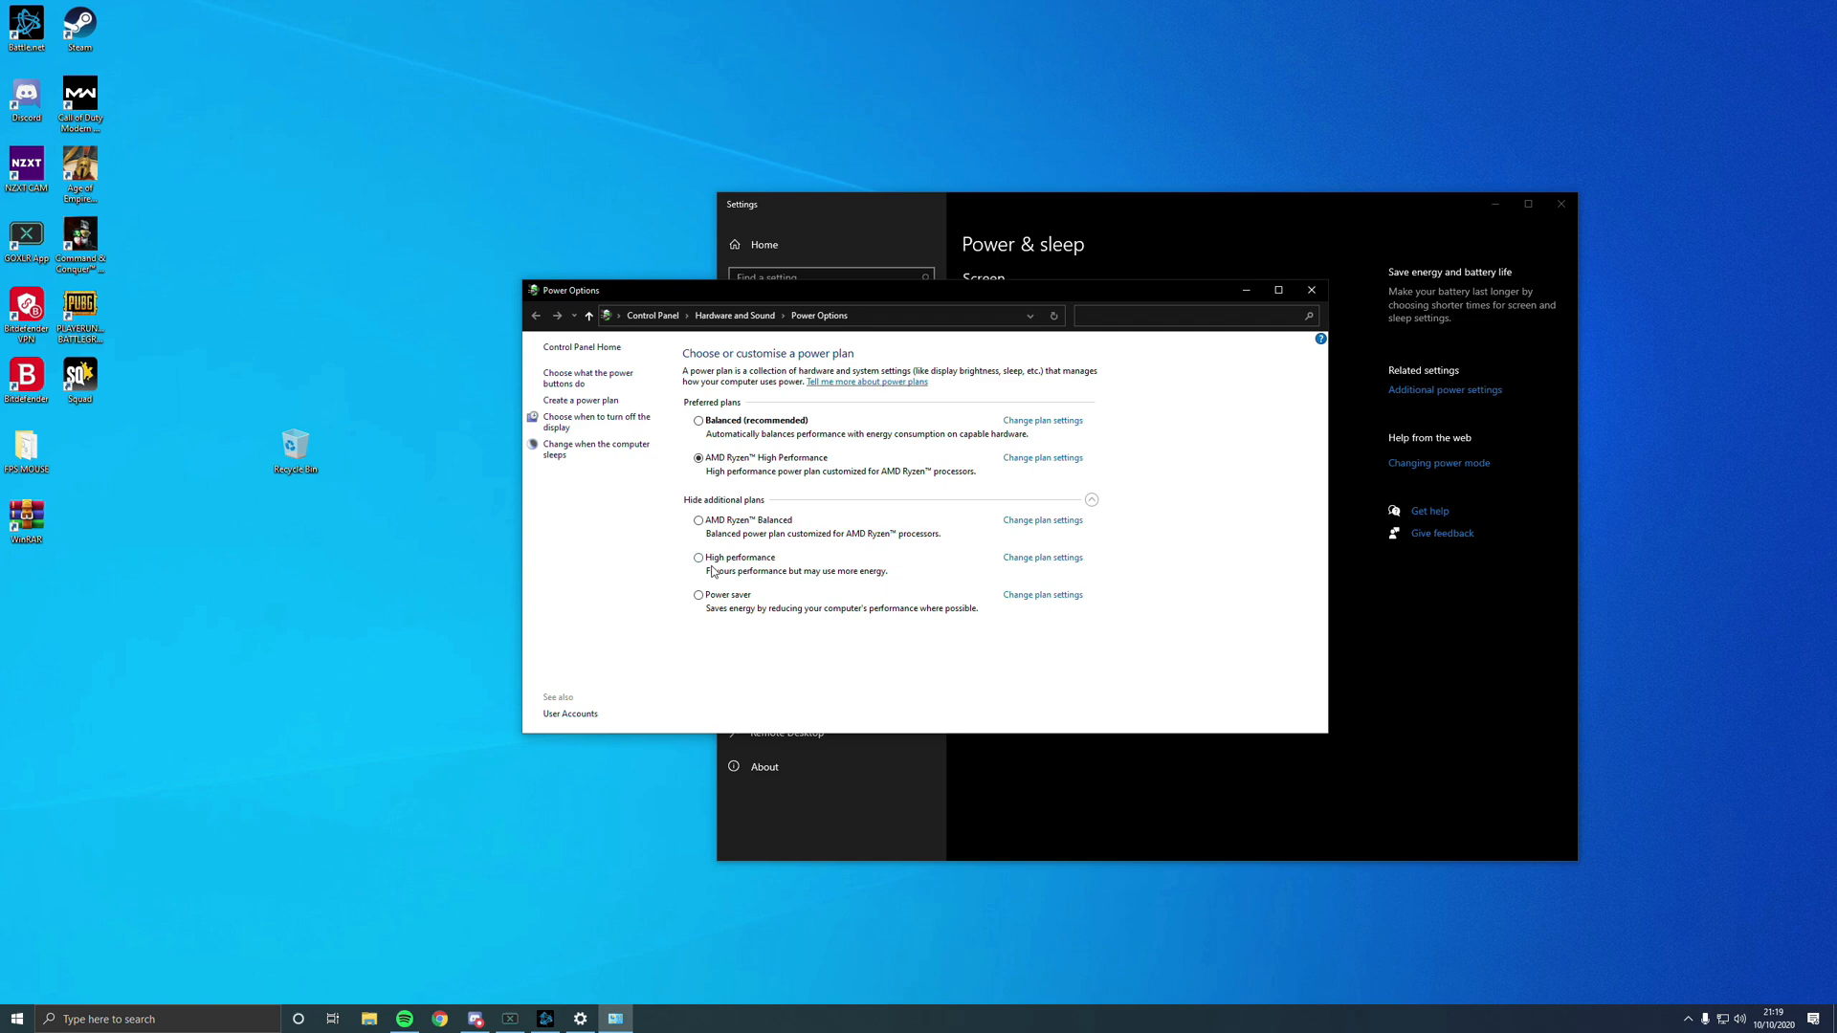
- Try the High performance plan, then set AMD Ryzen High Performance as the active plan
{"action": "left_click", "coordinate": [697, 557]}
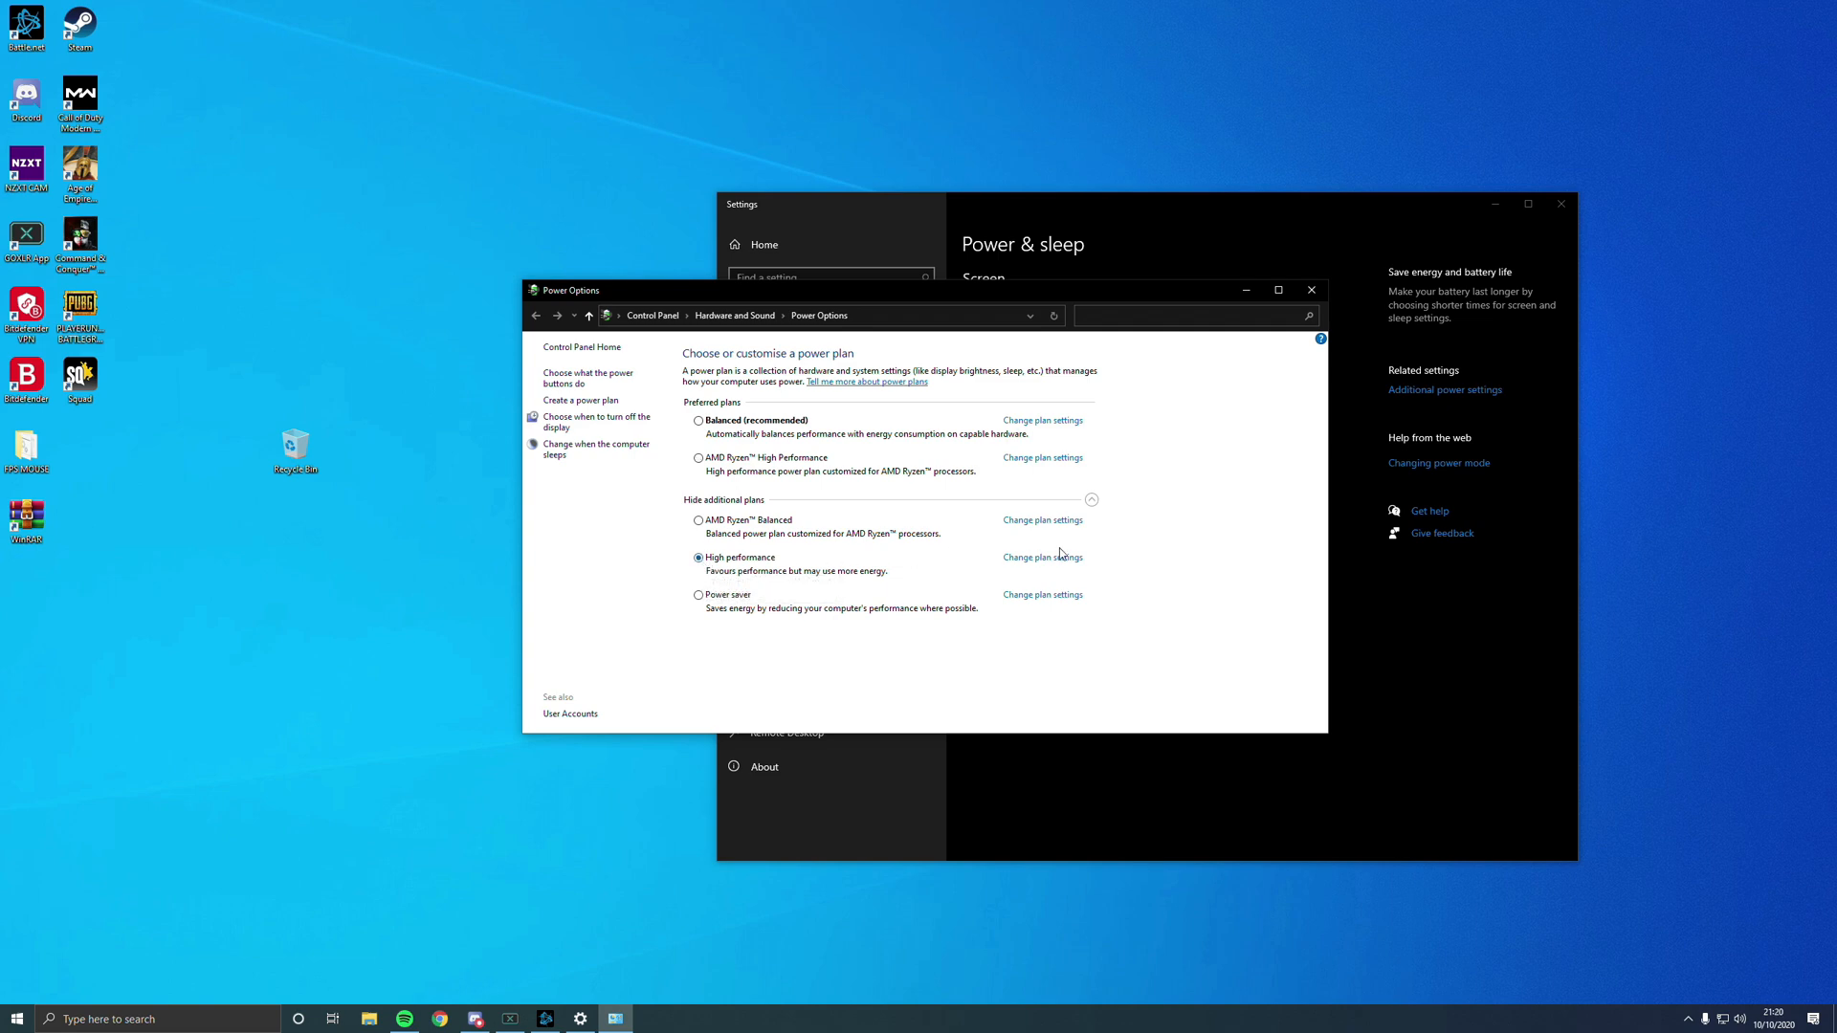
{"action": "mouse_move", "coordinate": [988, 574]}
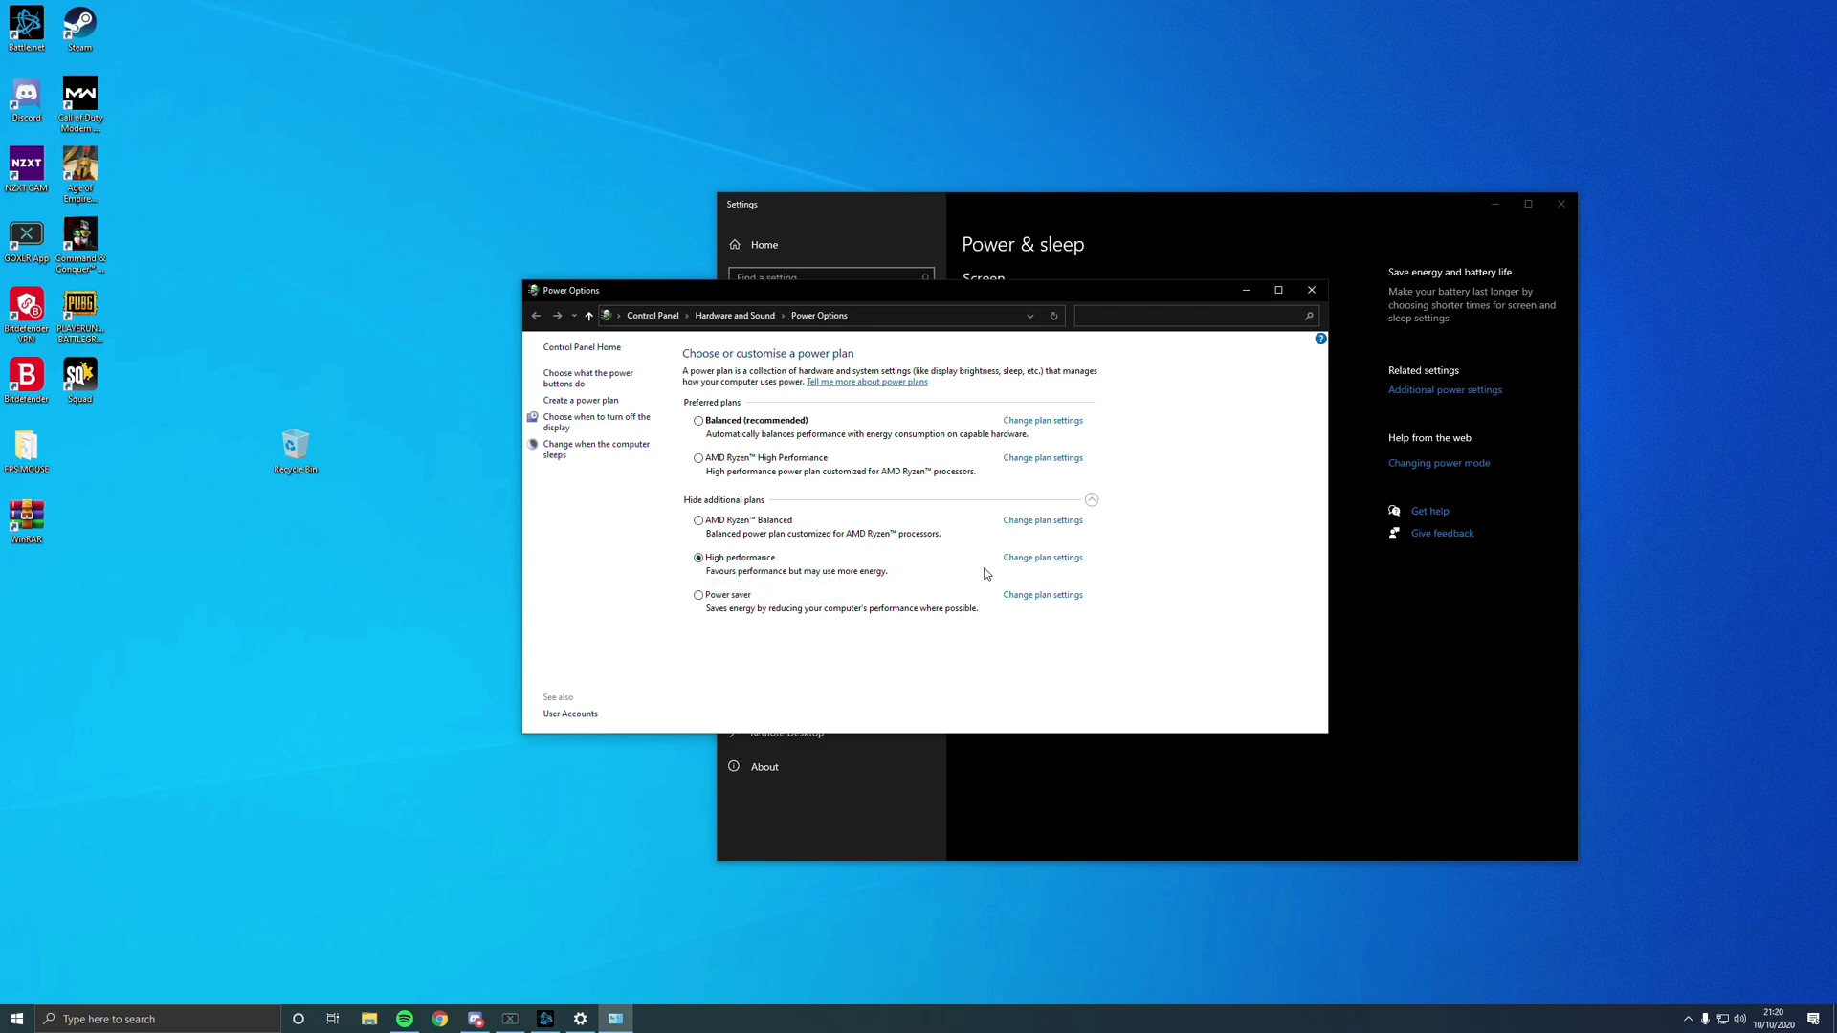
{"action": "left_click", "coordinate": [698, 457]}
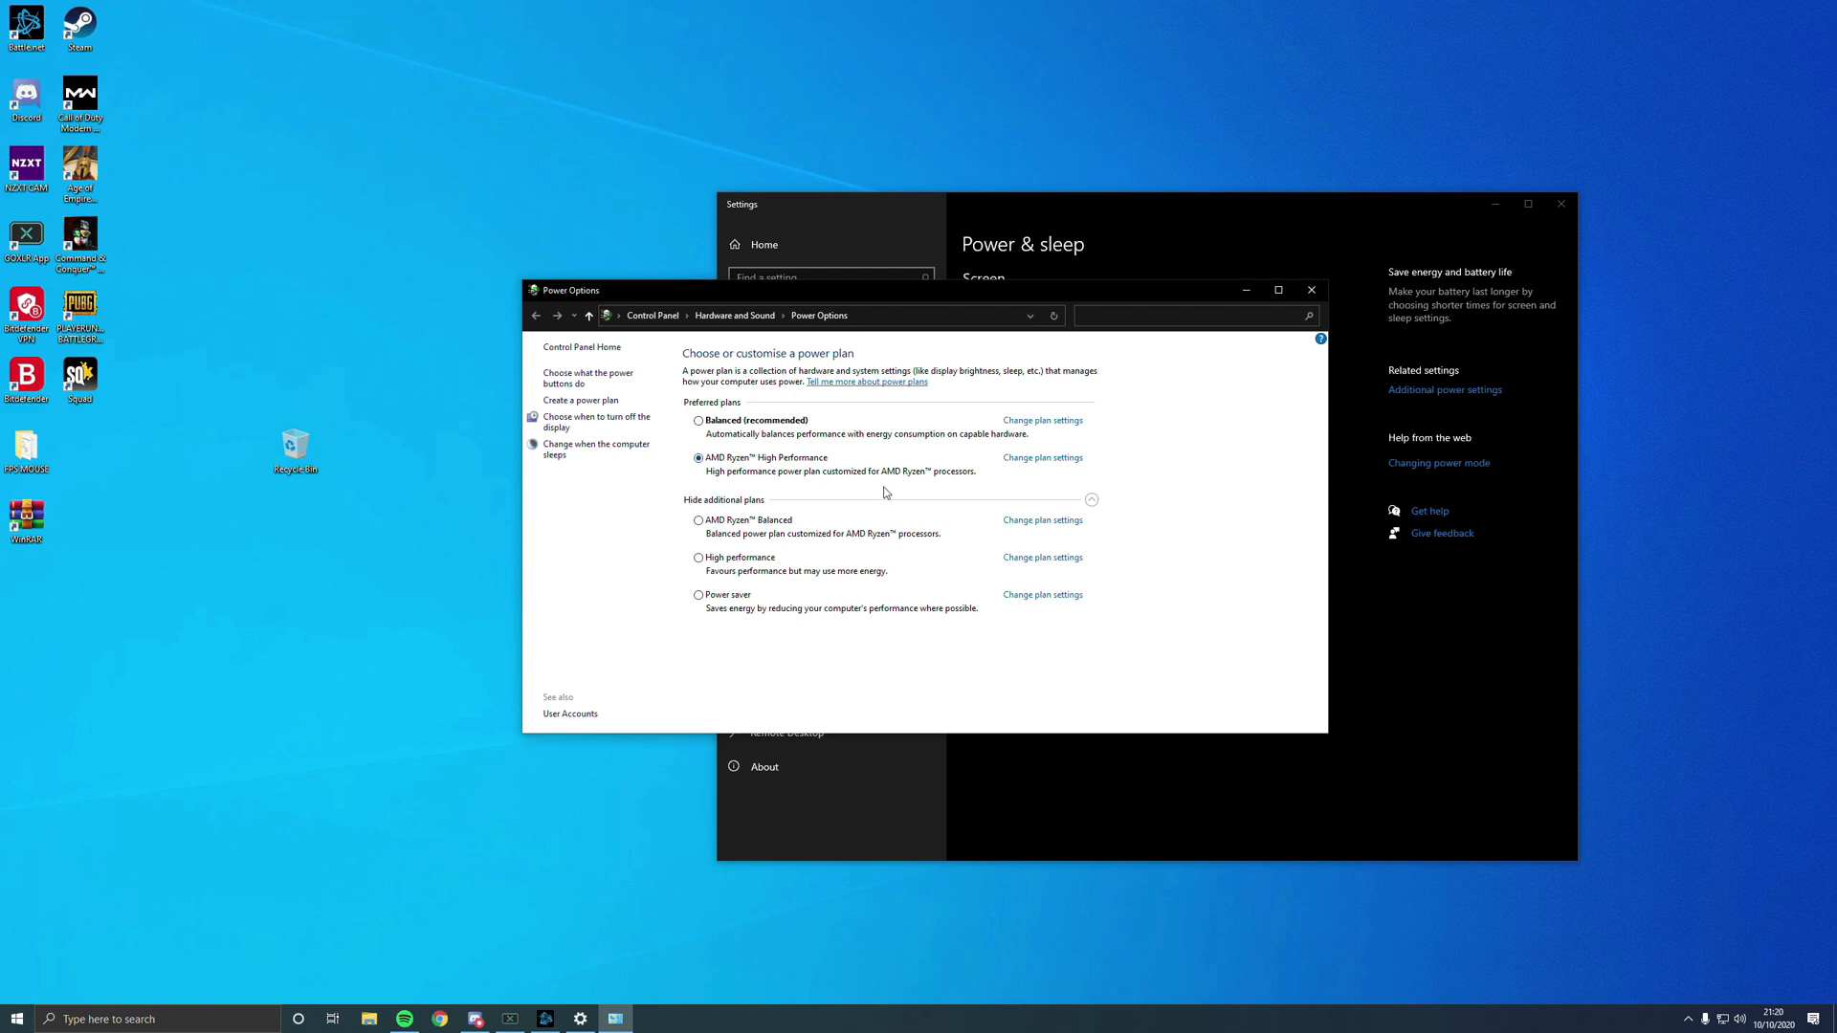
{"action": "mouse_move", "coordinate": [1125, 440]}
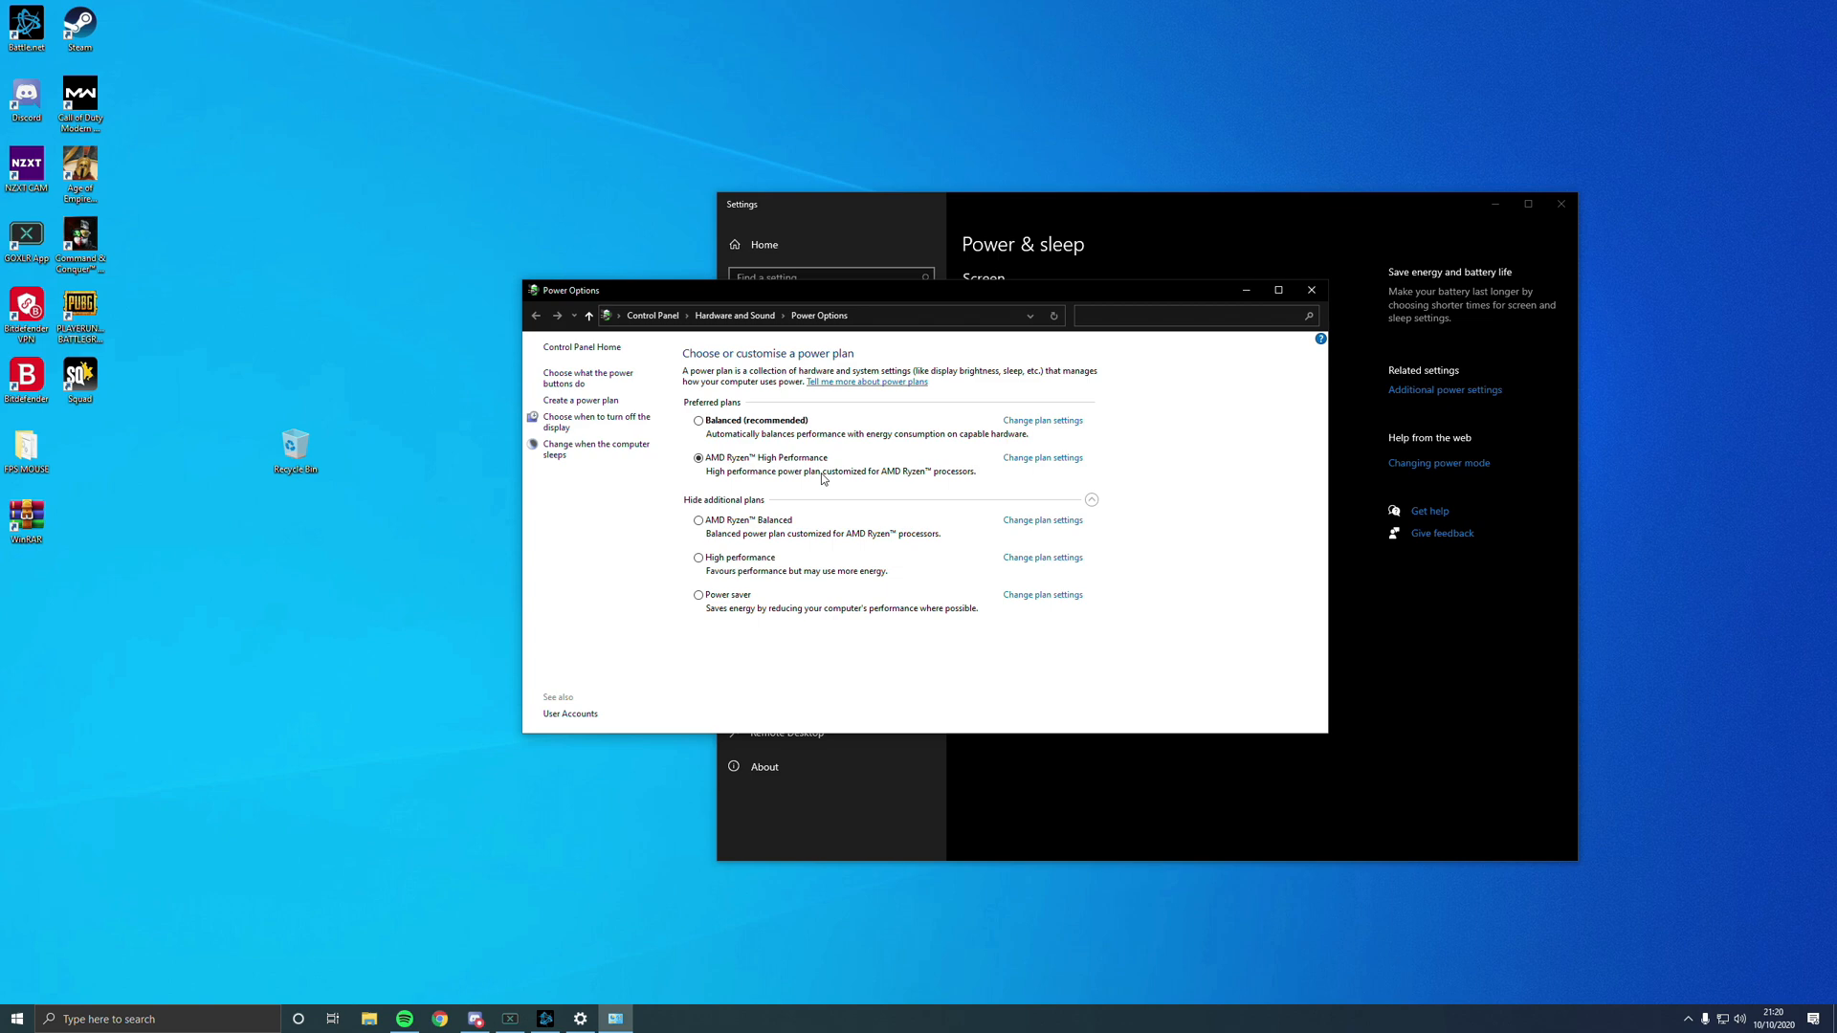
{"action": "mouse_move", "coordinate": [865, 492]}
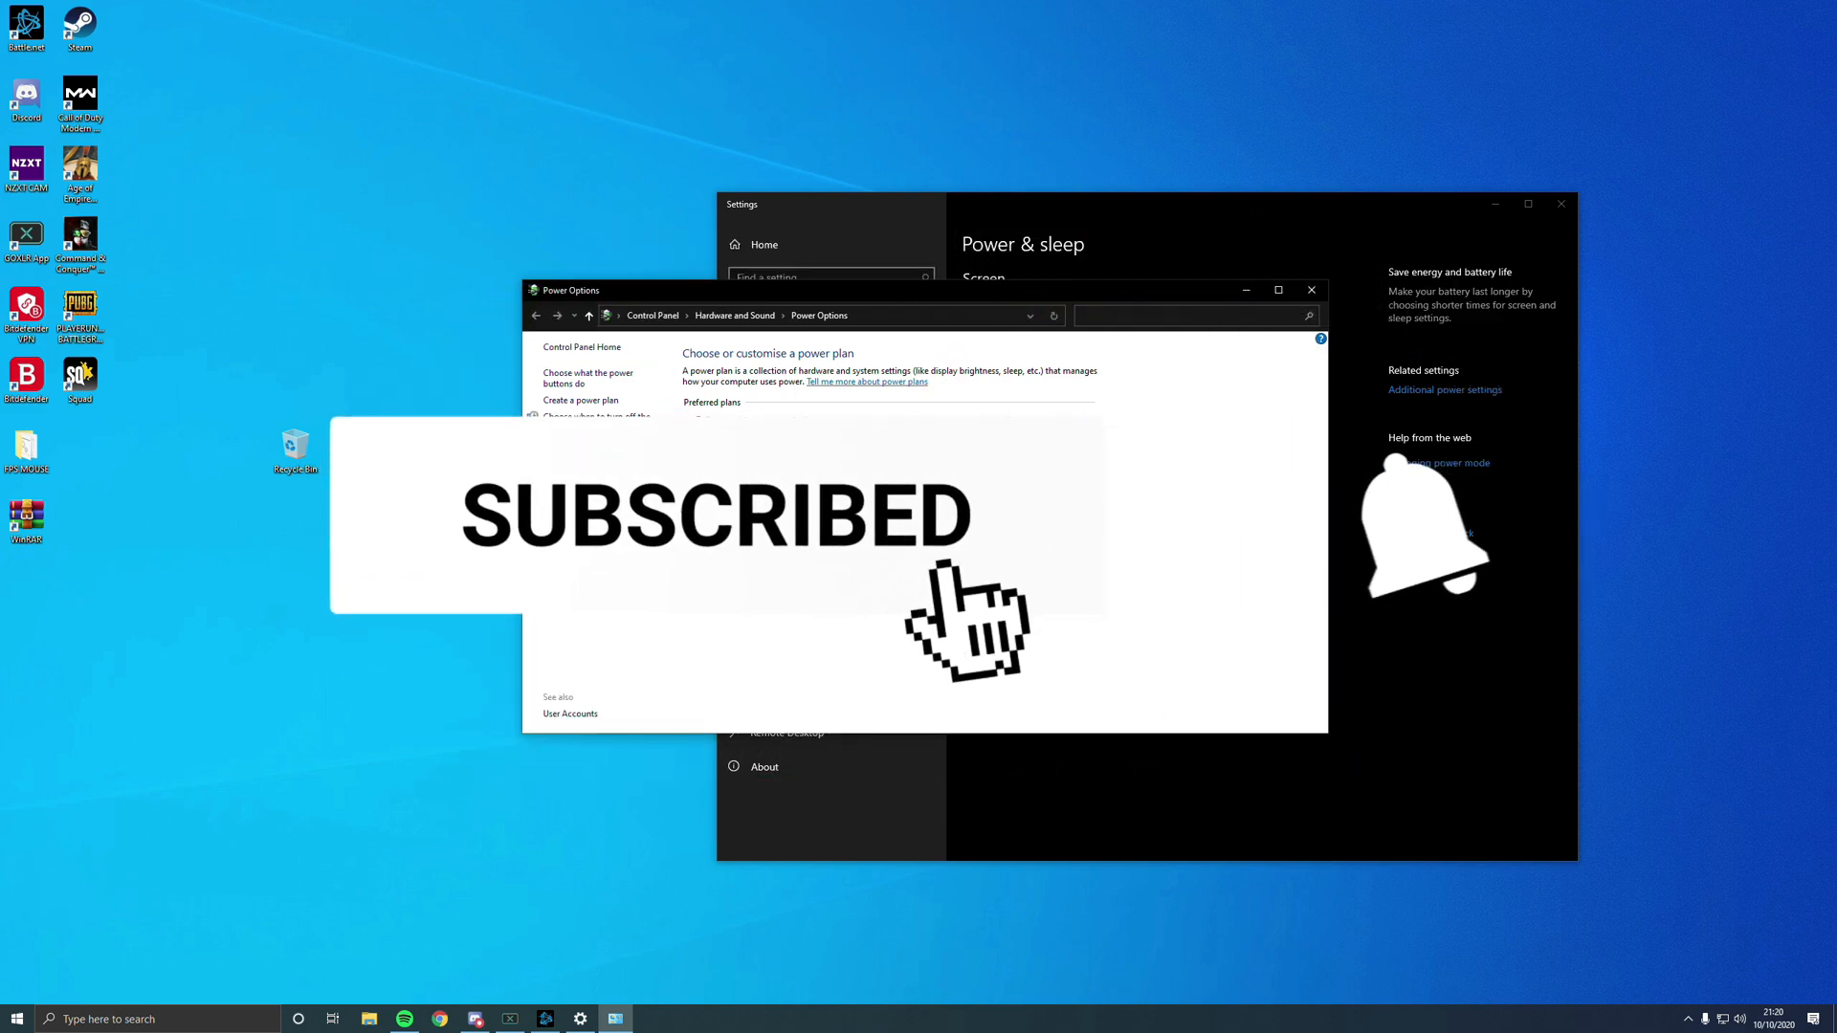
{"action": "left_click", "coordinate": [1424, 543]}
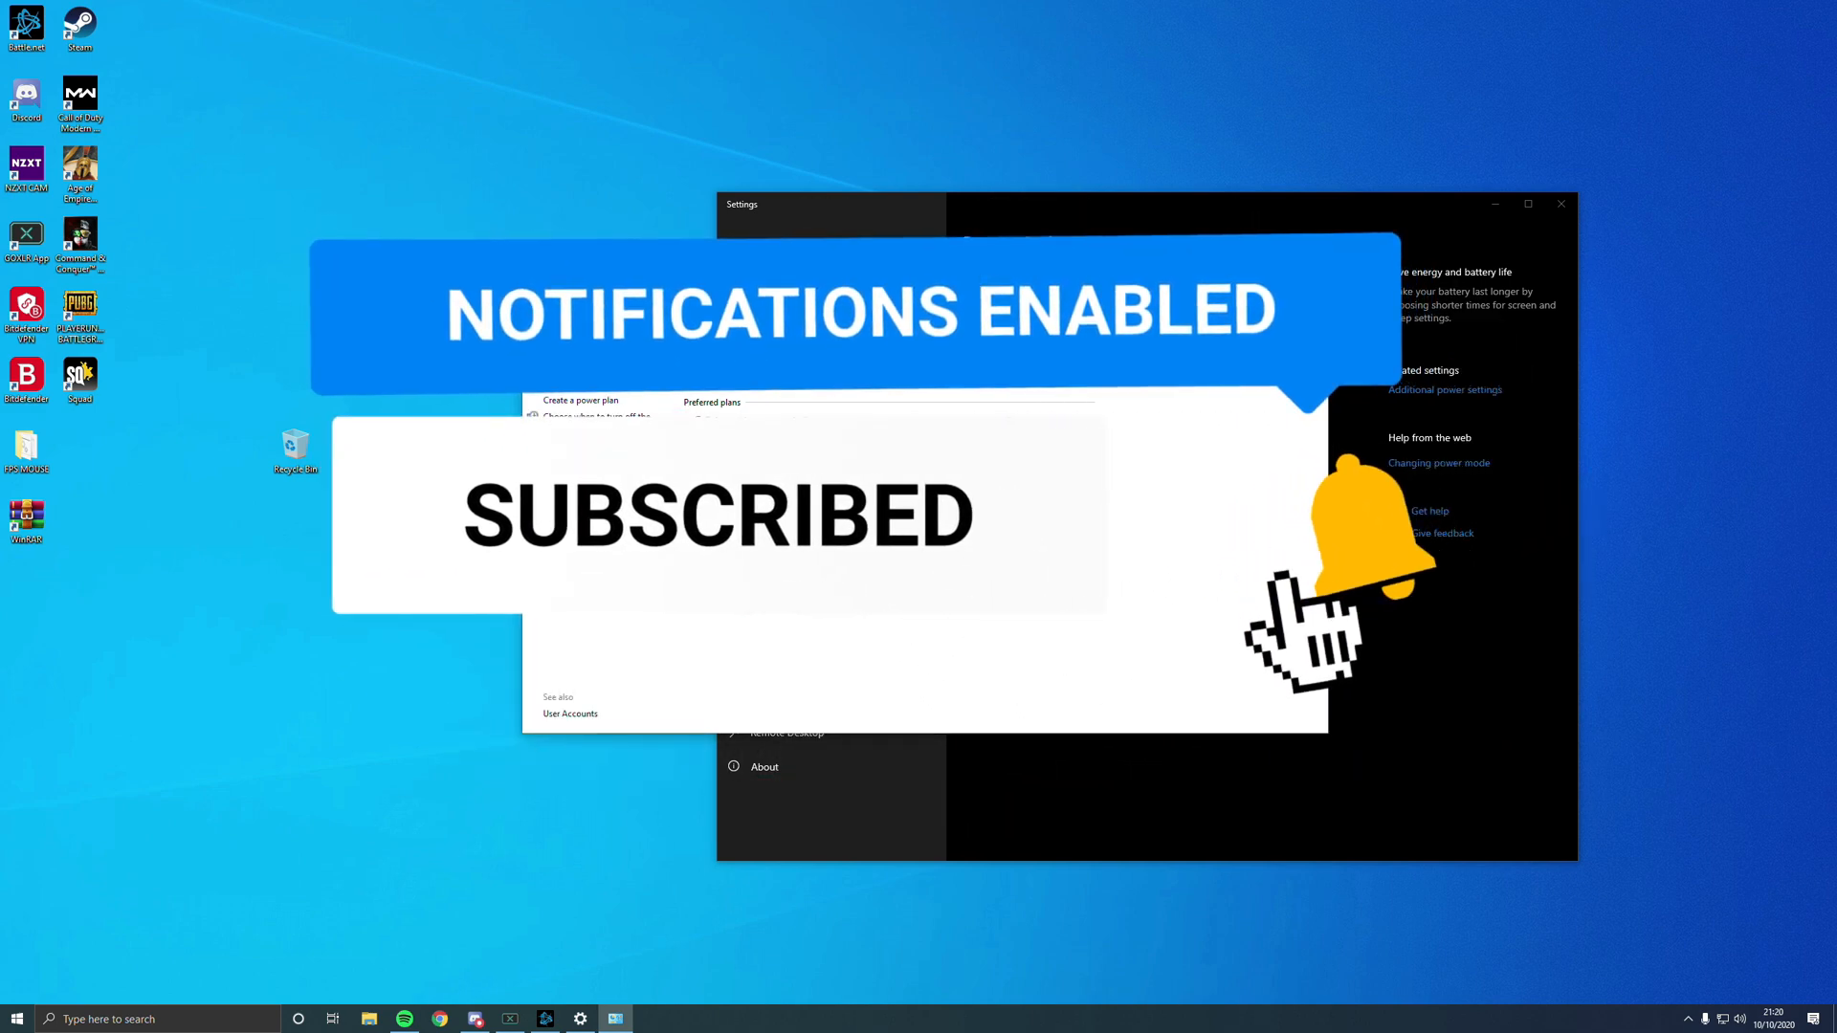